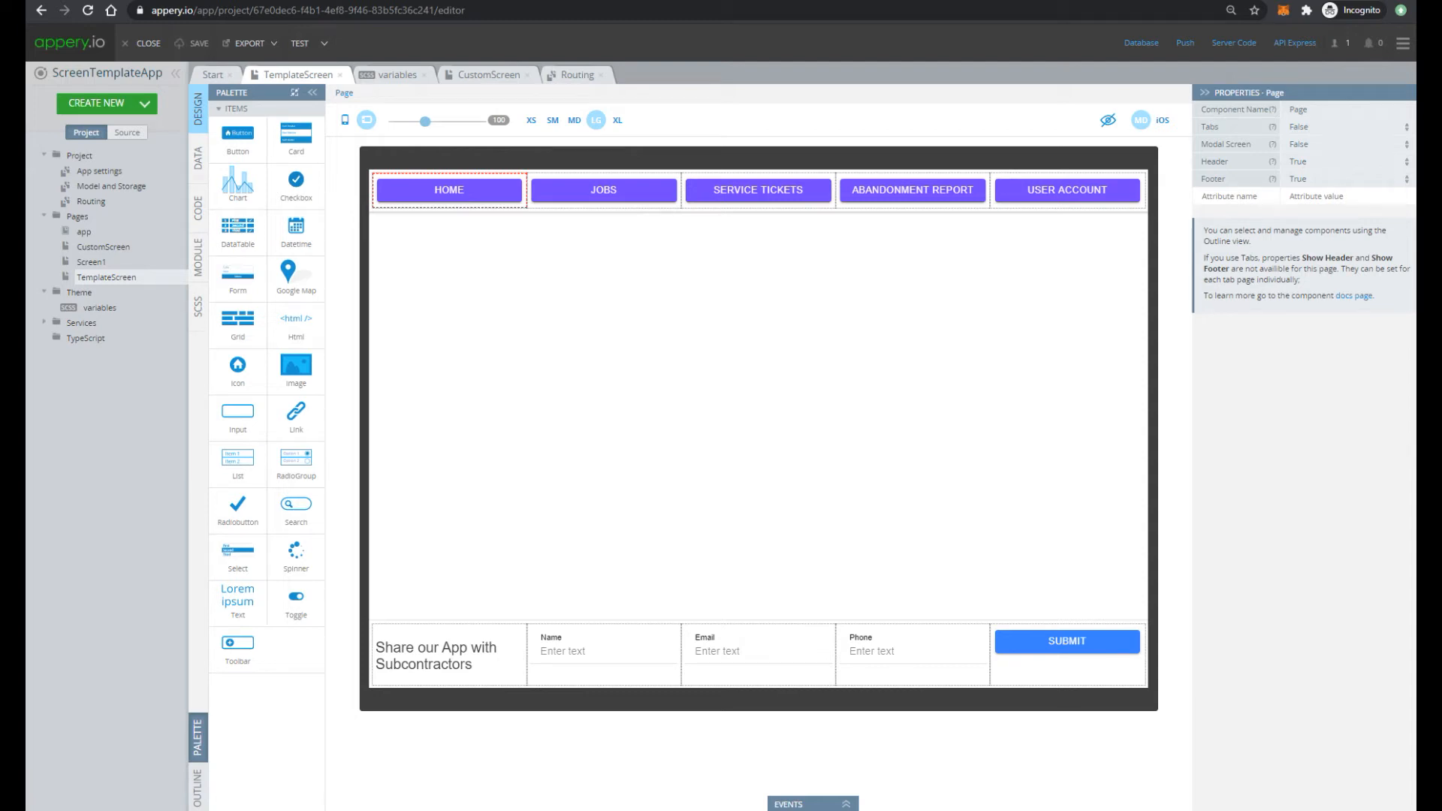
Create a MainScreen page with its own route and set its Tabs property to True
left_click(632, 419)
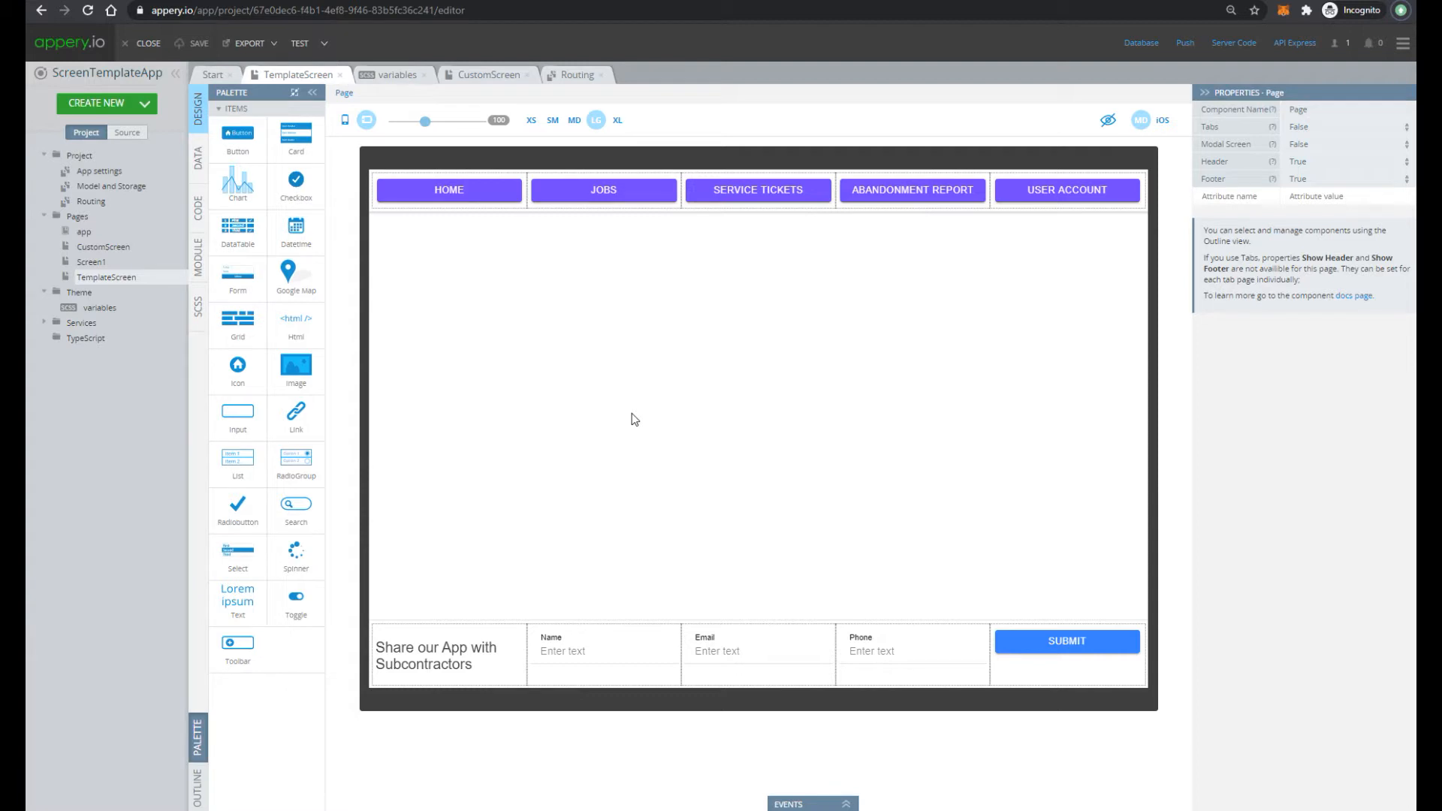
mouse_move(210, 412)
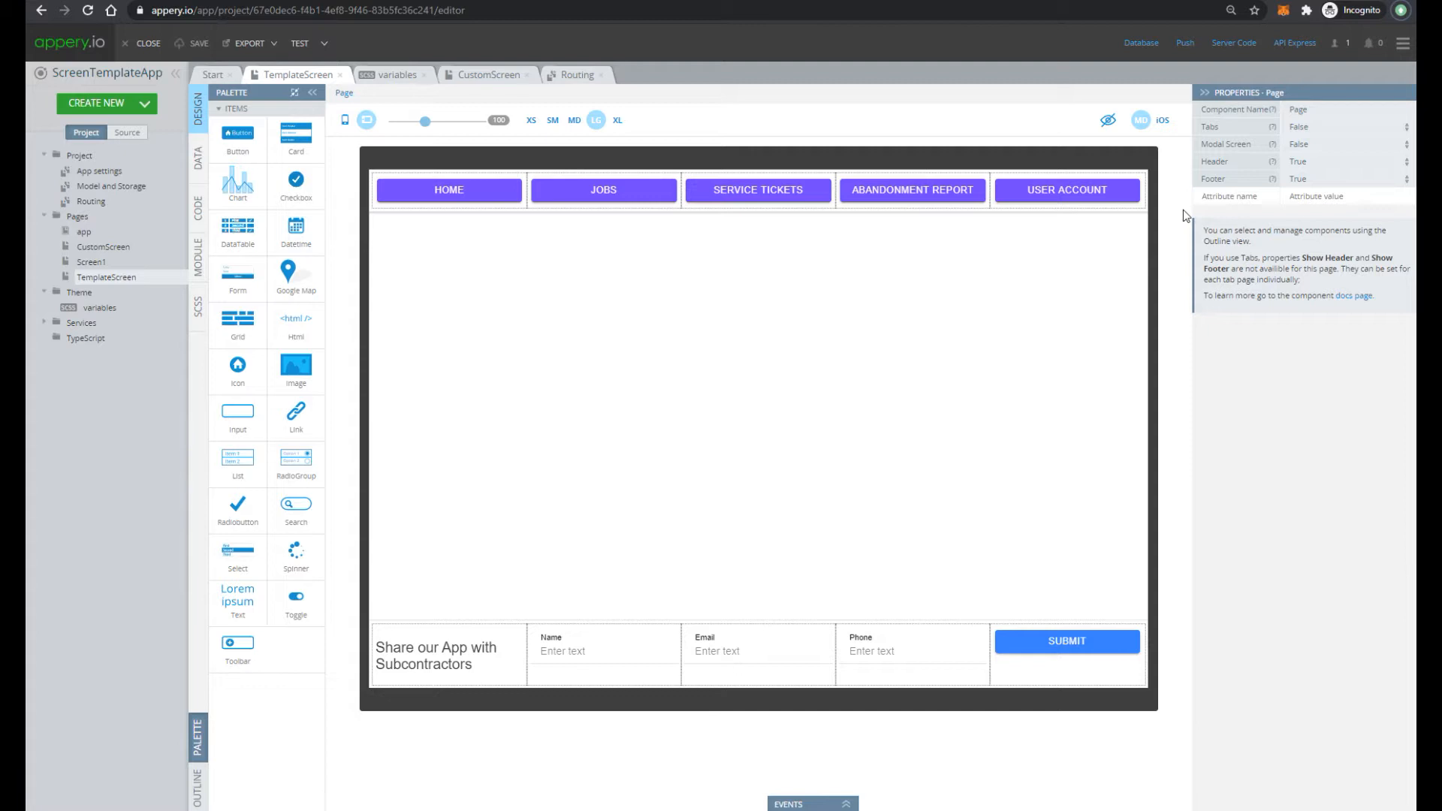
mouse_move(615, 221)
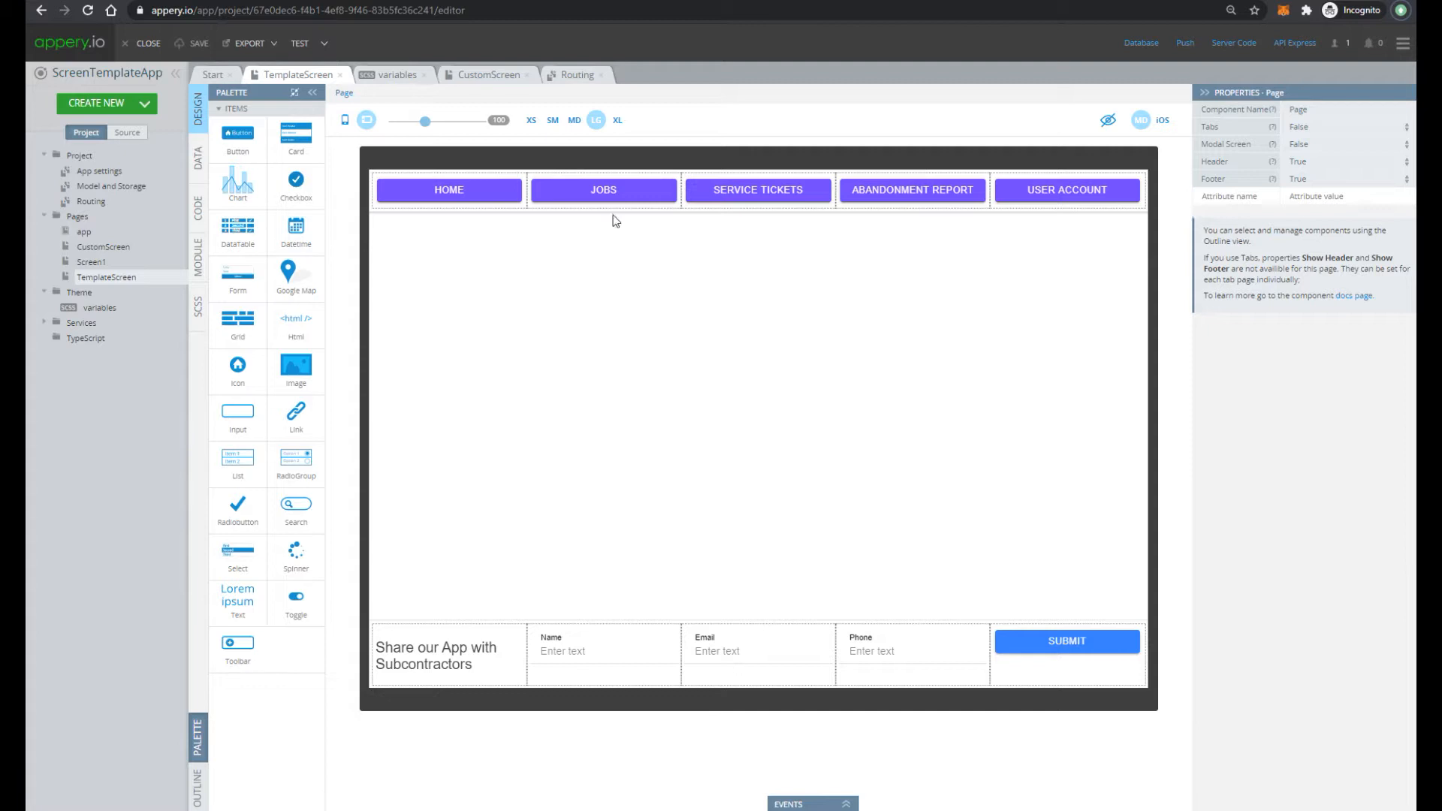
mouse_move(358, 181)
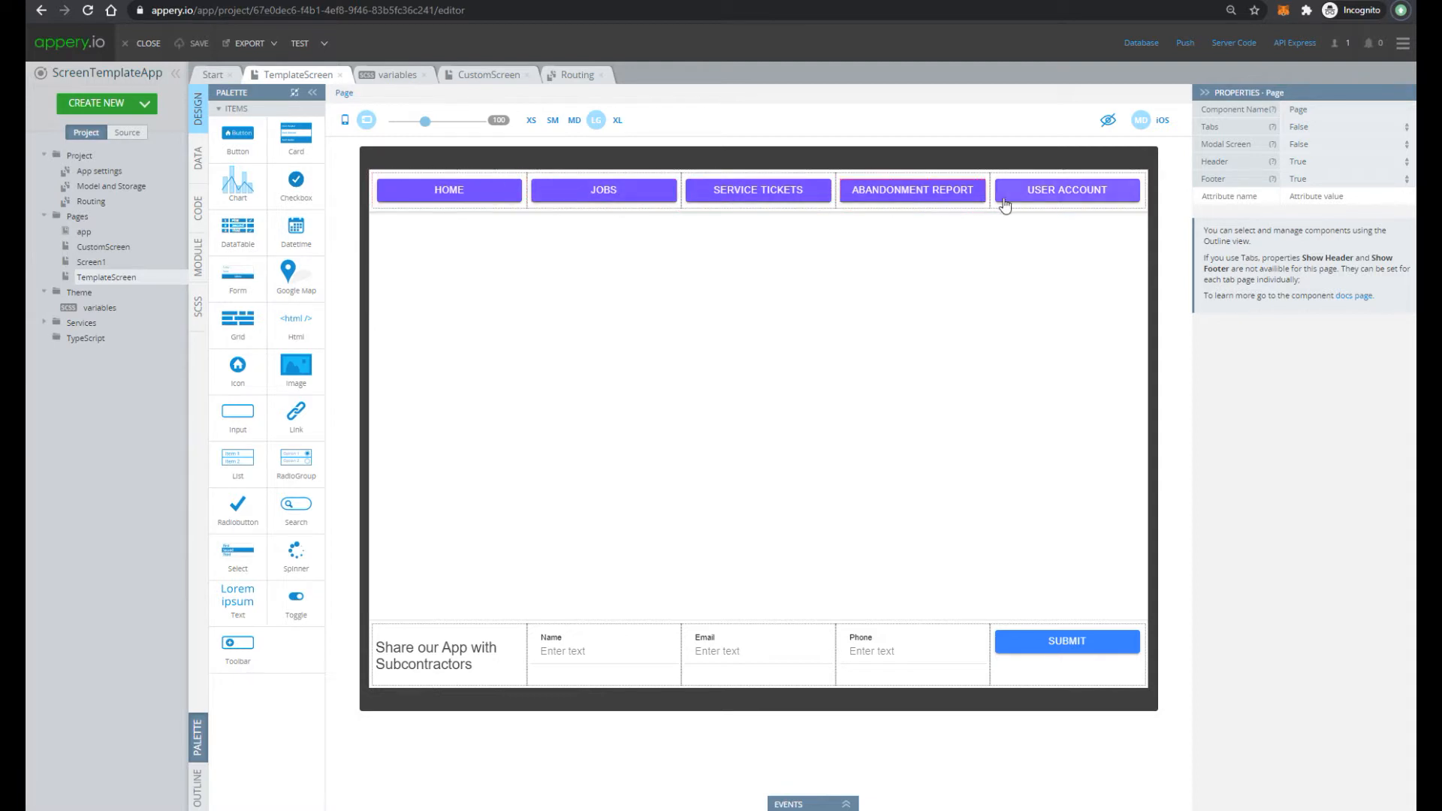
mouse_move(668, 557)
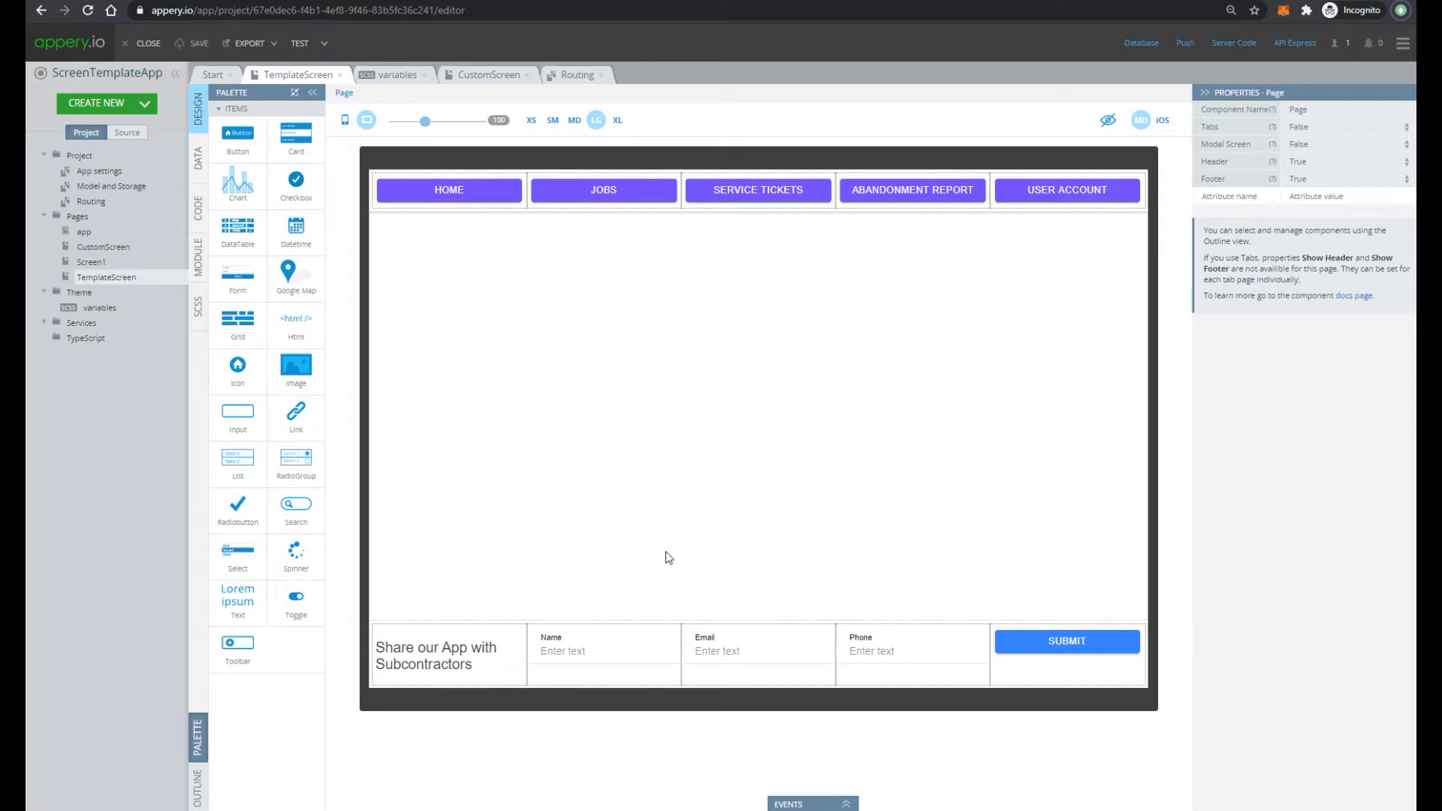
left_click(881, 213)
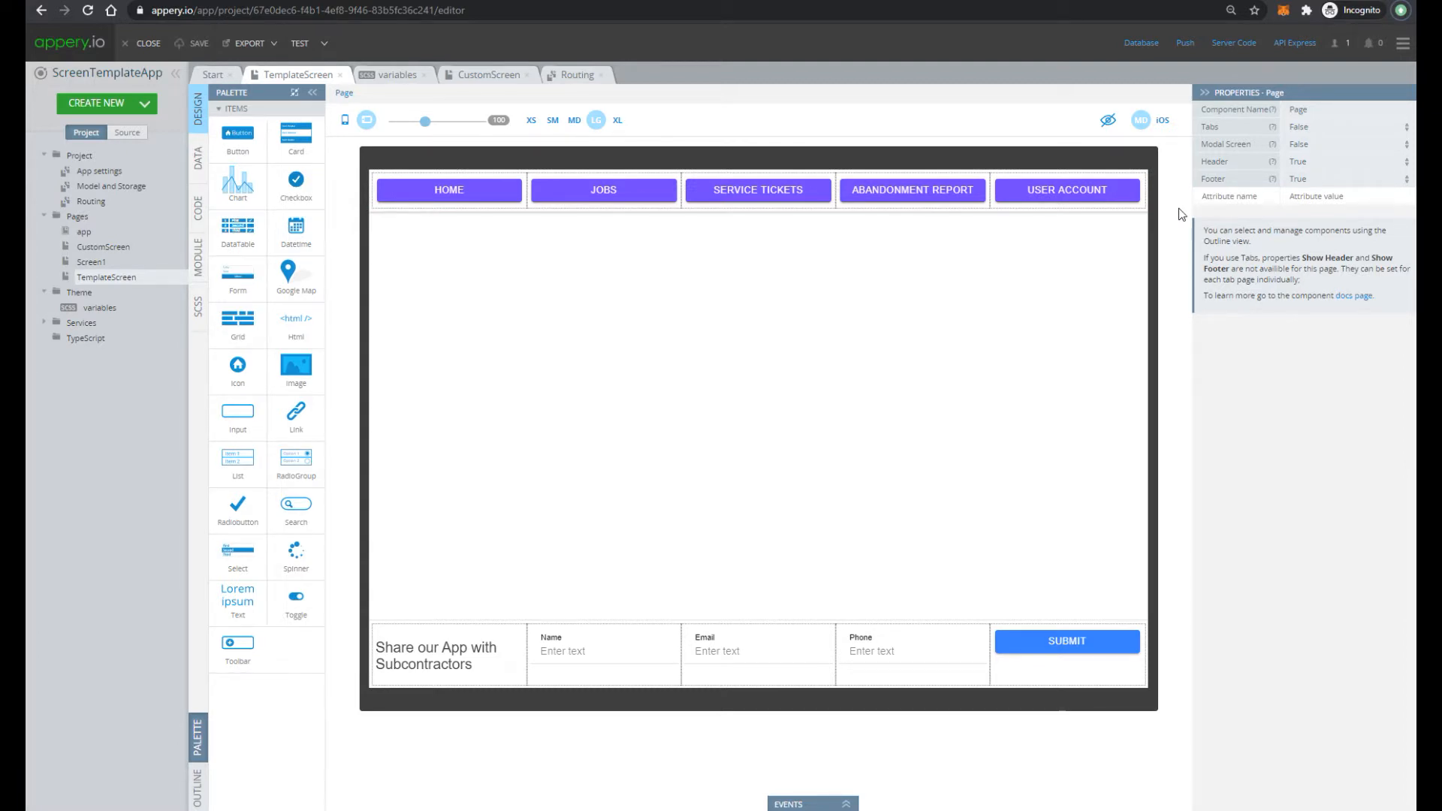
left_click(107, 102)
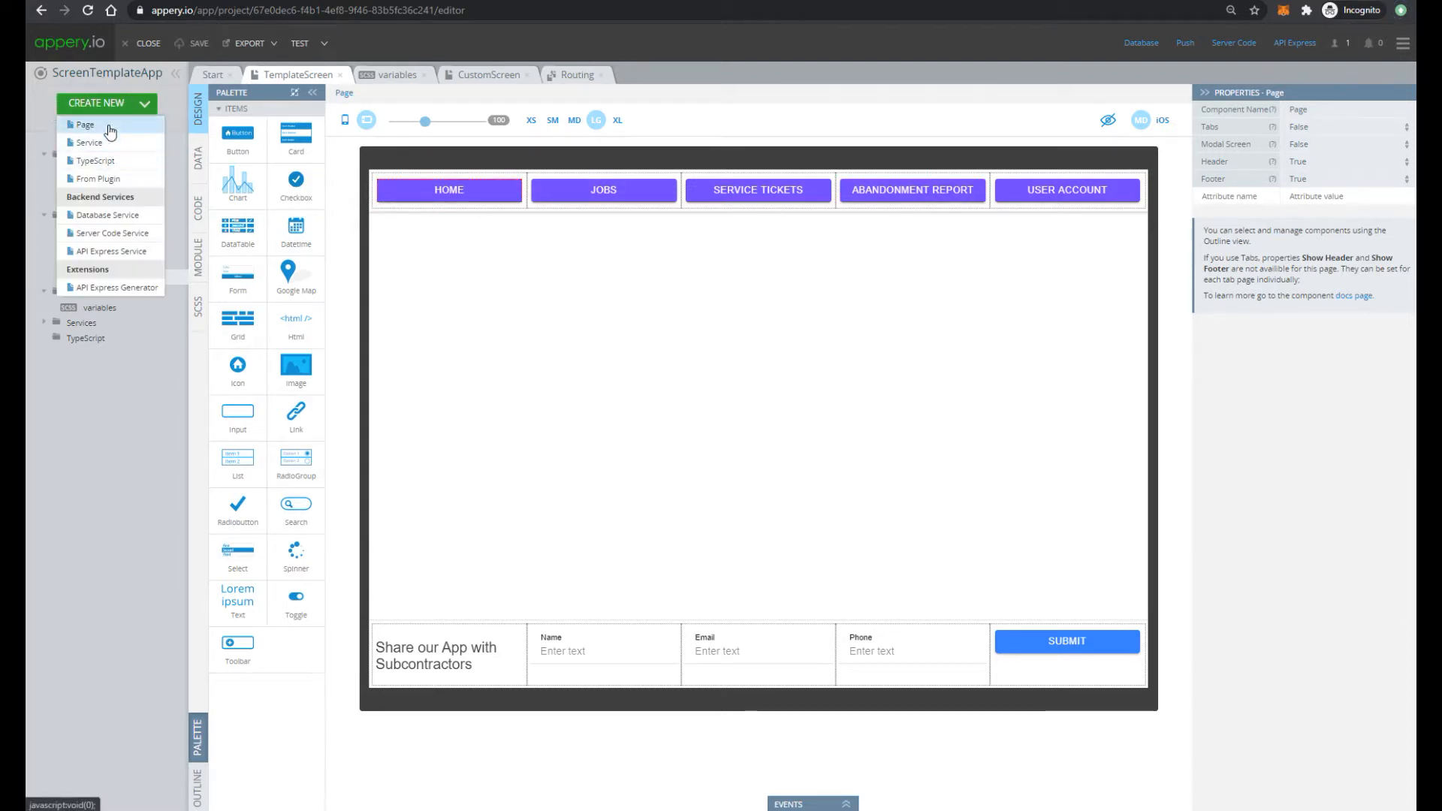
left_click(85, 124)
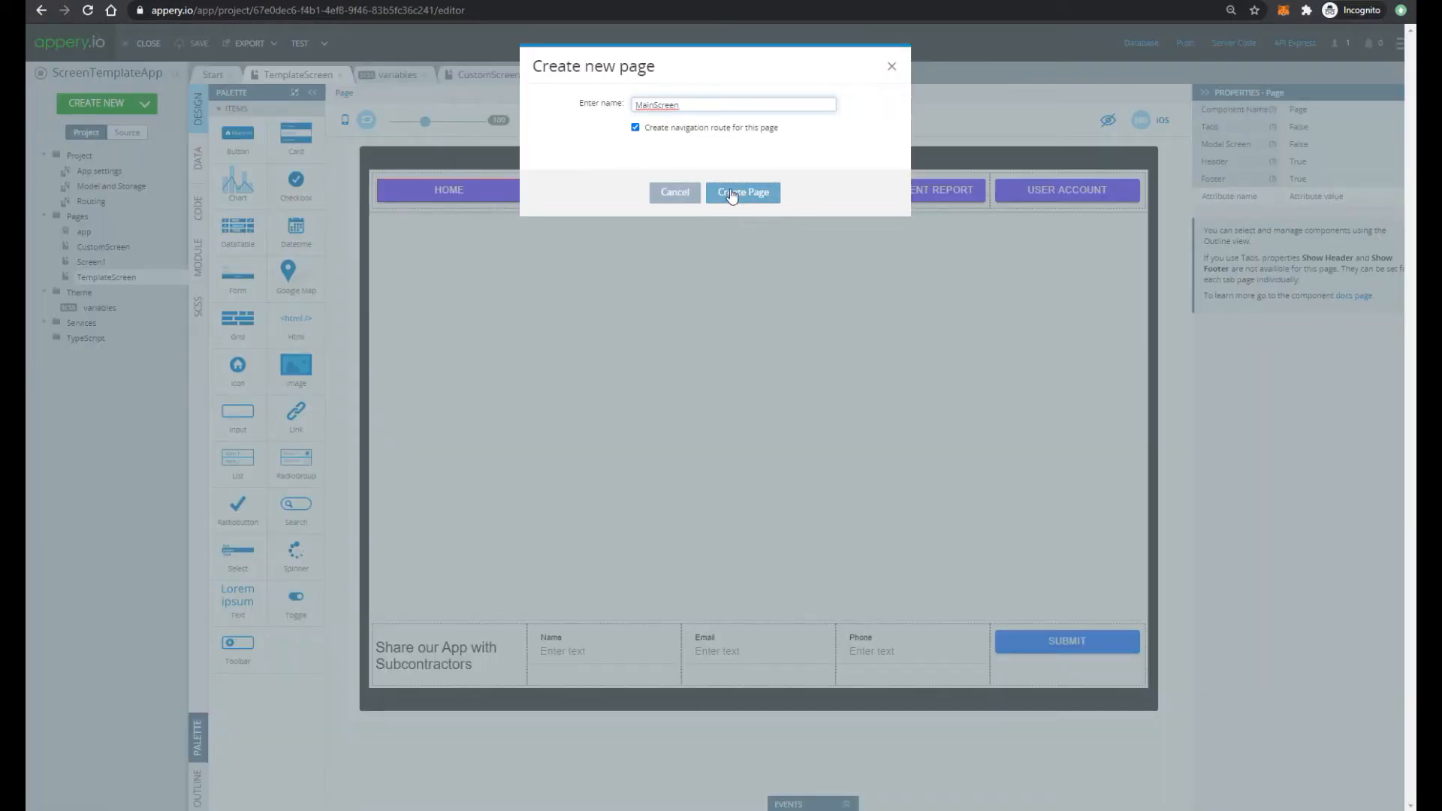
left_click(742, 193)
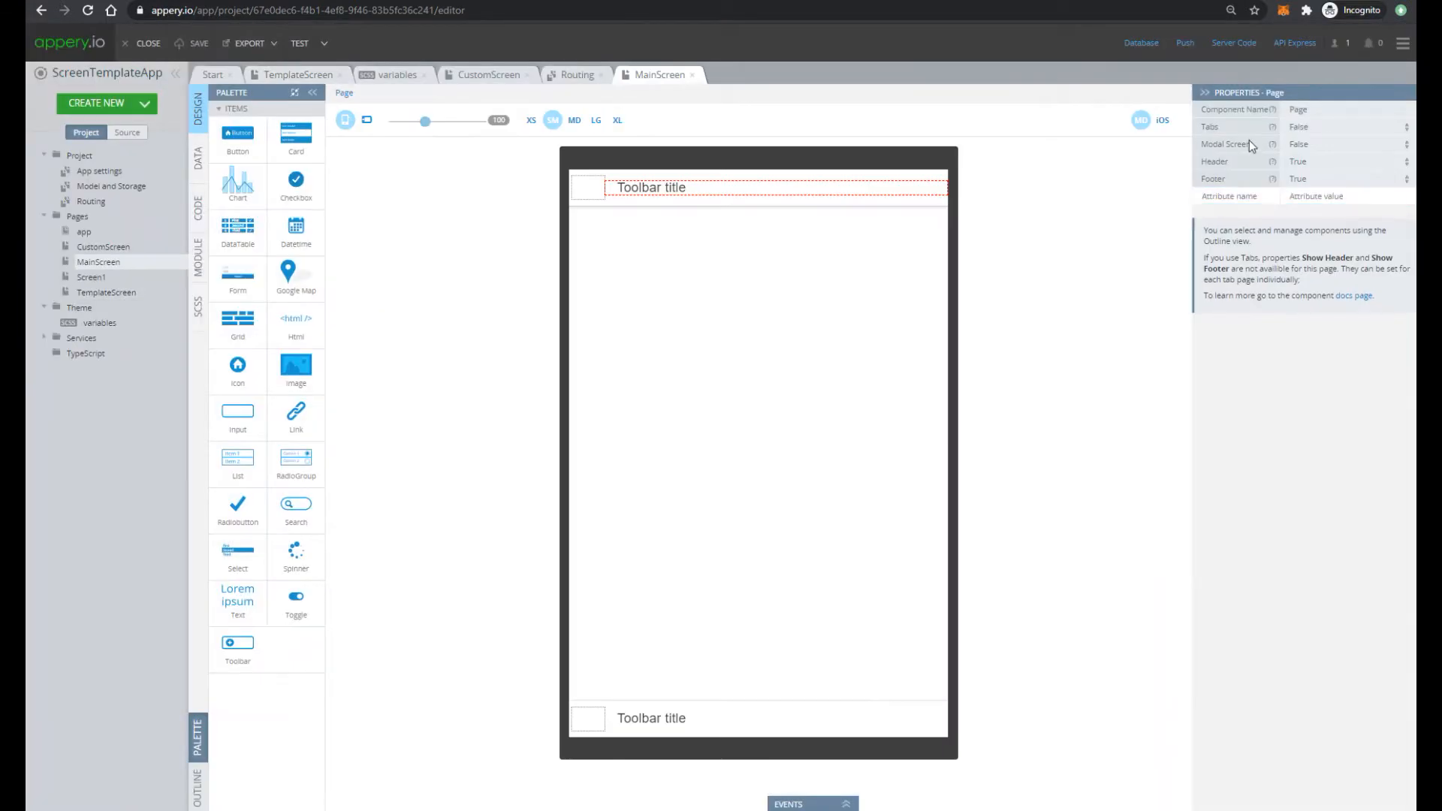
left_click(1347, 126)
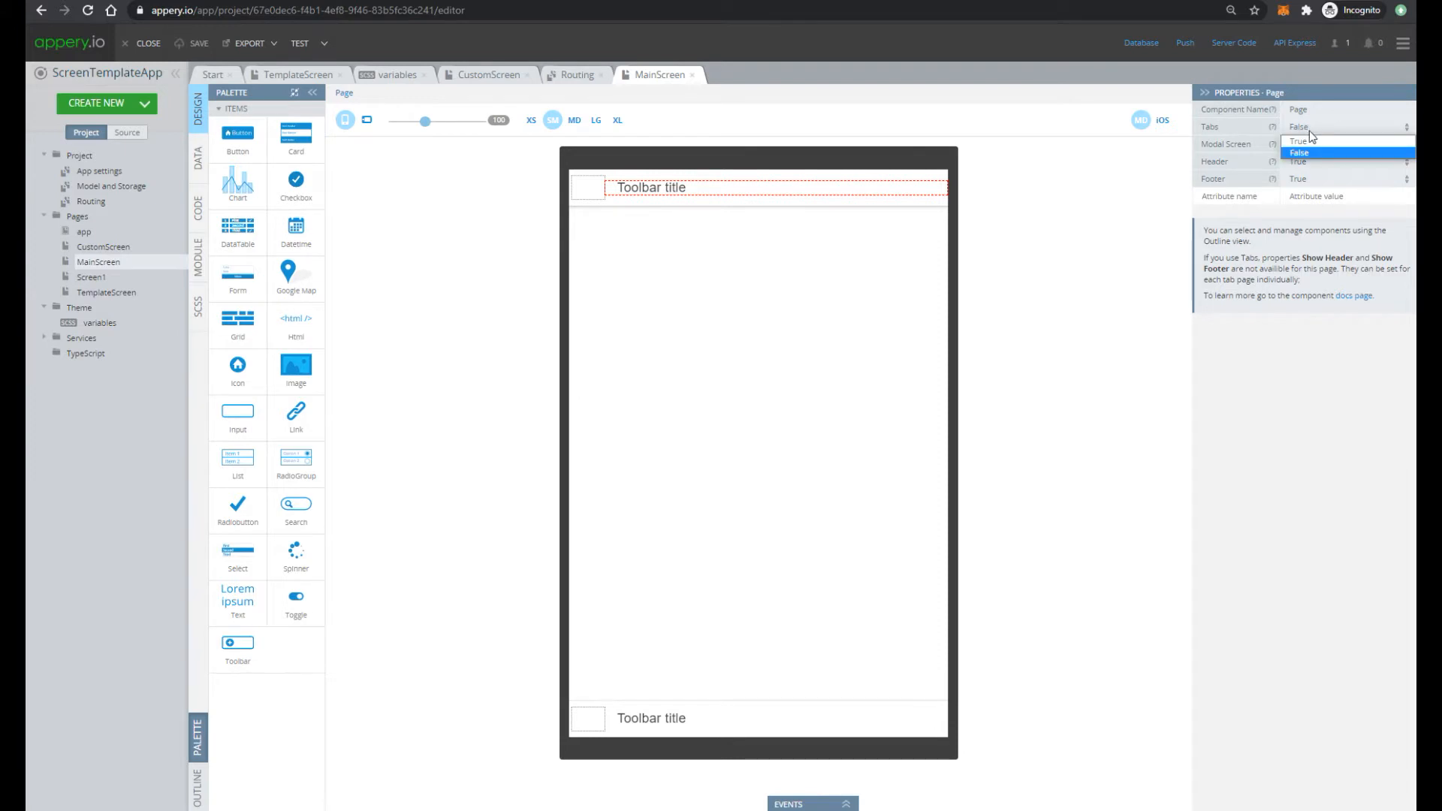
left_click(1299, 140)
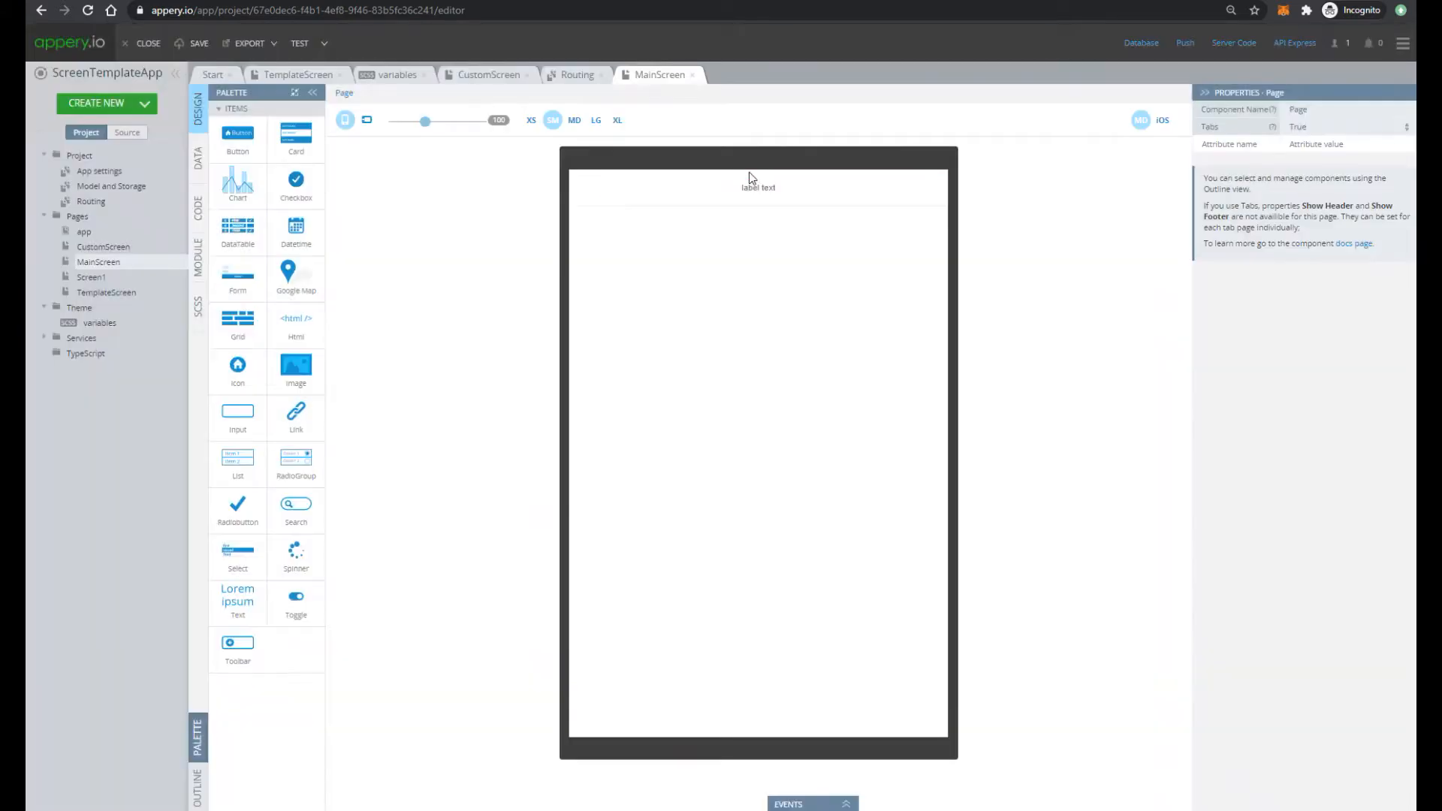
Label tabs Home and Service Tickets, cloning tabs to add Jobs and Abandonment Report tabs
left_click(758, 187)
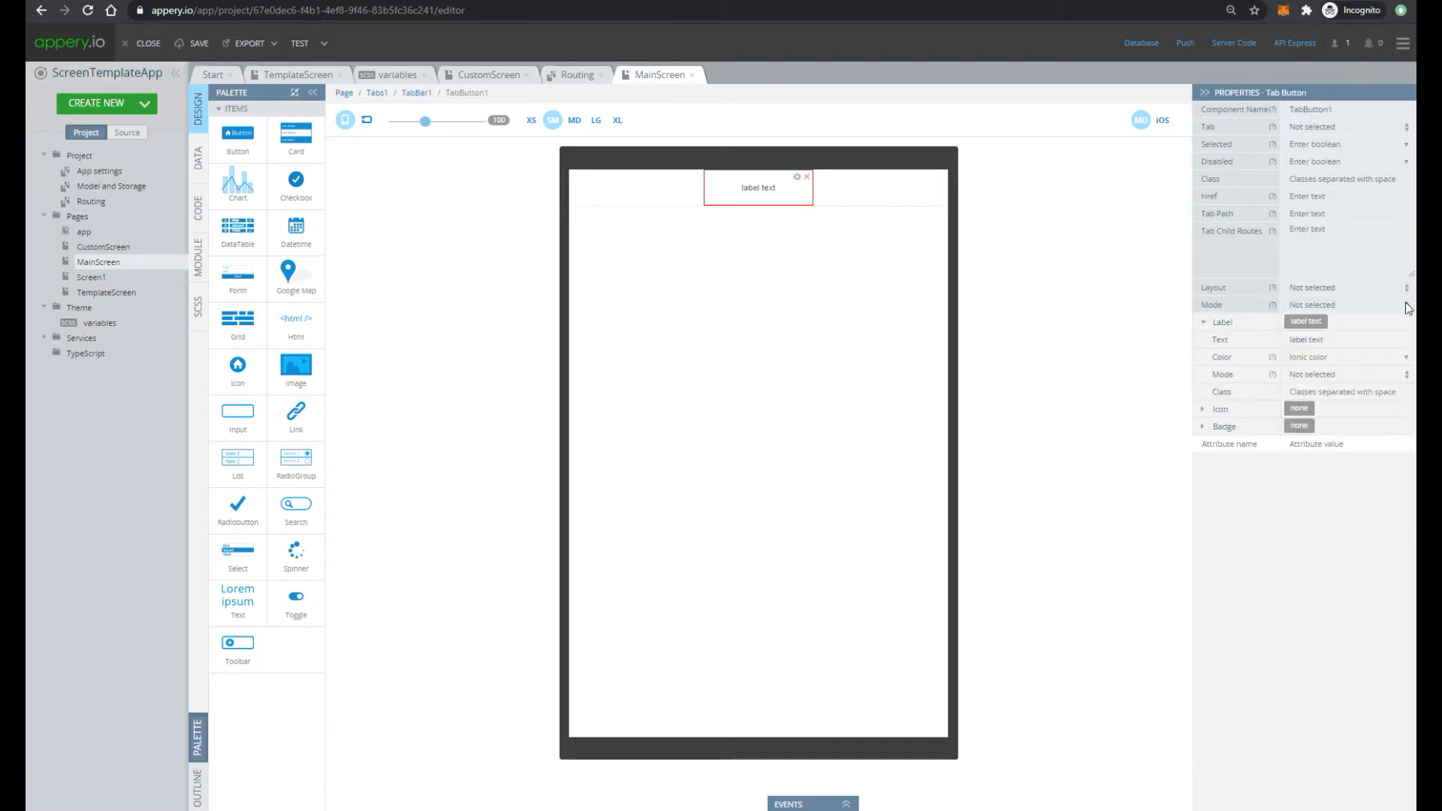
type("Home")
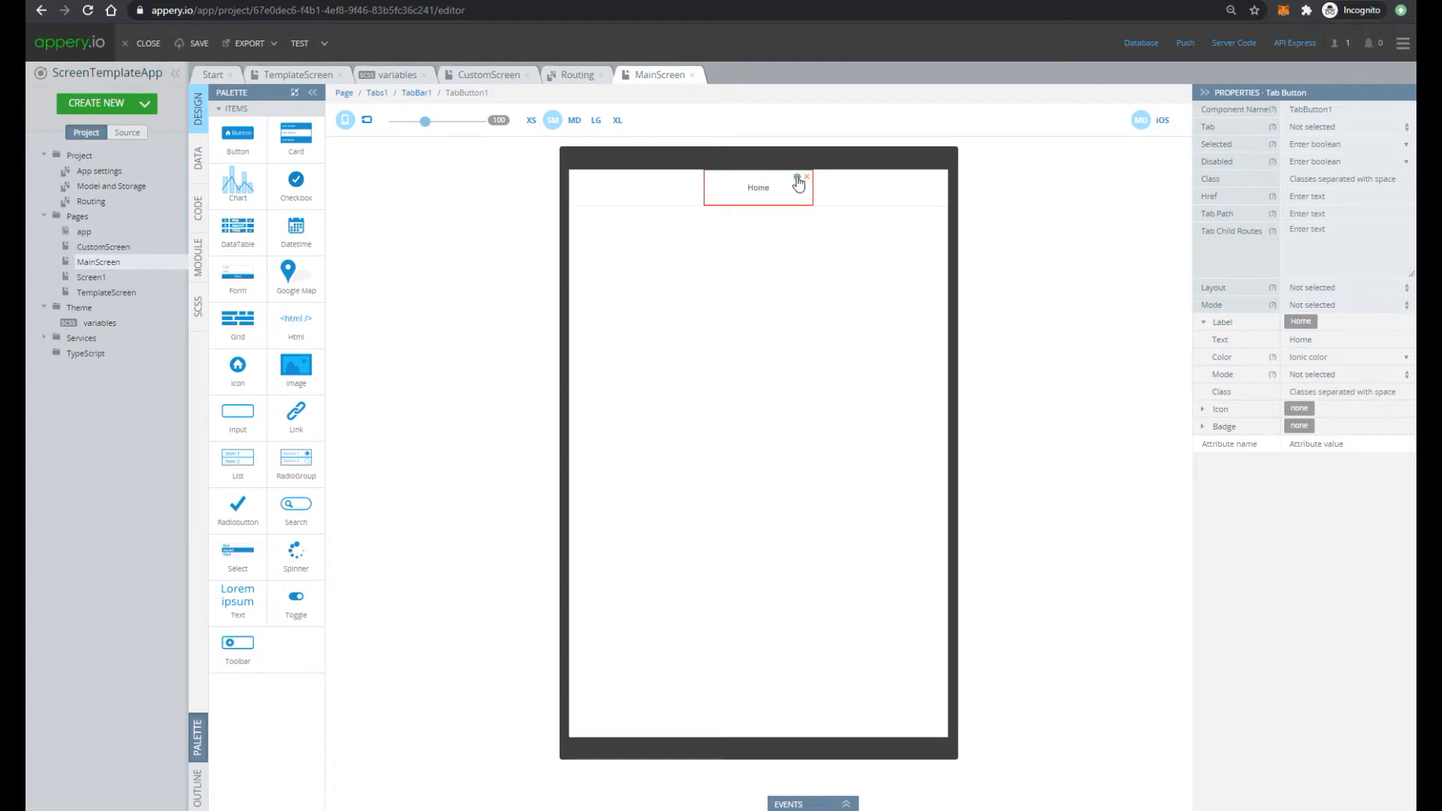
left_click(797, 177)
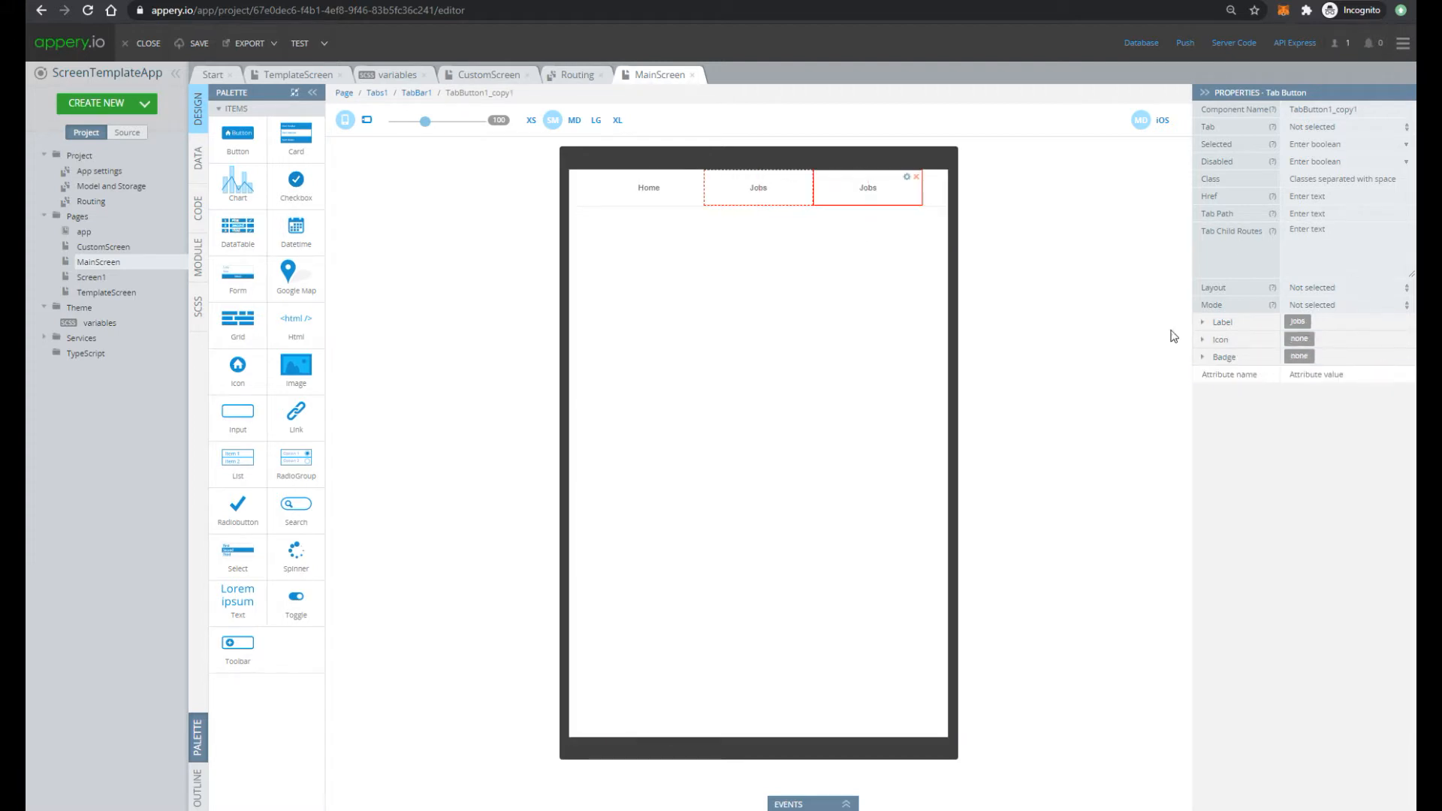
left_click(1204, 322)
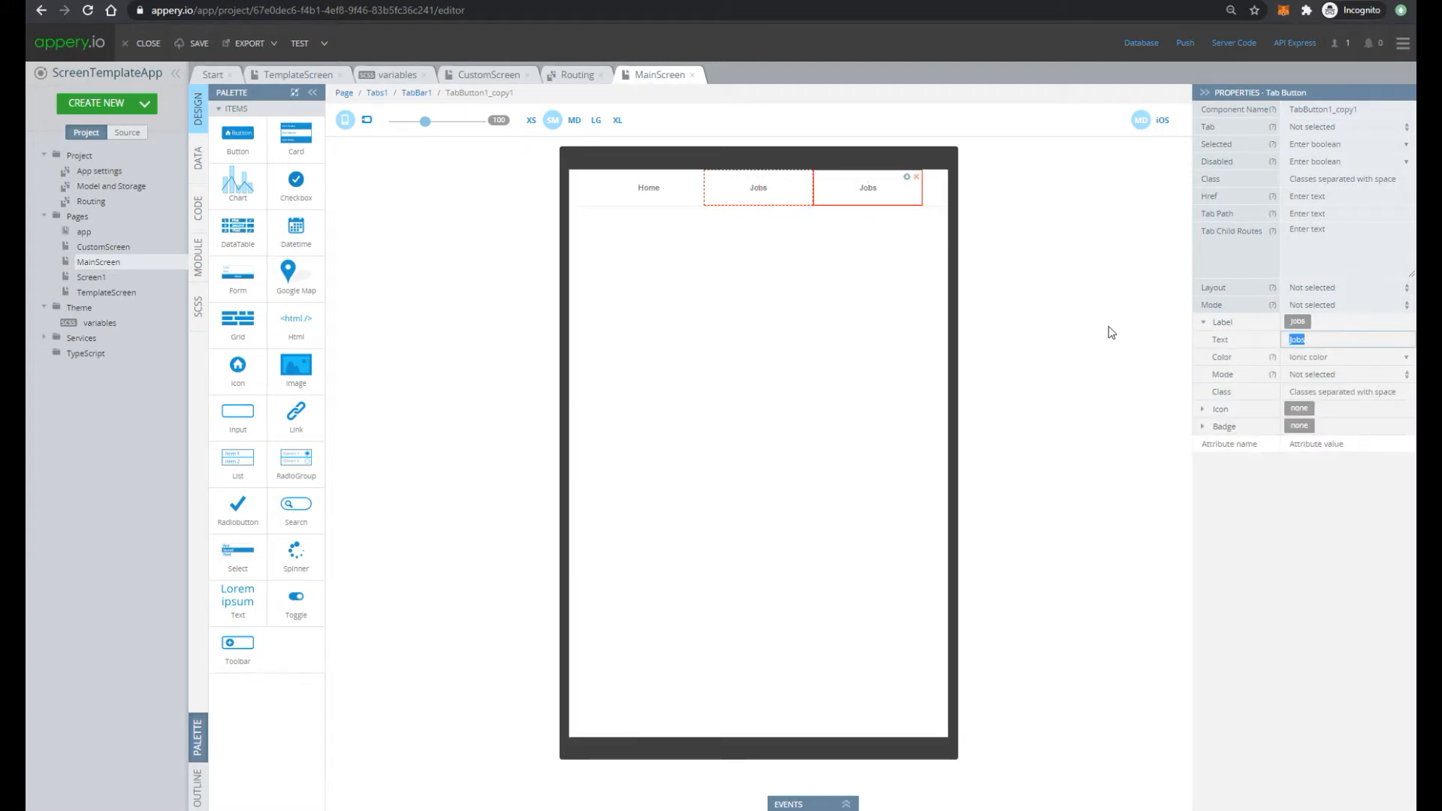
type("Service Tickets")
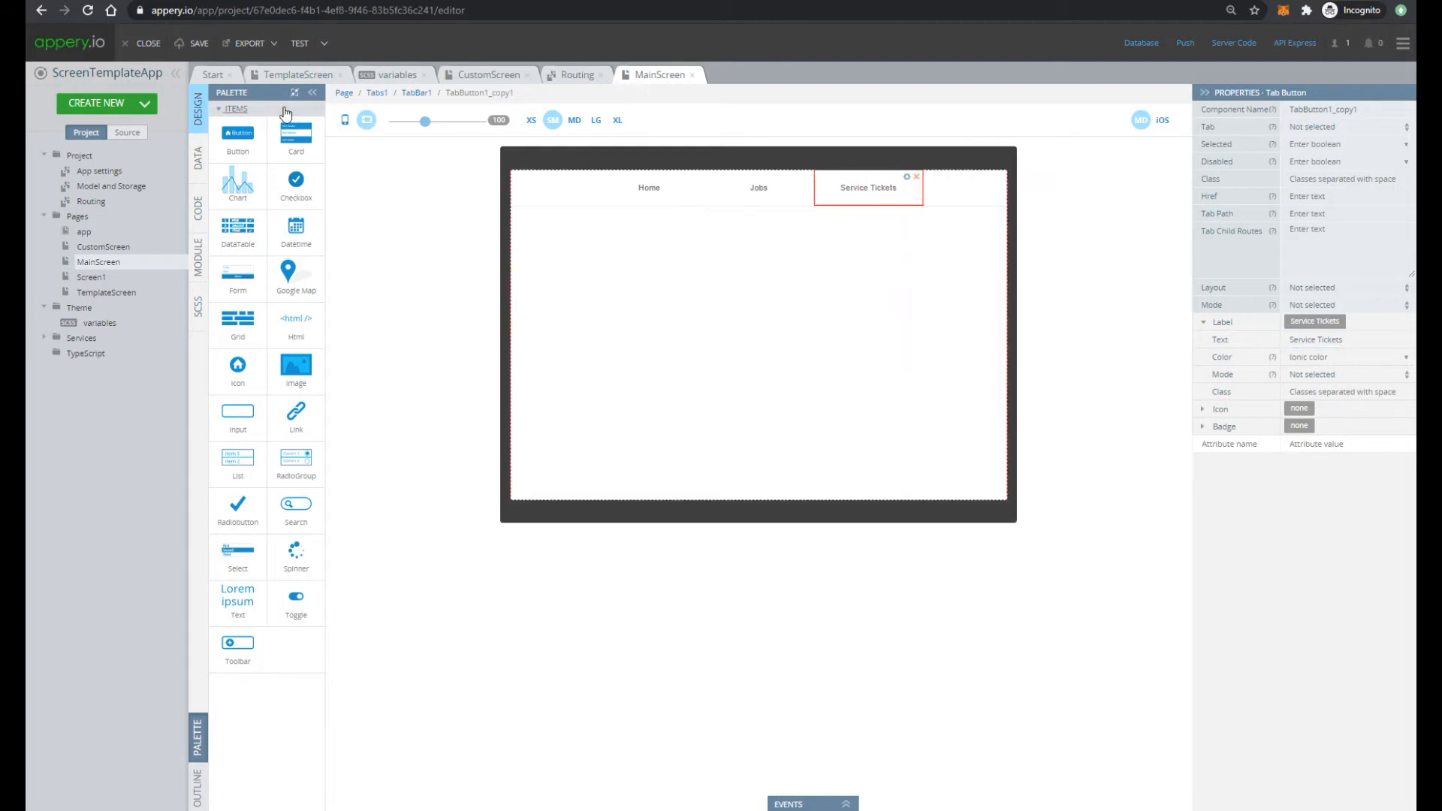
right_click(867, 188)
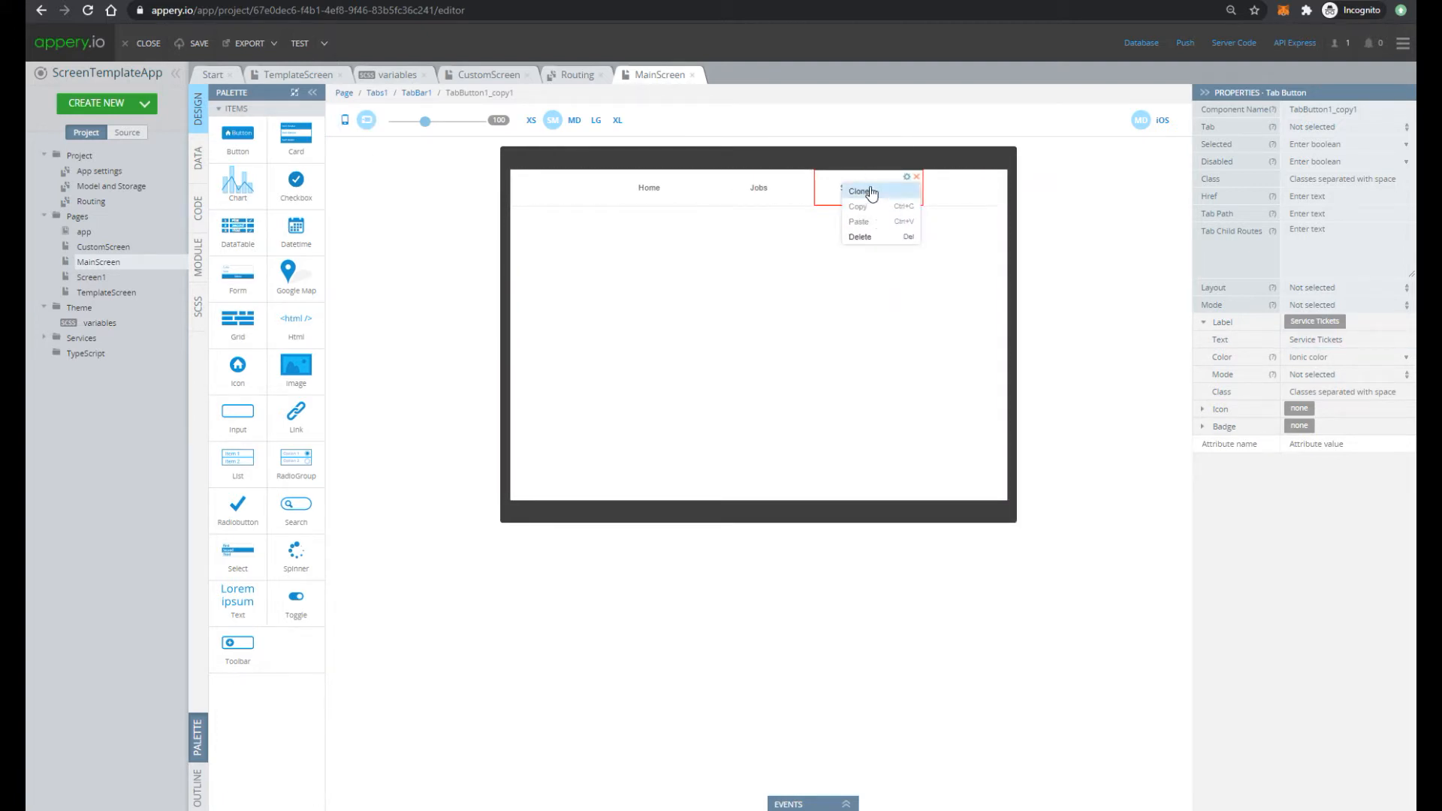
left_click(861, 192)
type("Abandonment Report")
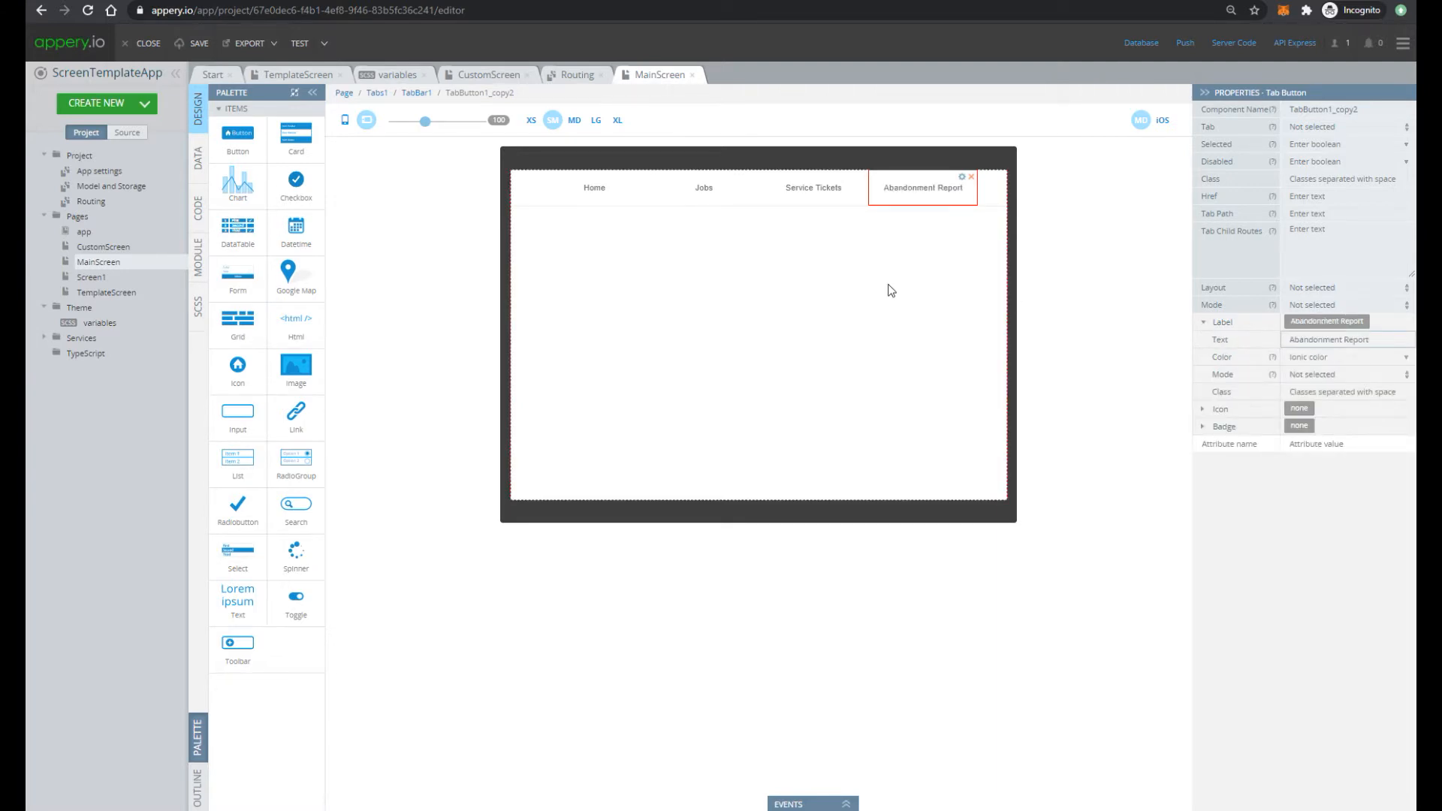
left_click(595, 119)
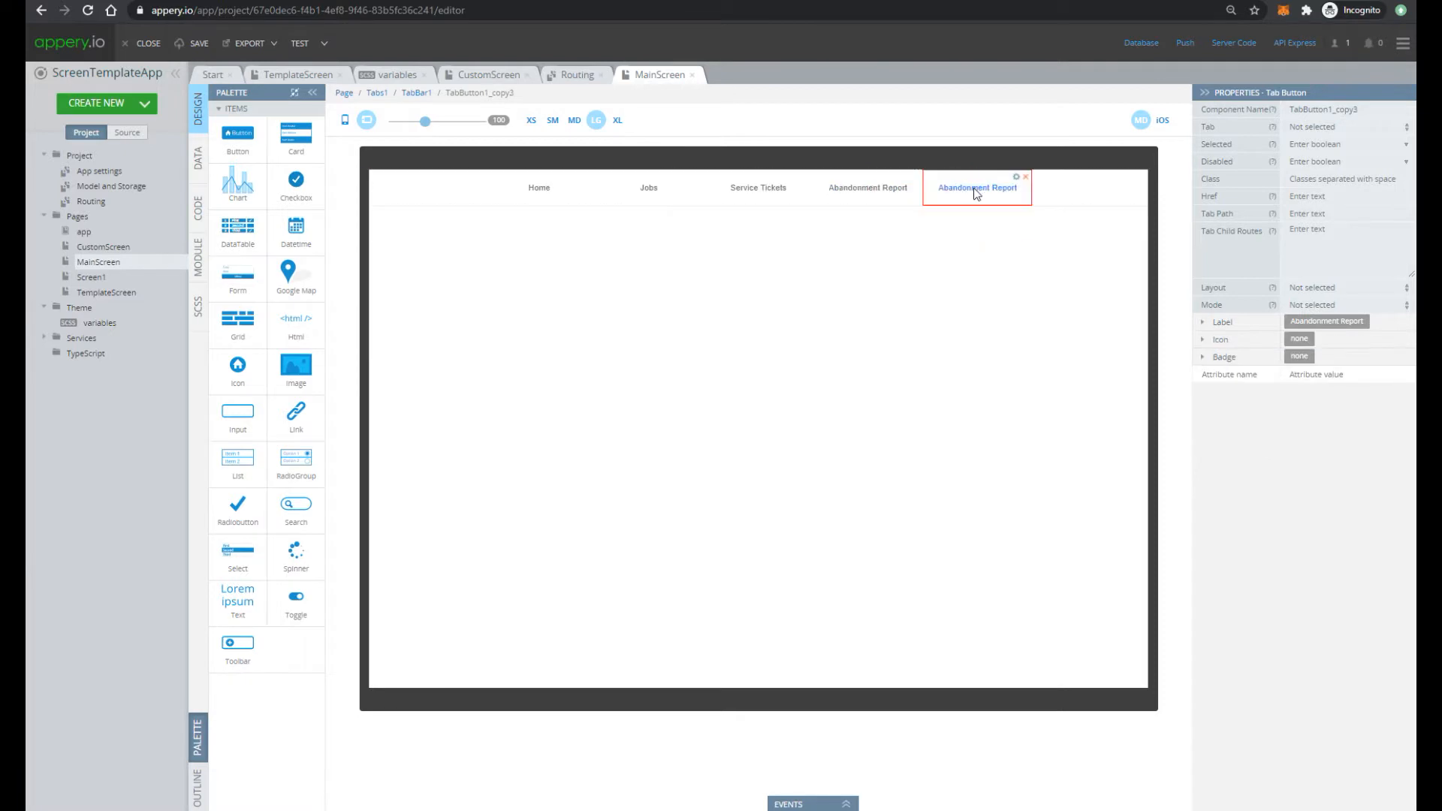
left_click(1203, 320)
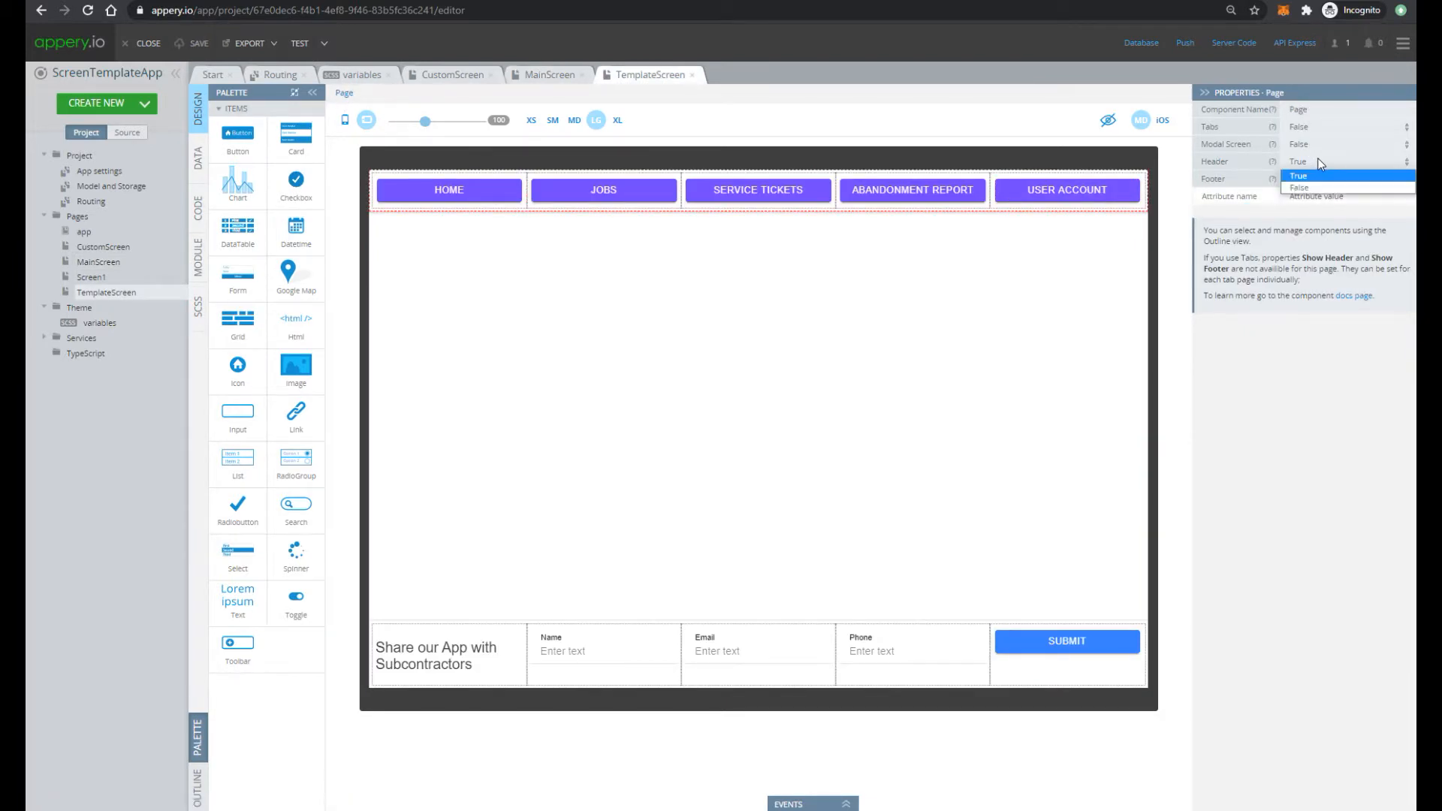
Set TemplateScreen's Header property to False and confirm removing the purple buttons
left_click(1298, 187)
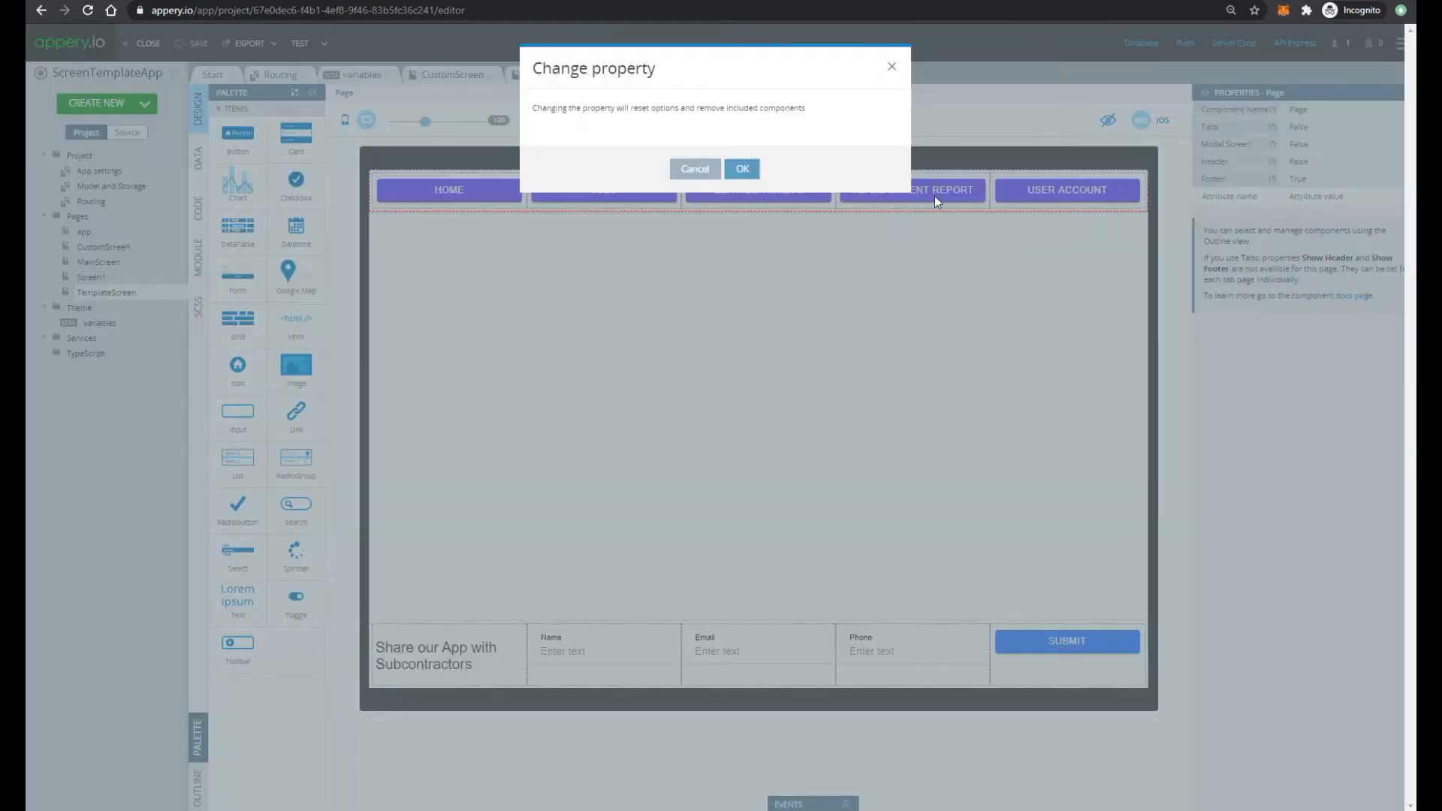
left_click(742, 168)
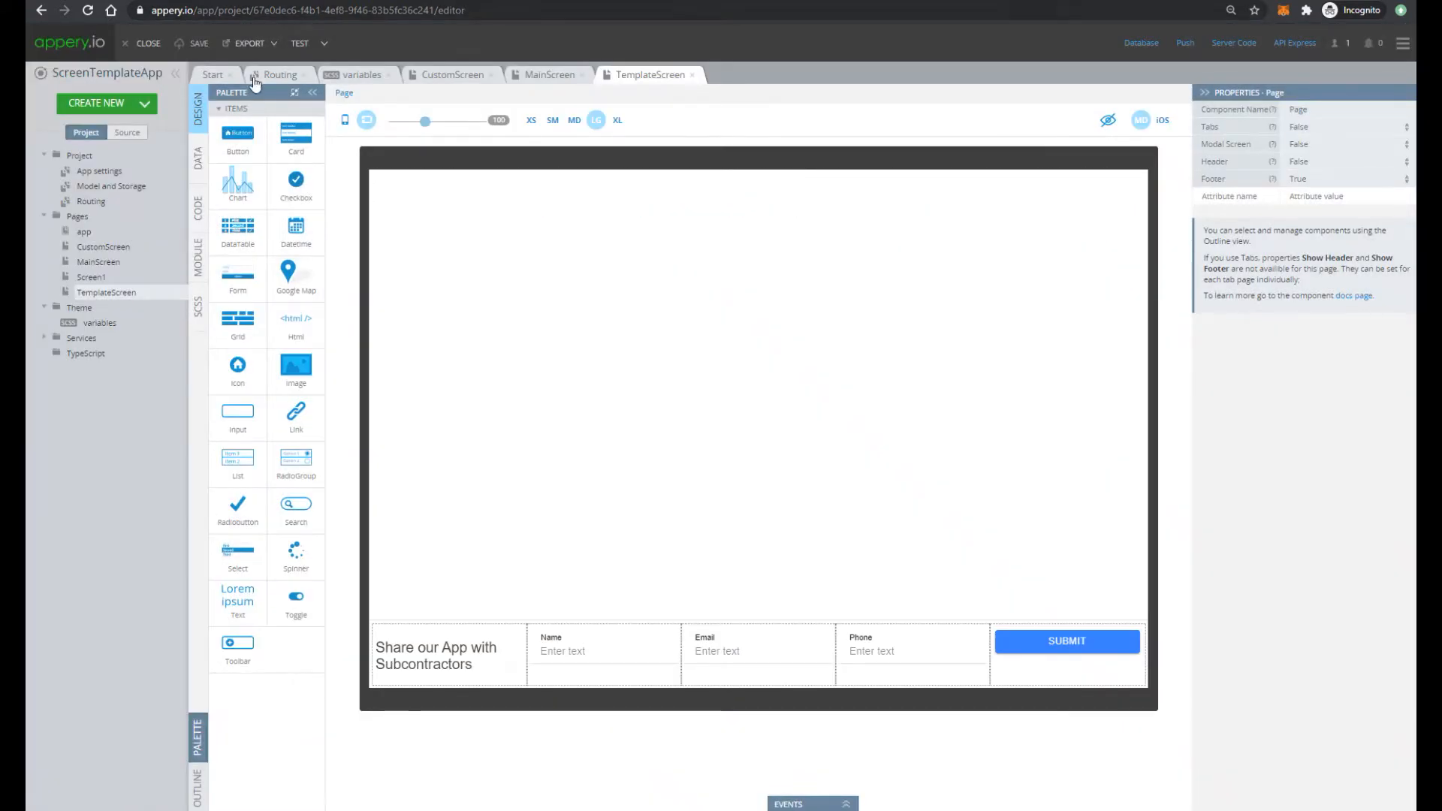
Duplicate TemplateScreen and rename the copy to Home
right_click(105, 292)
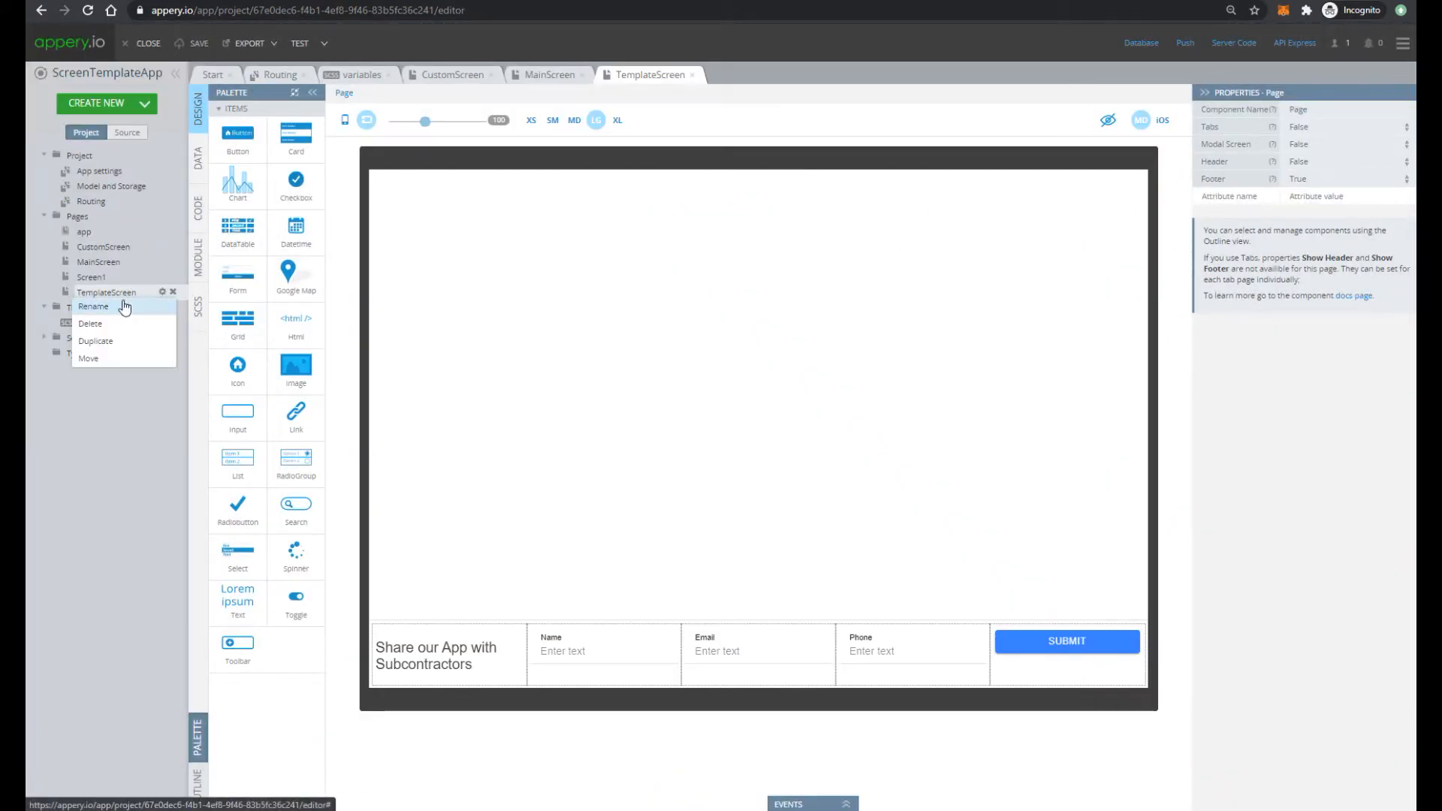
left_click(95, 340)
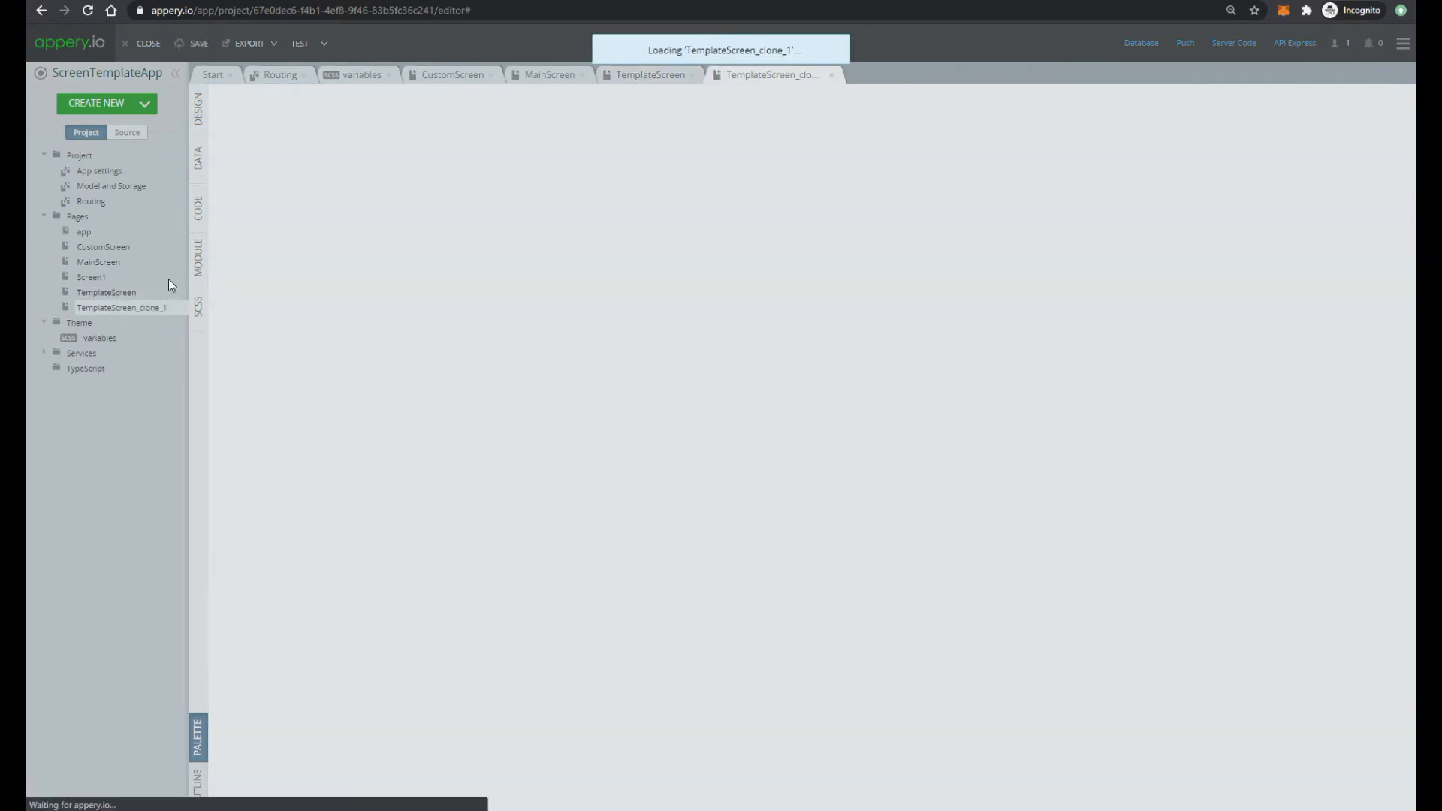
right_click(121, 307)
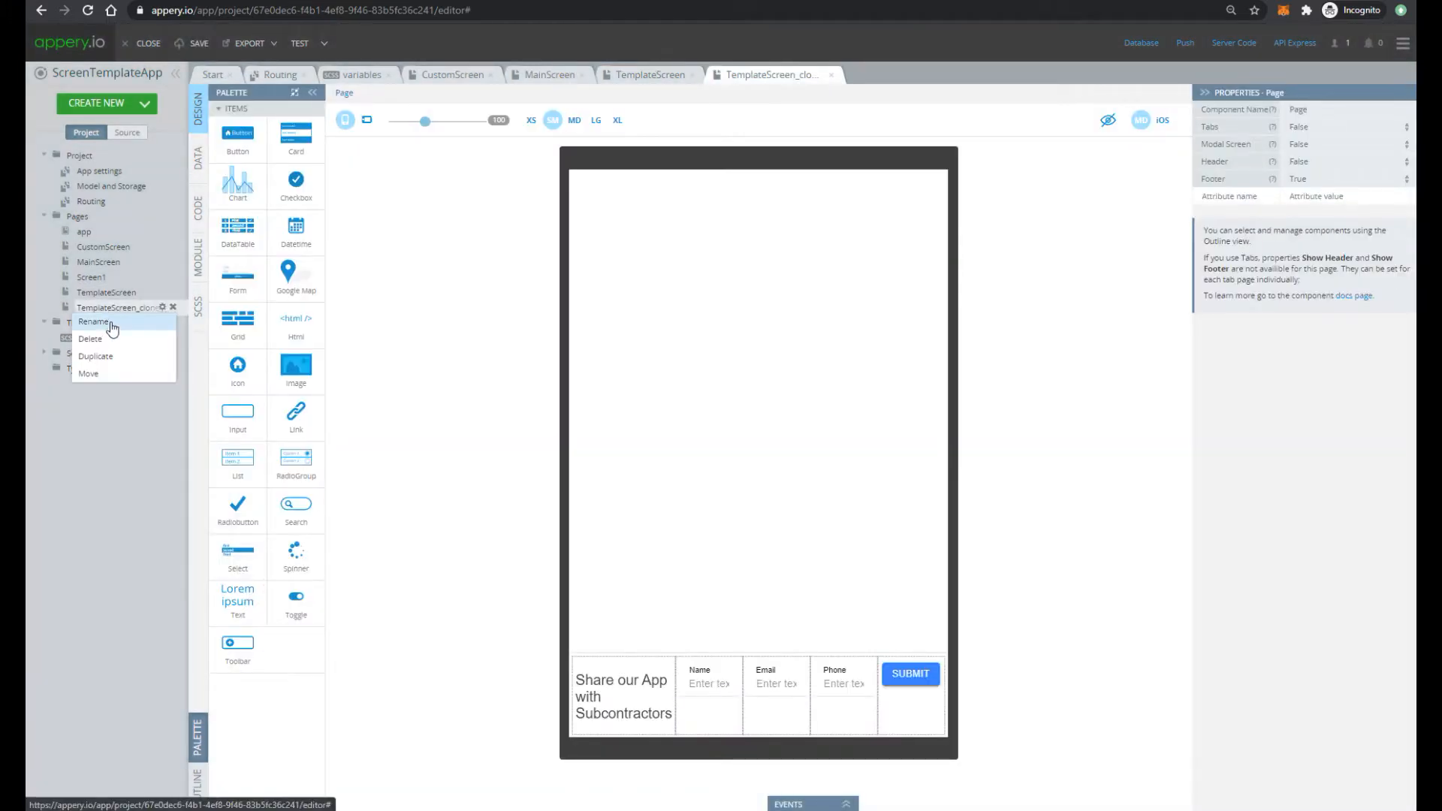
left_click(94, 322)
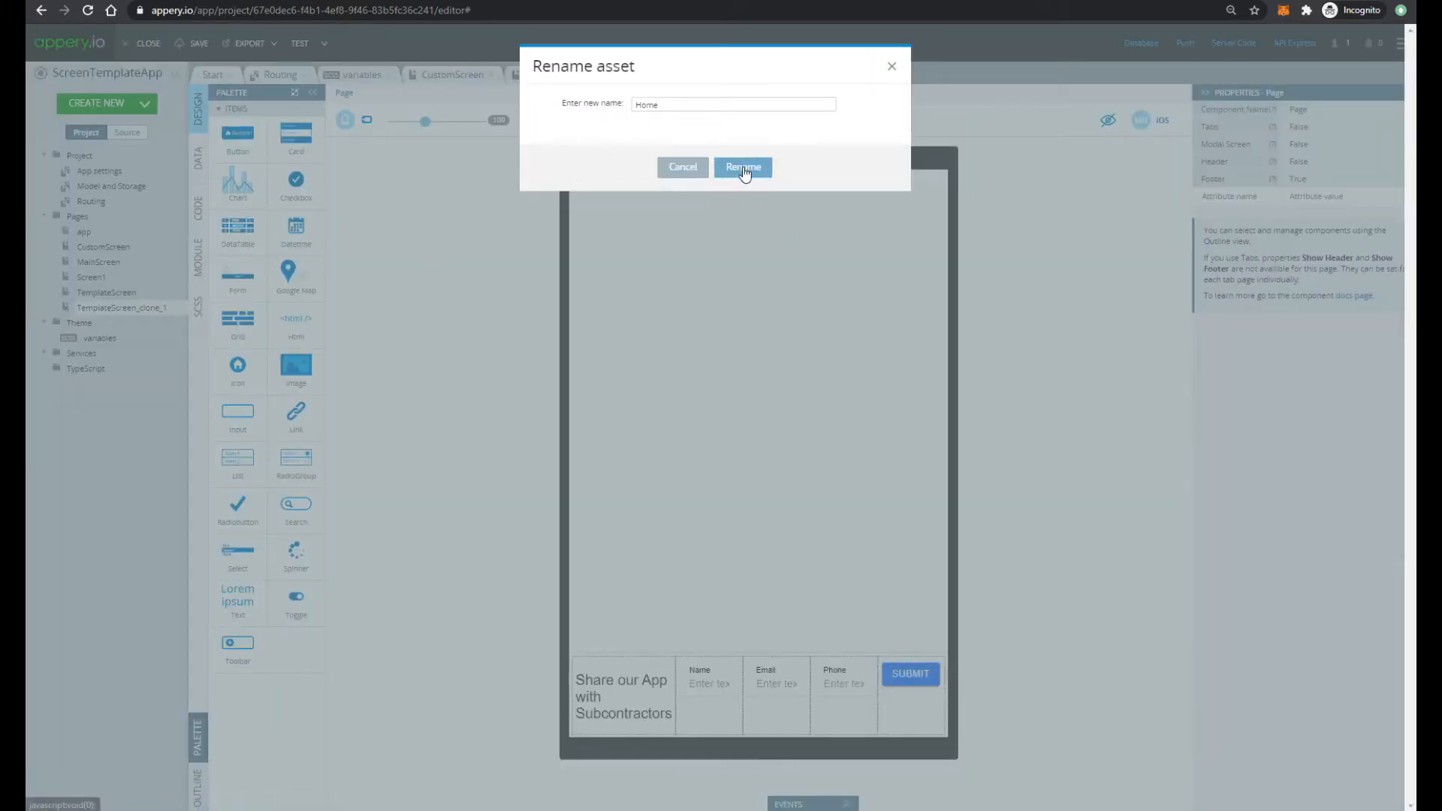
left_click(742, 167)
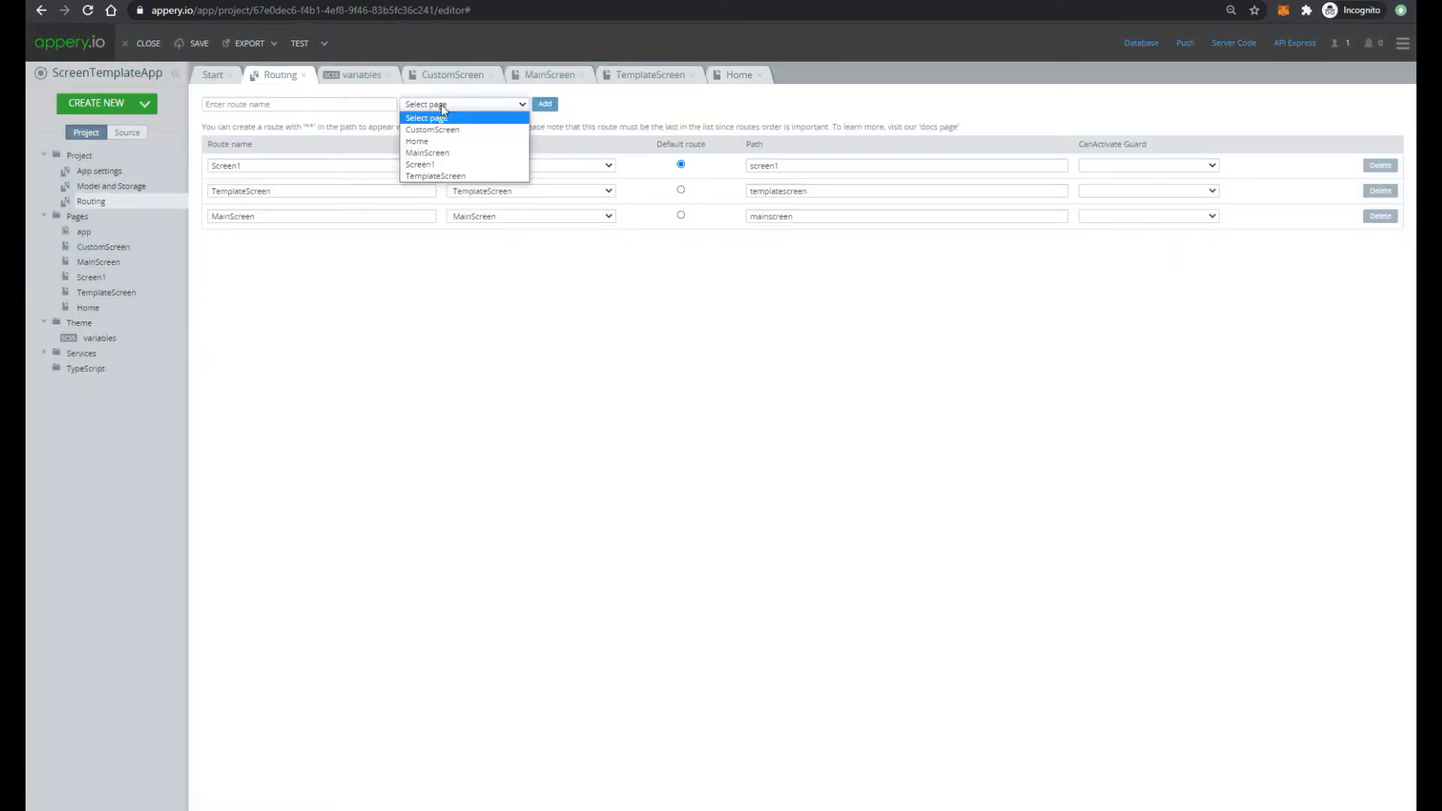
Add a Home route for the Home page, then duplicate TemplateScreen
left_click(417, 142)
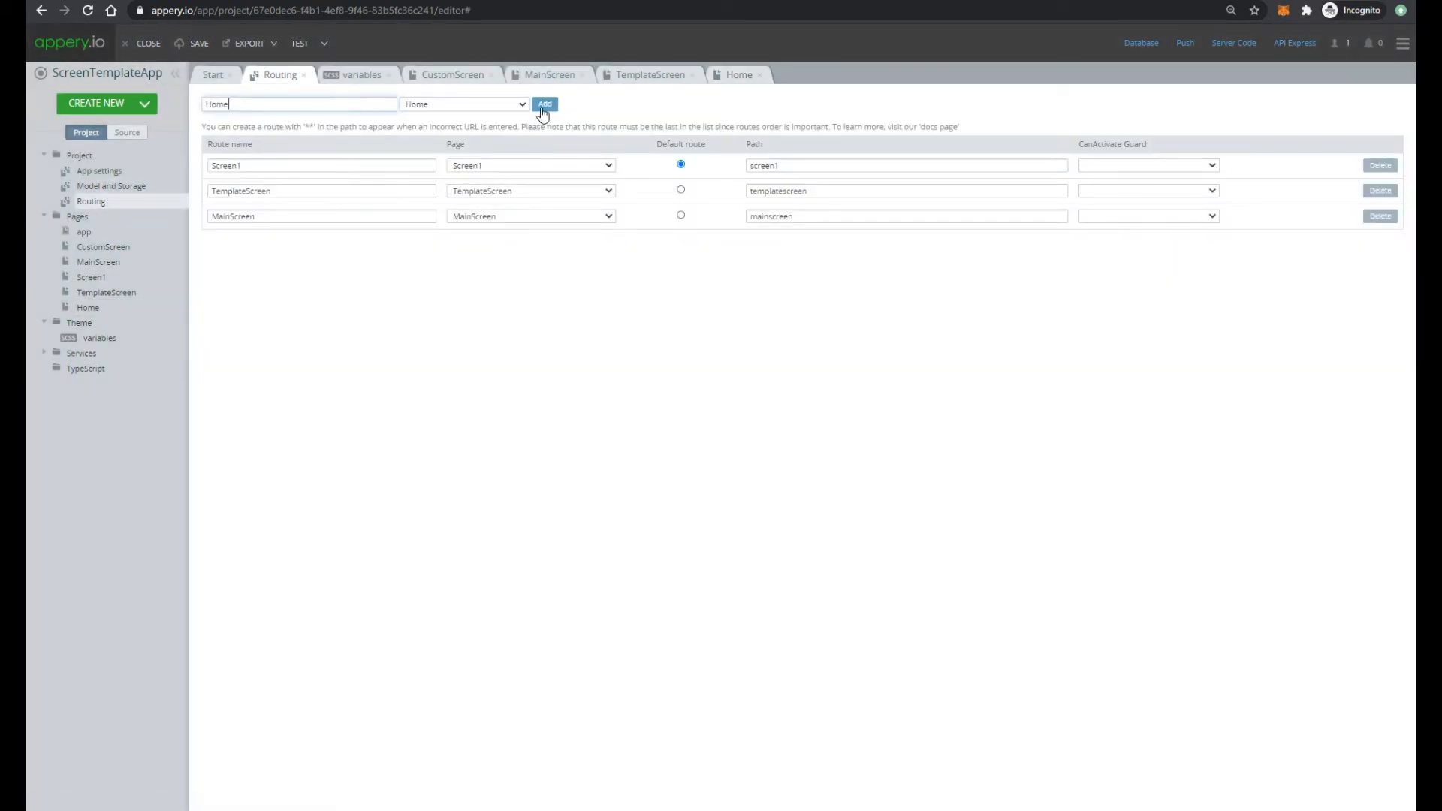
left_click(544, 103)
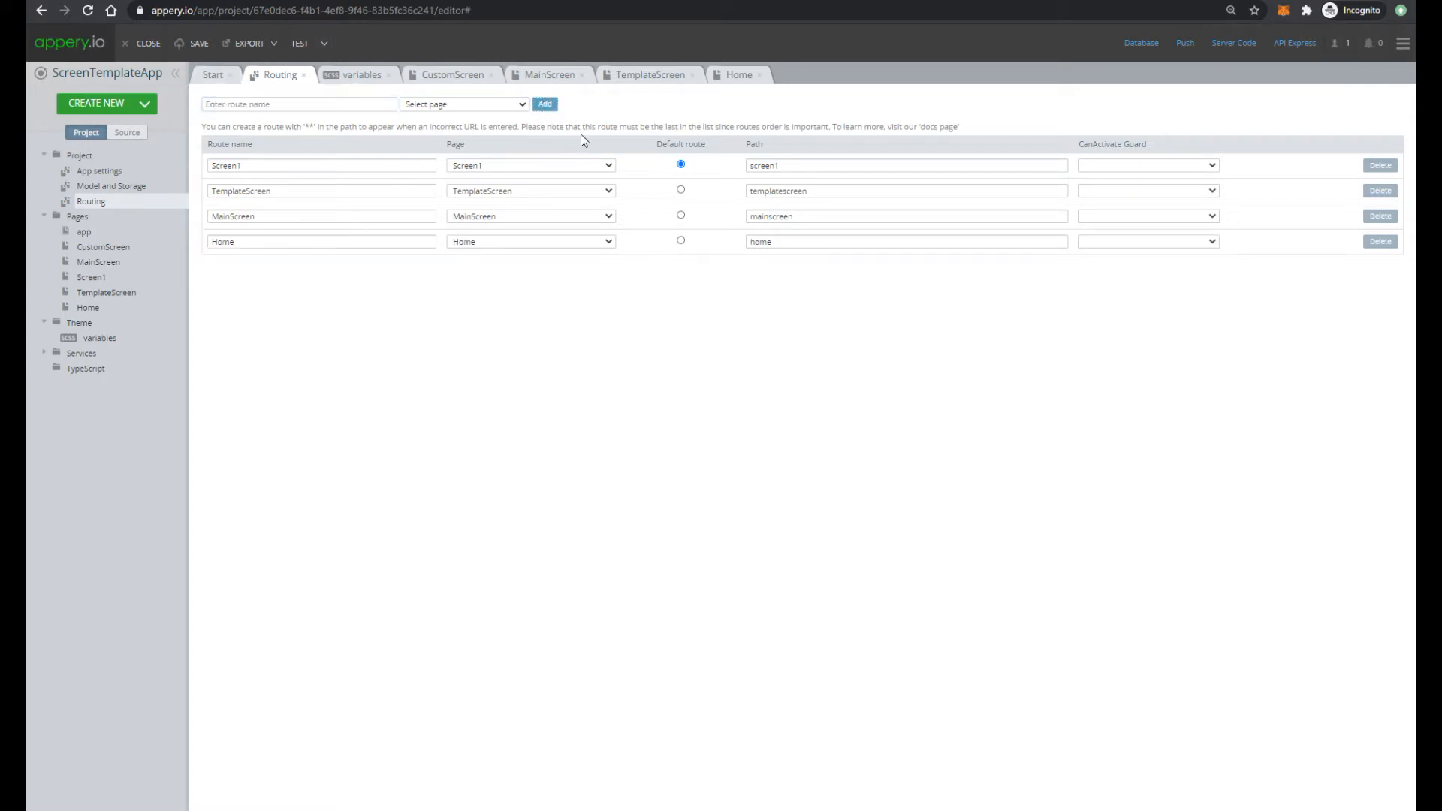
mouse_move(105, 292)
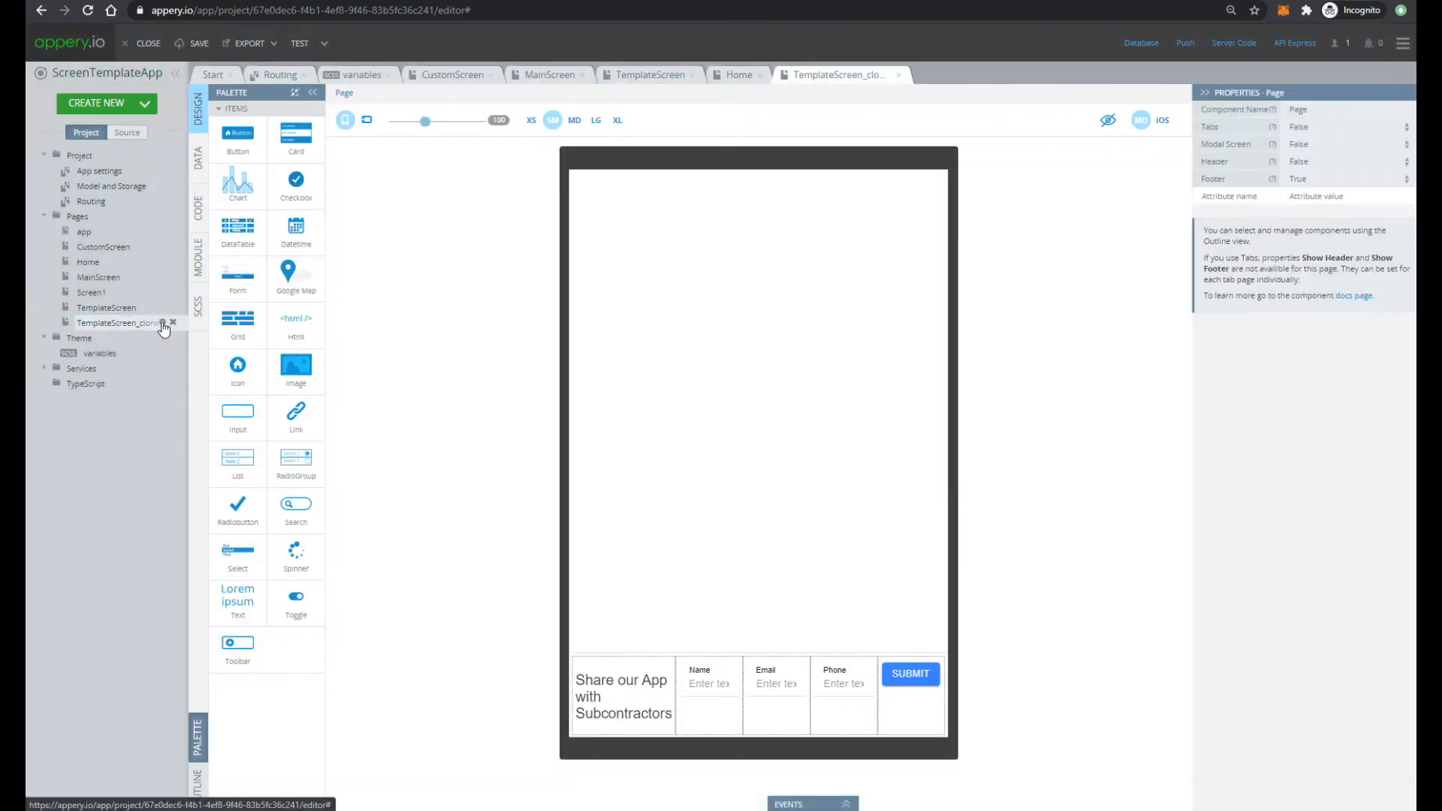
Rename the TemplateScreen copy to Jobs and add a Jobs route with path jobs
left_click(164, 328)
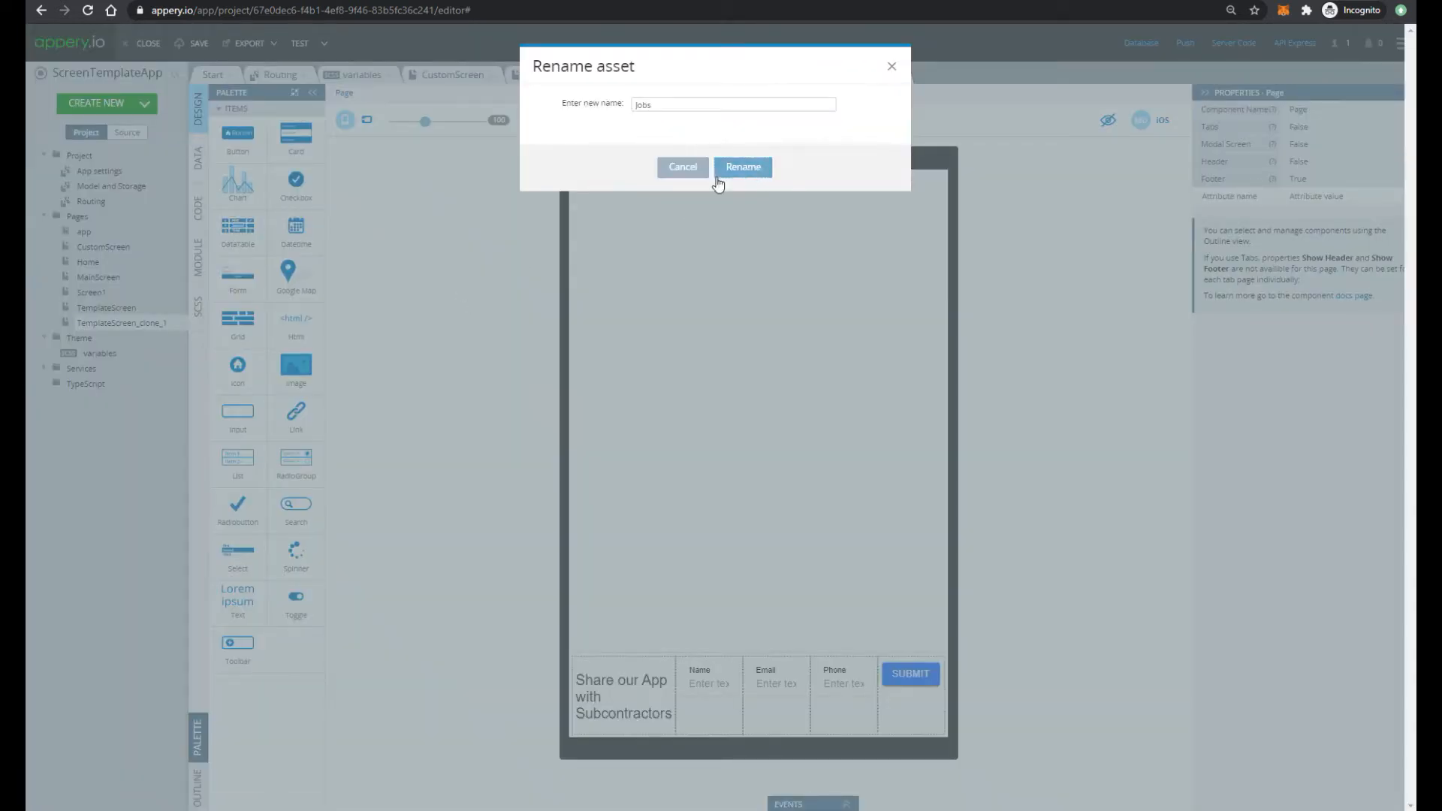
left_click(742, 167)
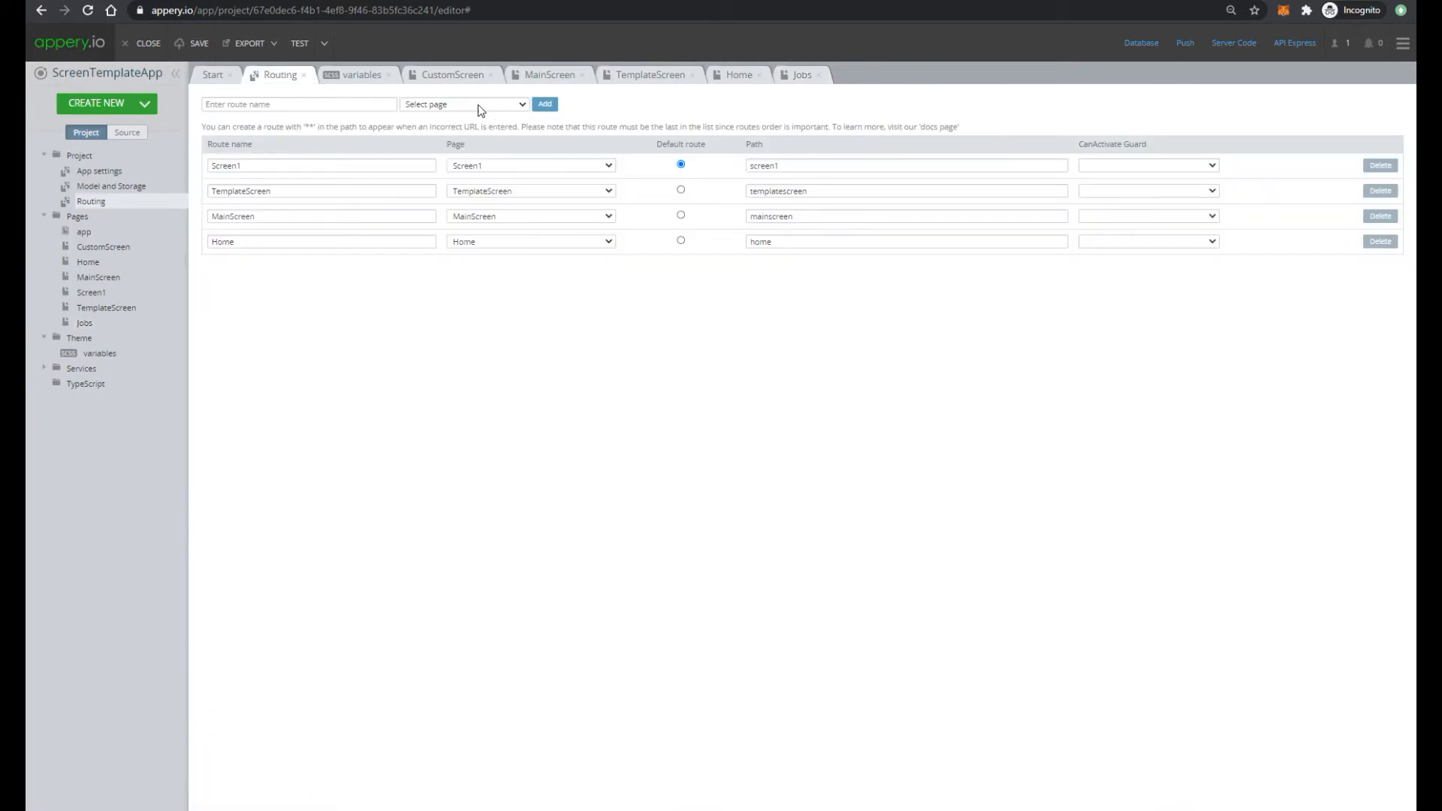
type("Jobs")
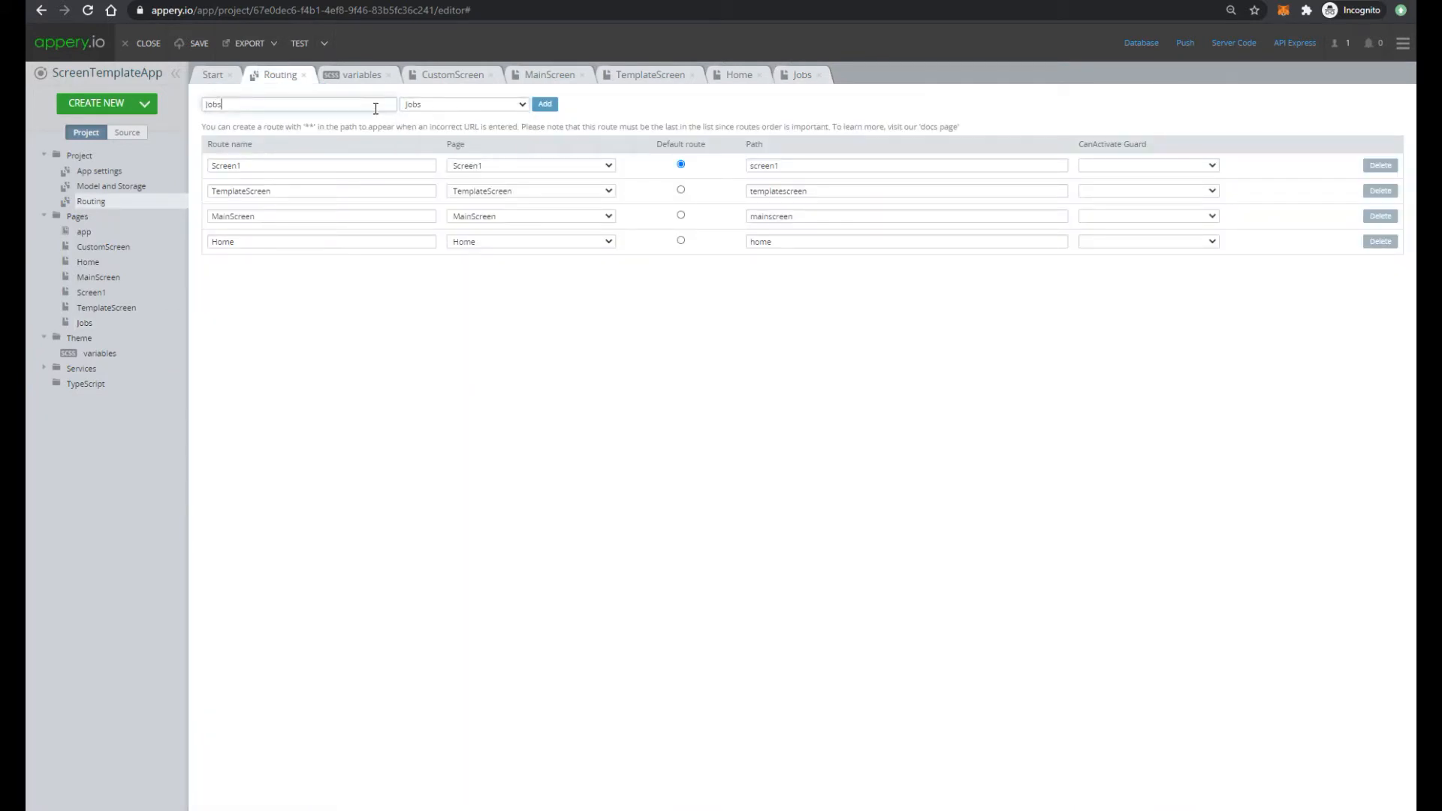
left_click(543, 103)
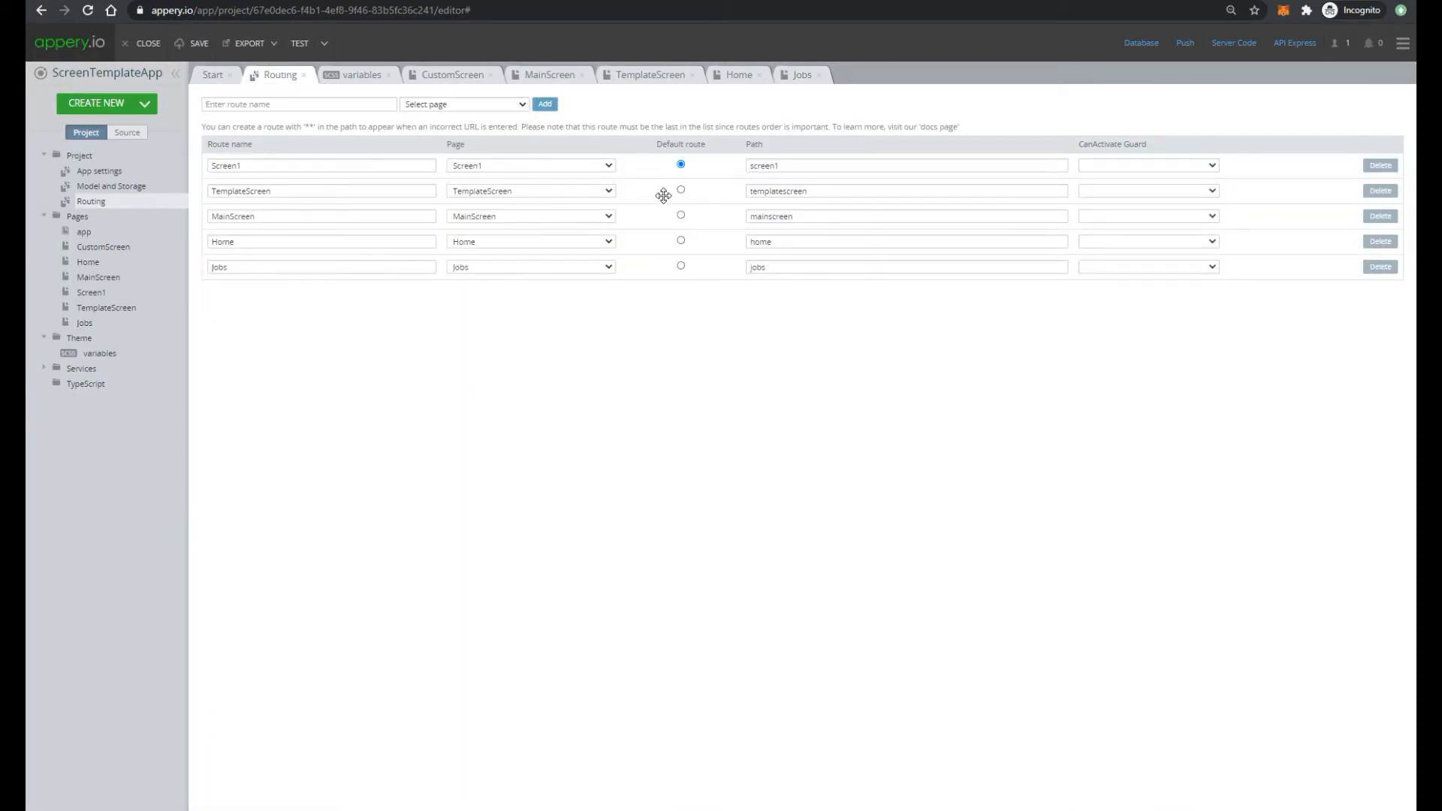
Mark the MainScreen route as default and open the tabbed MainScreen page
left_click(681, 215)
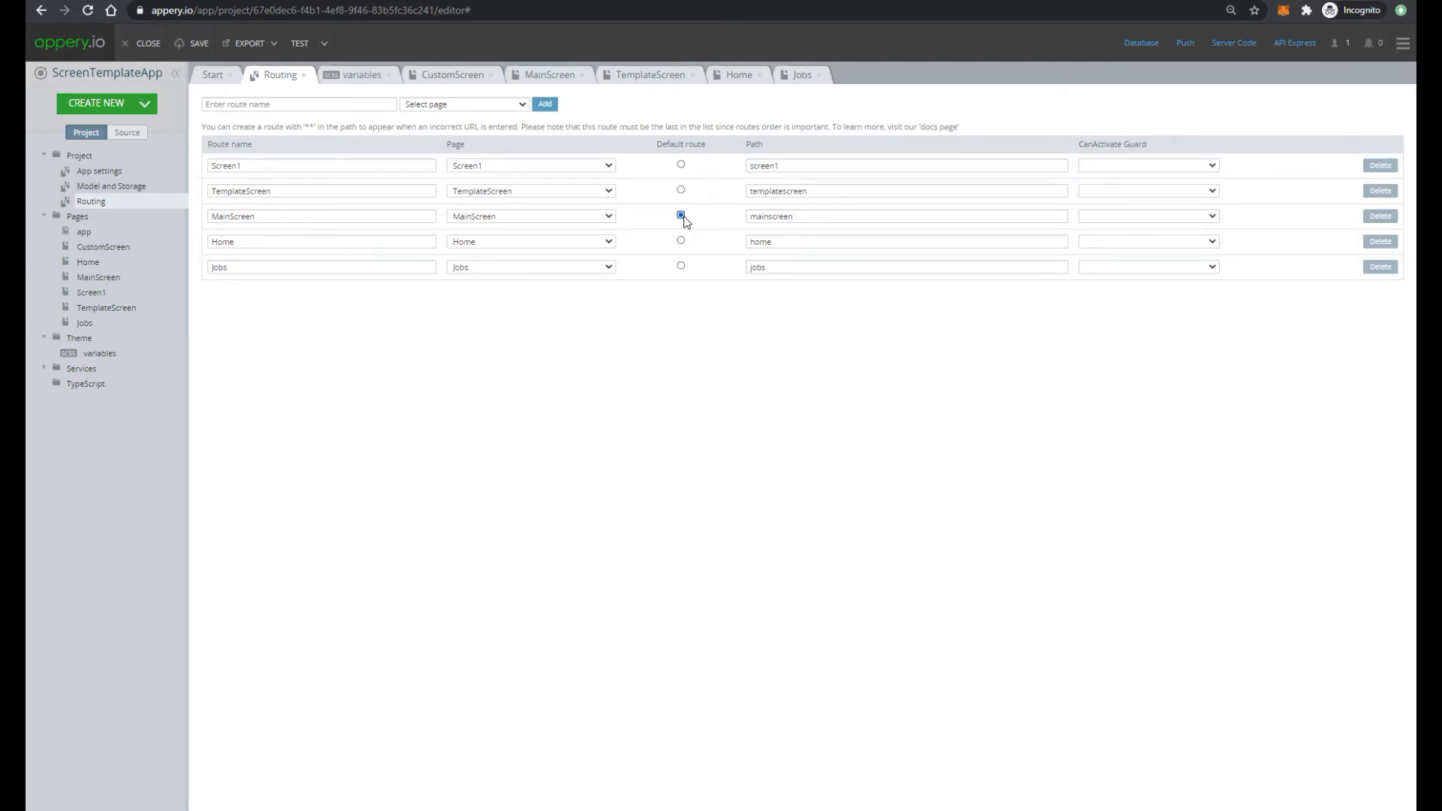
left_click(680, 215)
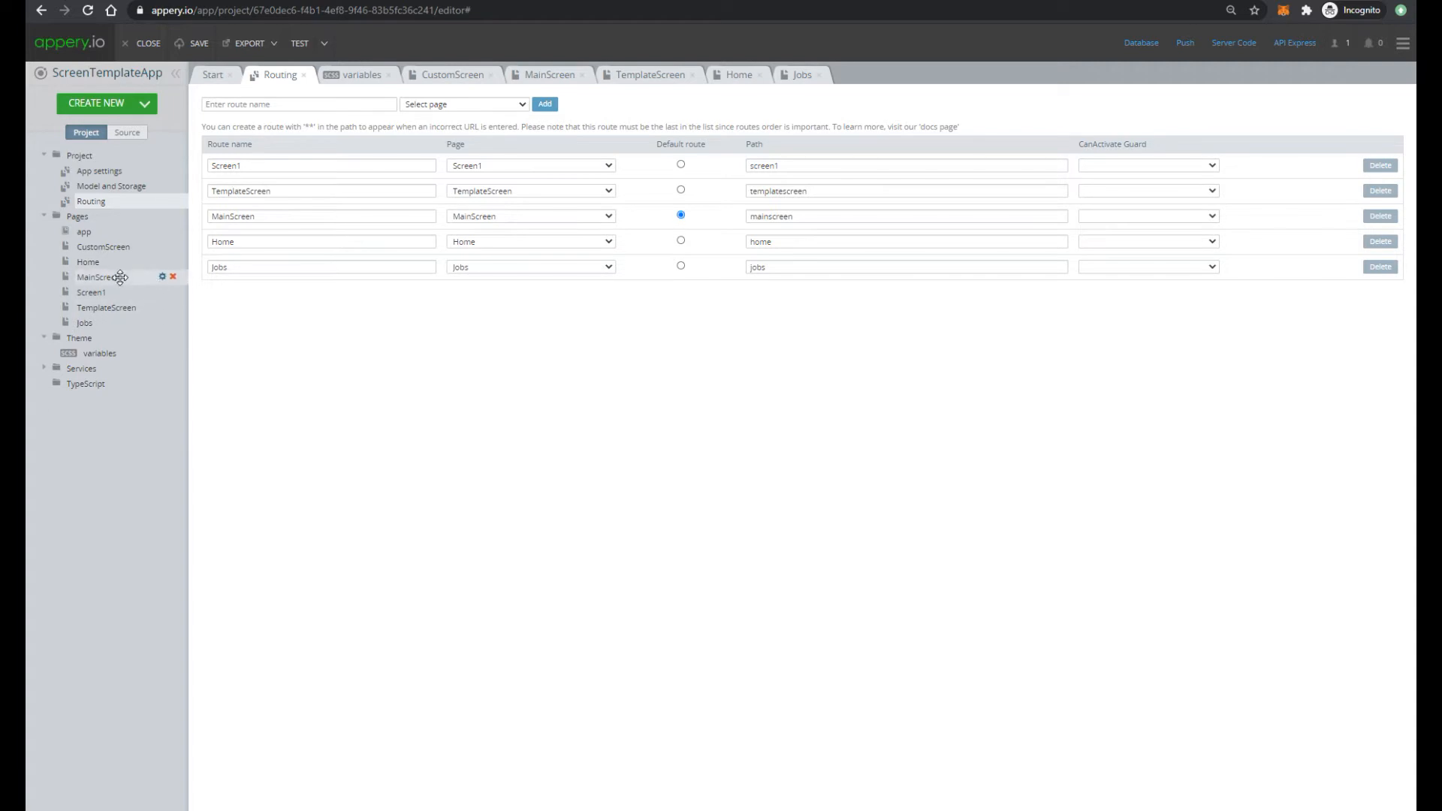
left_click(548, 74)
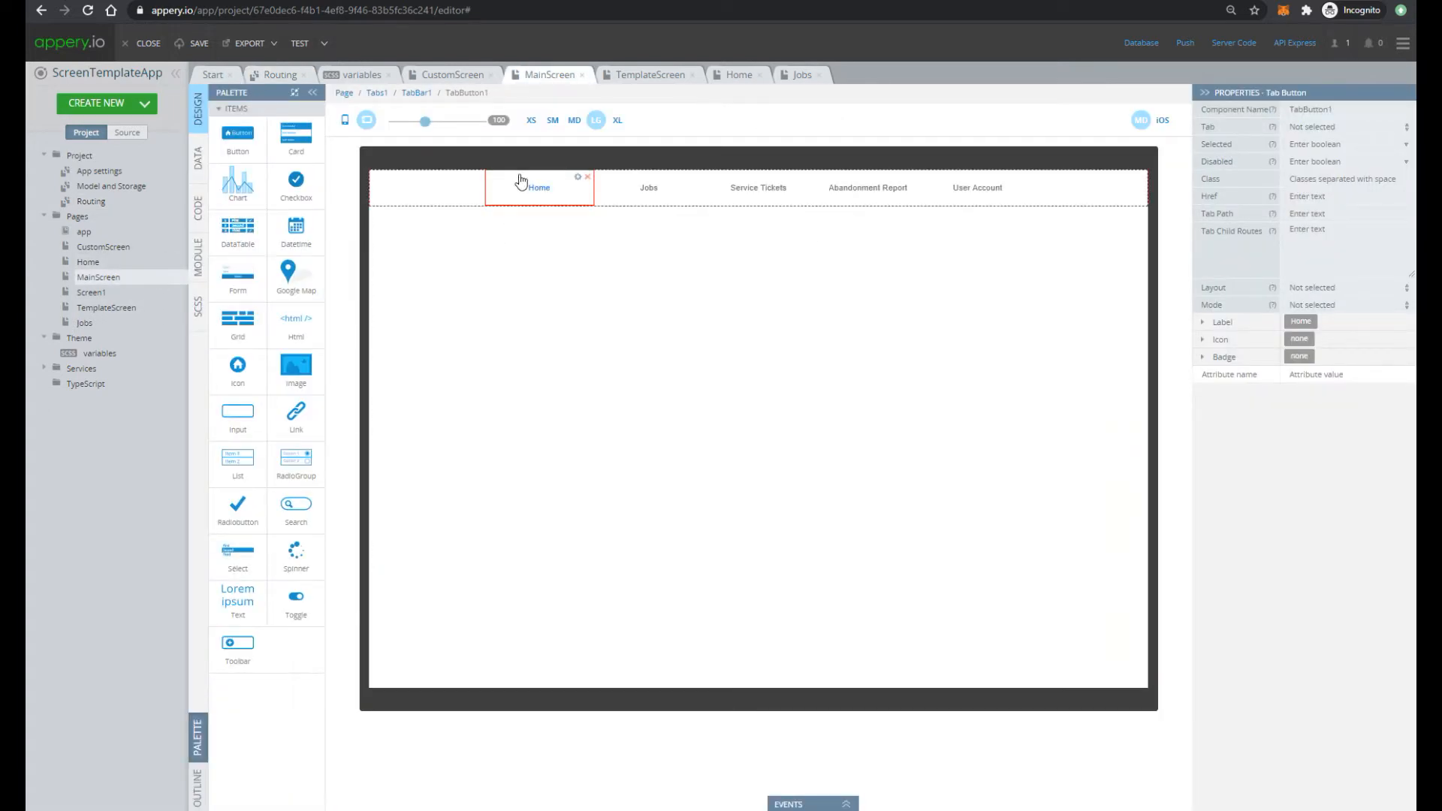
mouse_move(1103, 128)
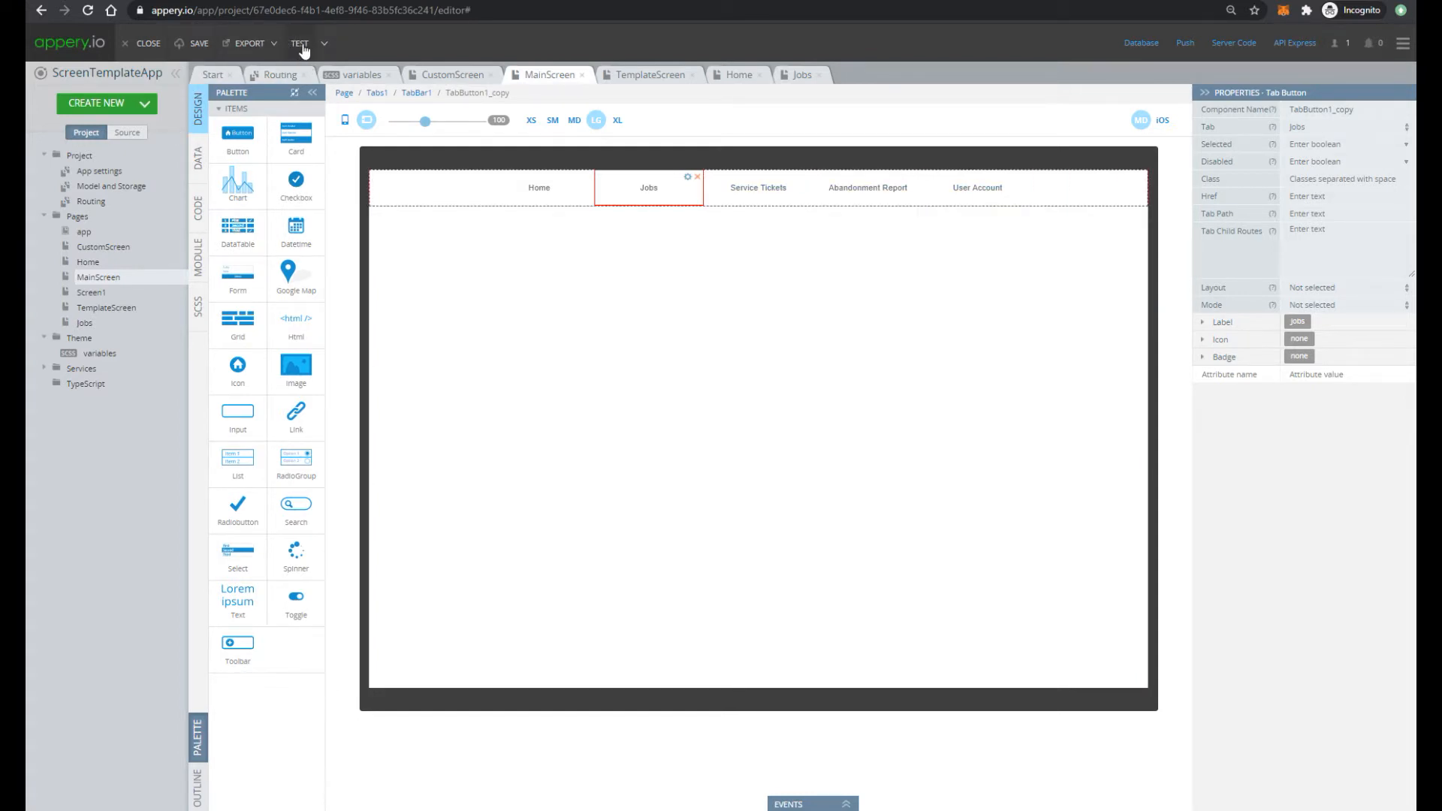
Run the TEST preview, open the empty Jobs tab, and return to the editor
left_click(299, 44)
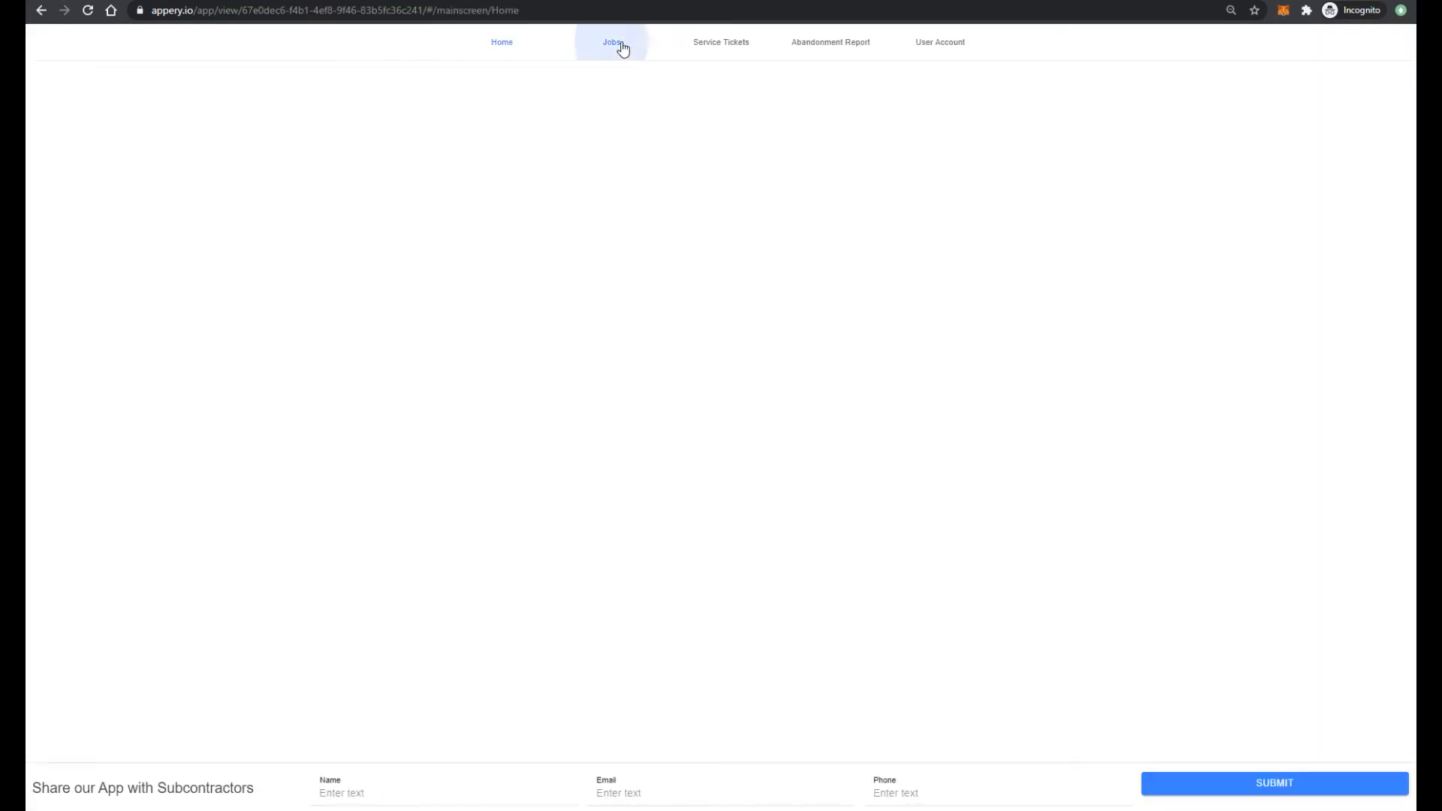
left_click(611, 42)
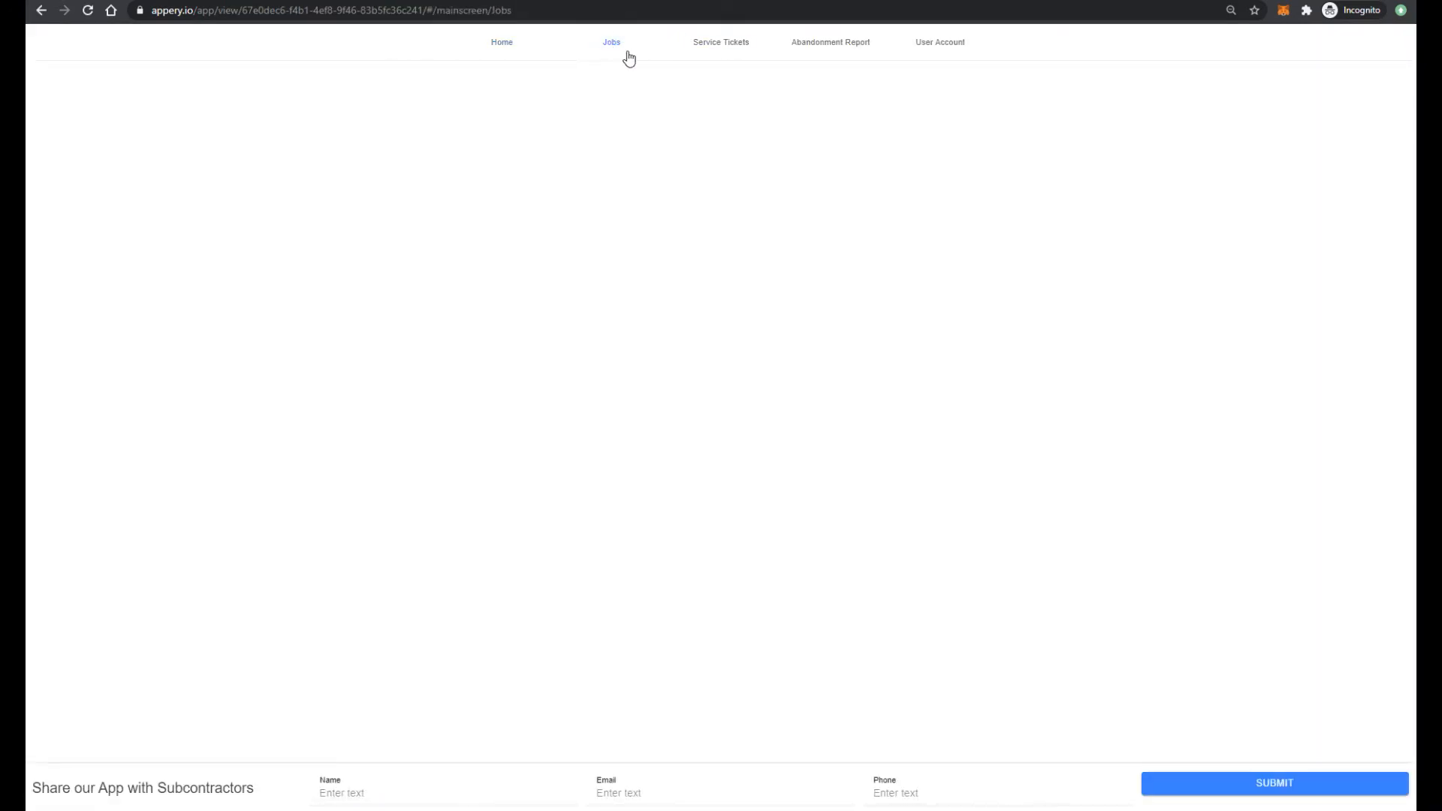
left_click(501, 42)
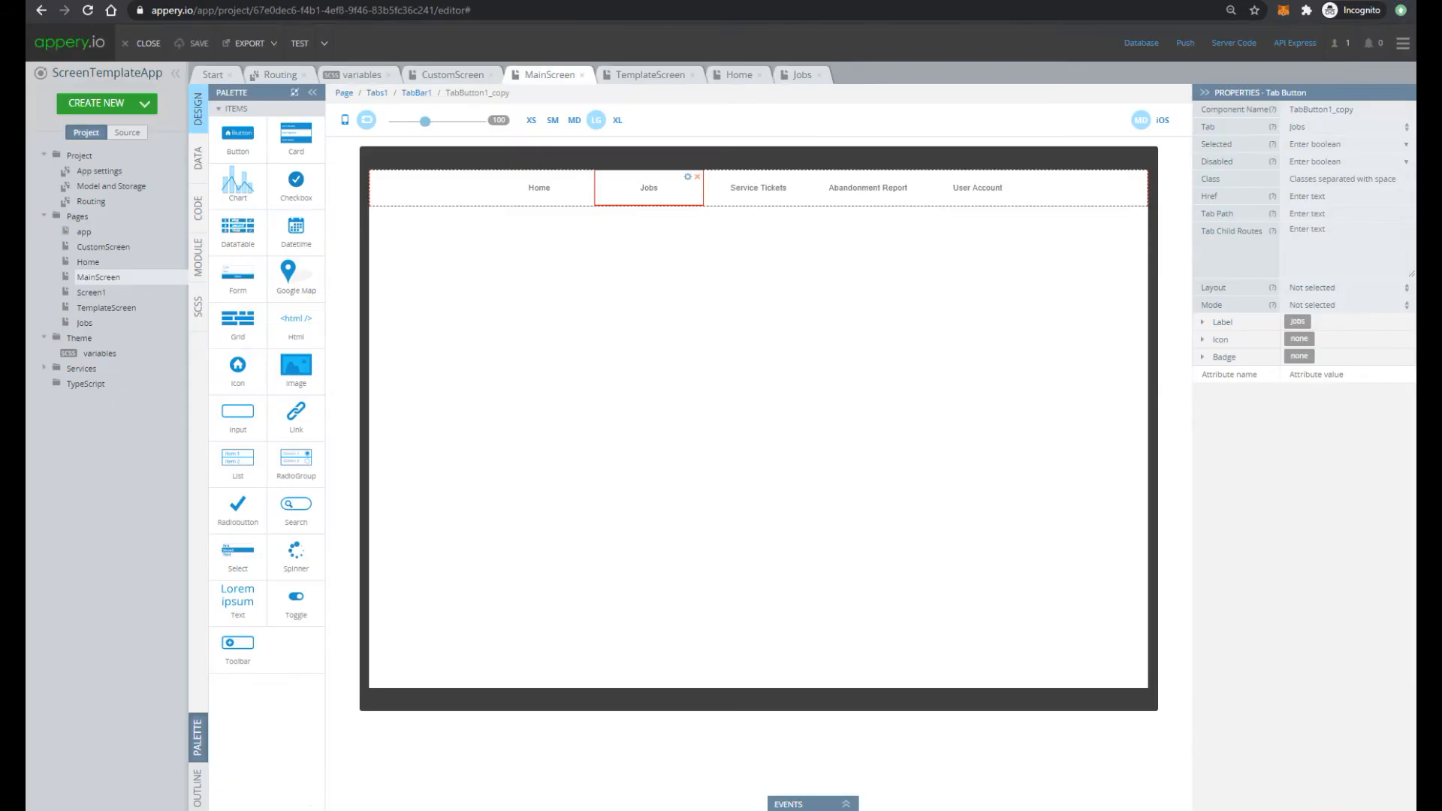
Create the MainDB database and add an empty Jobs collection to it
left_click(1142, 43)
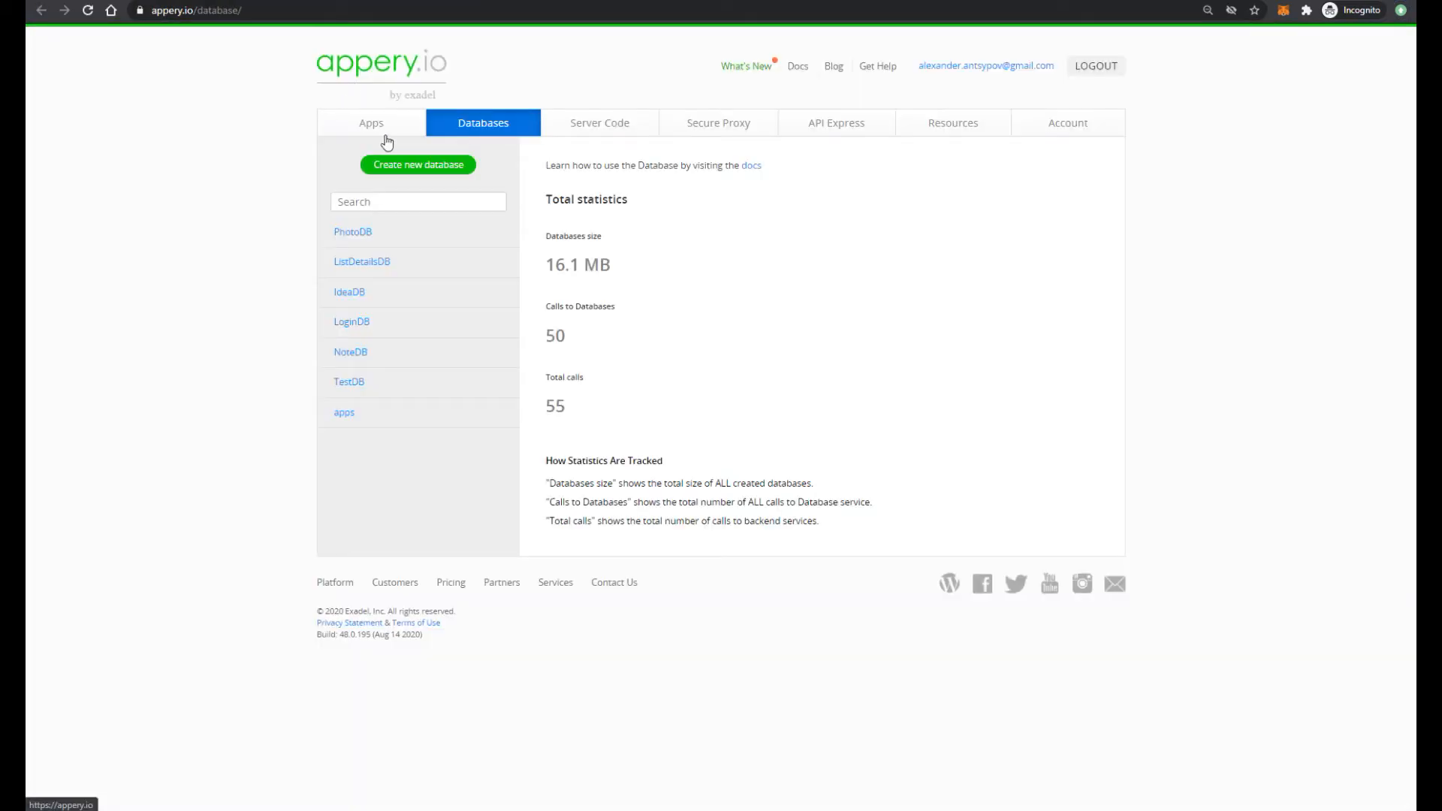
left_click(418, 164)
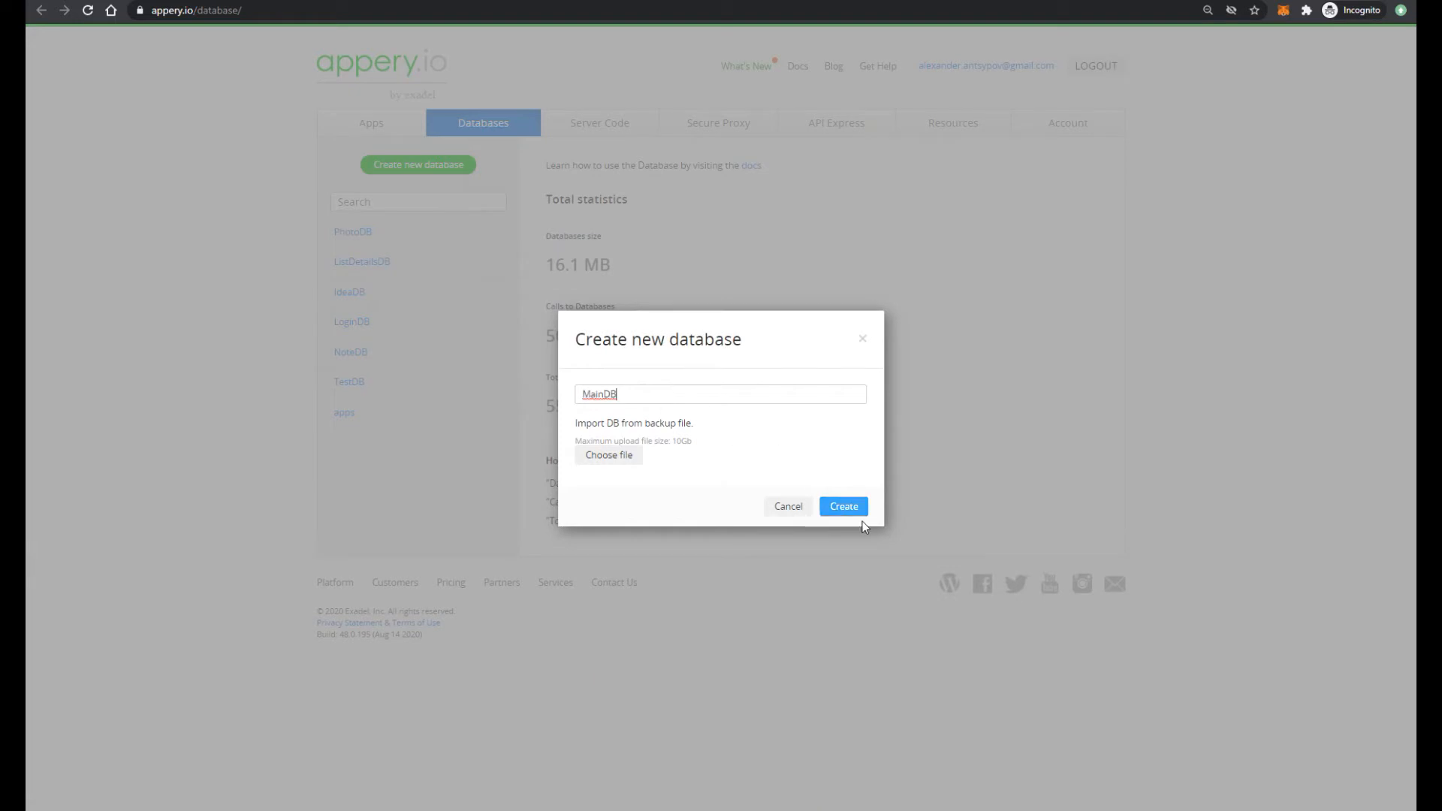
left_click(841, 505)
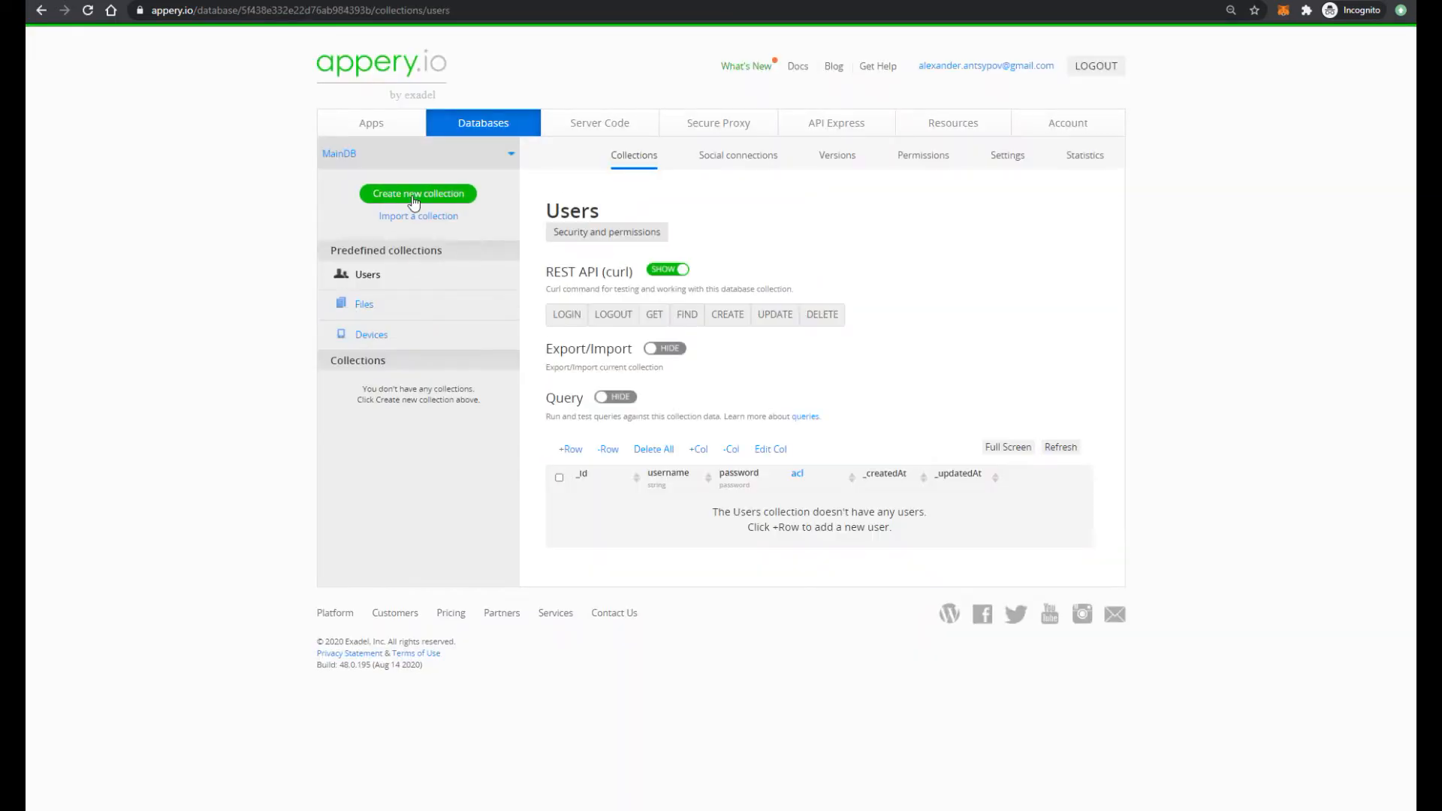
left_click(418, 193)
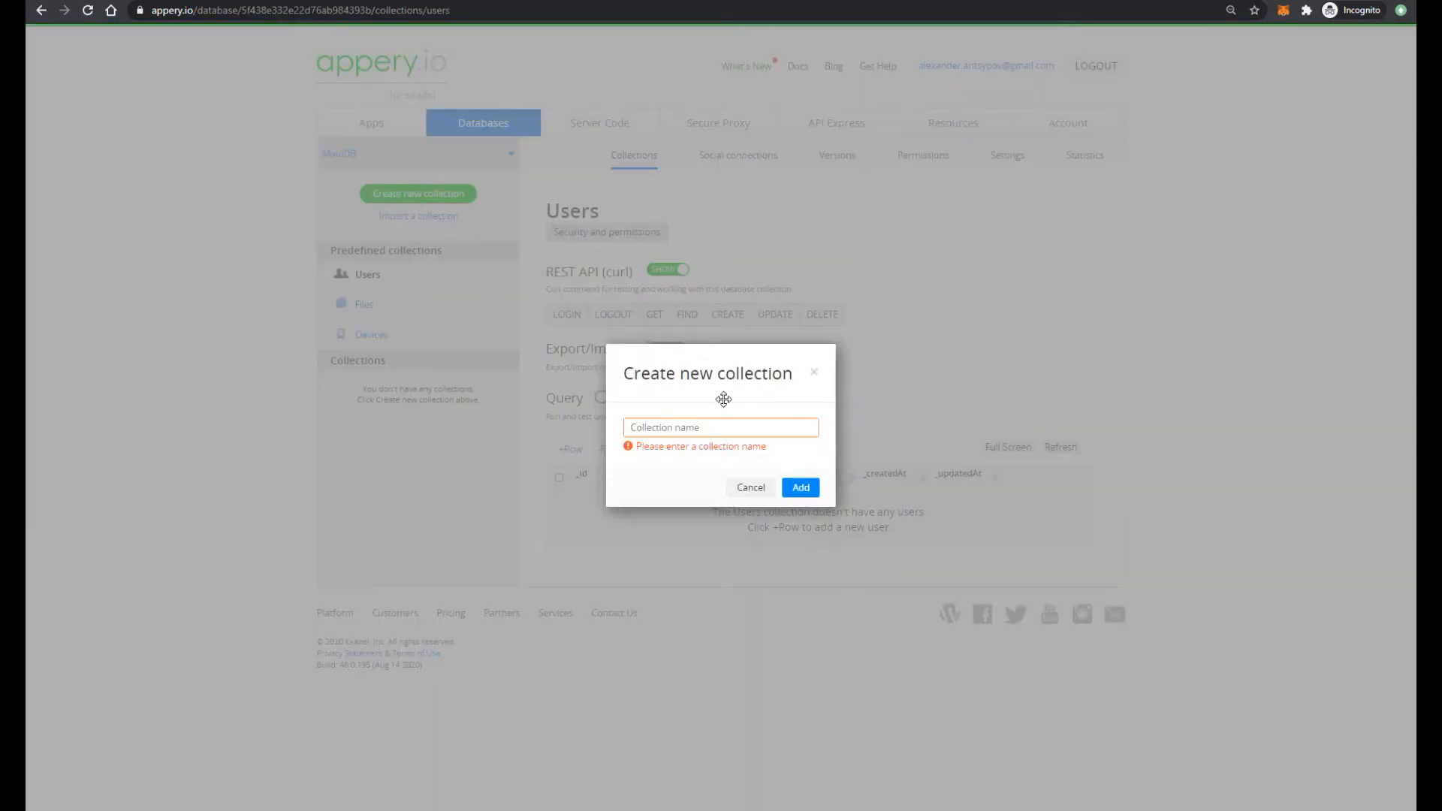
left_click(798, 487)
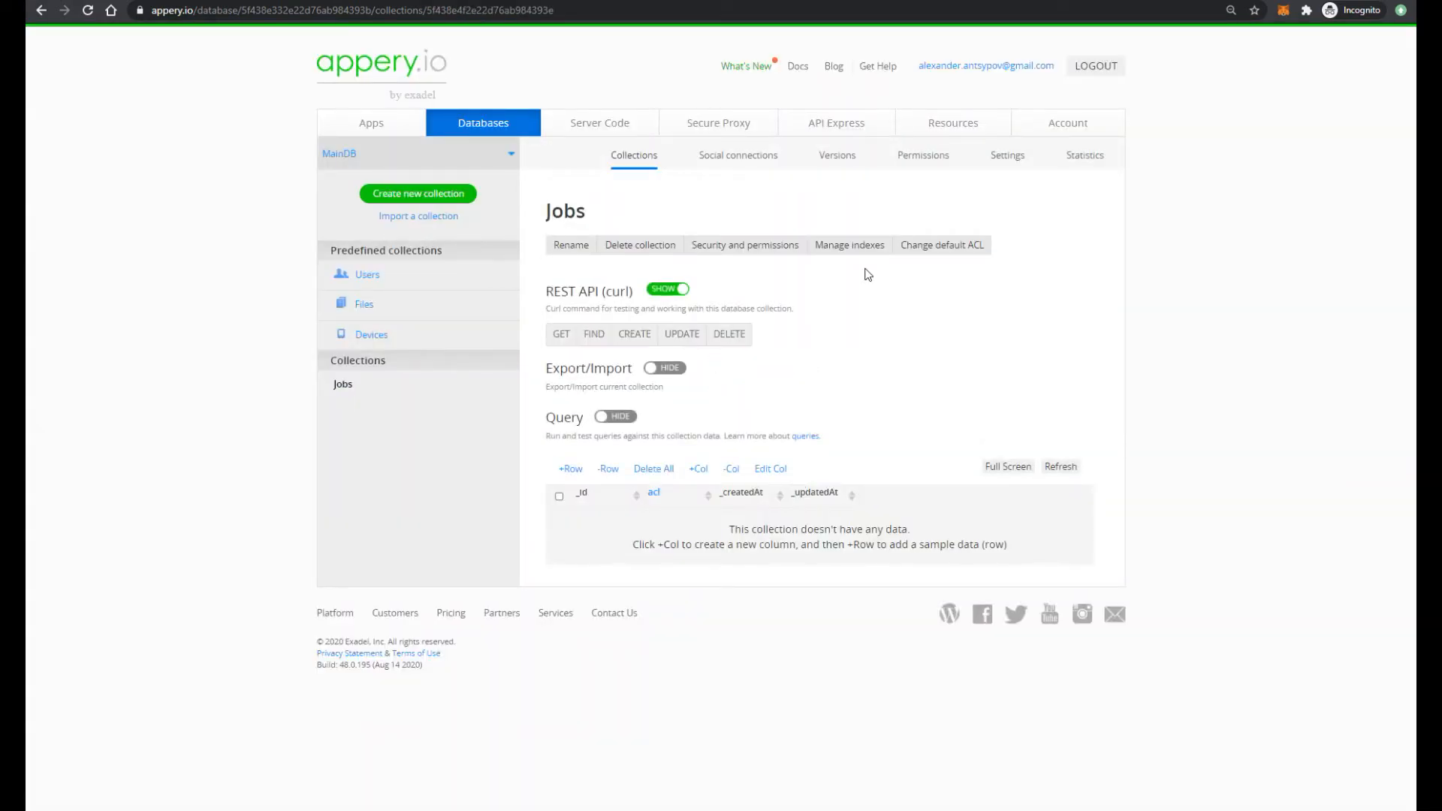
mouse_move(432, 327)
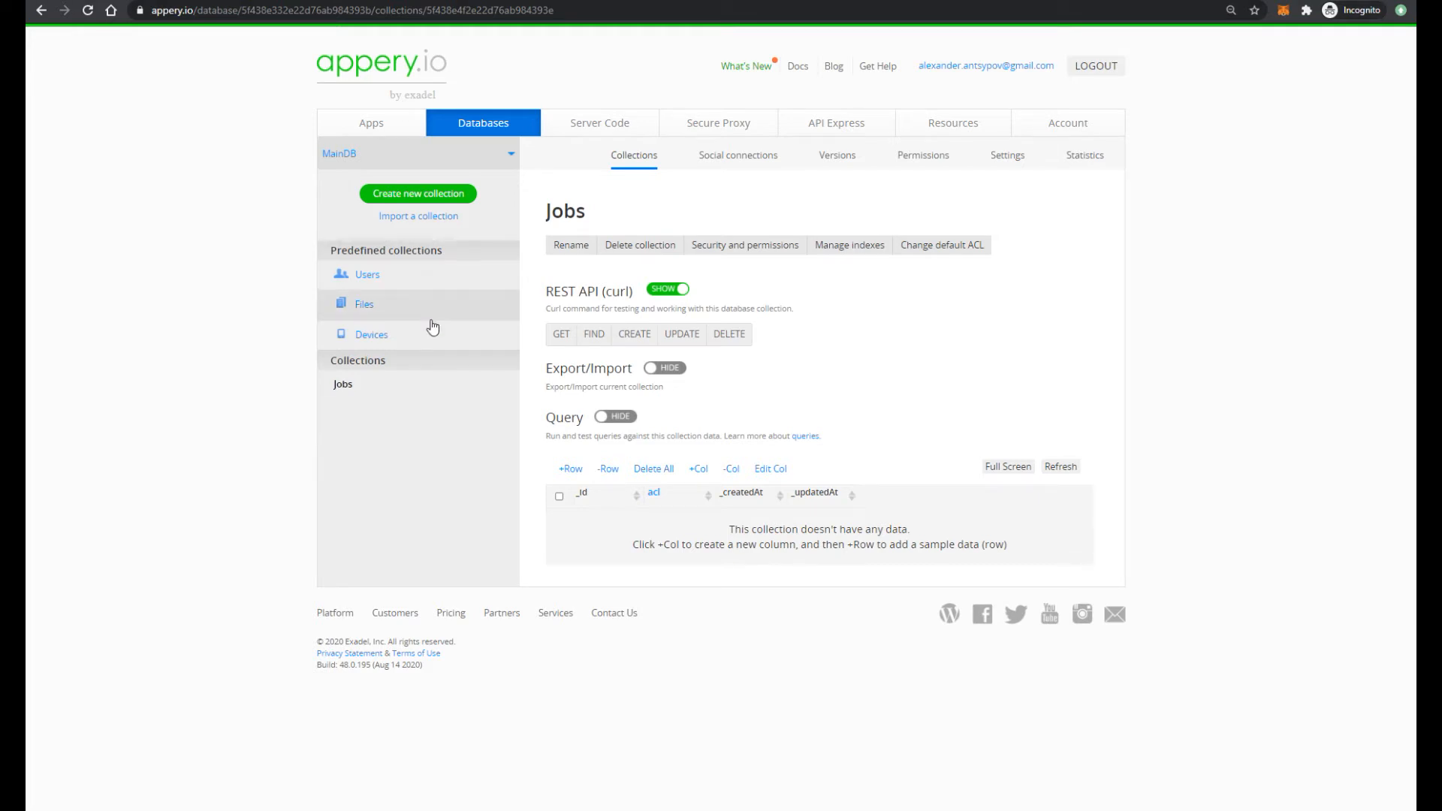
mouse_move(580, 466)
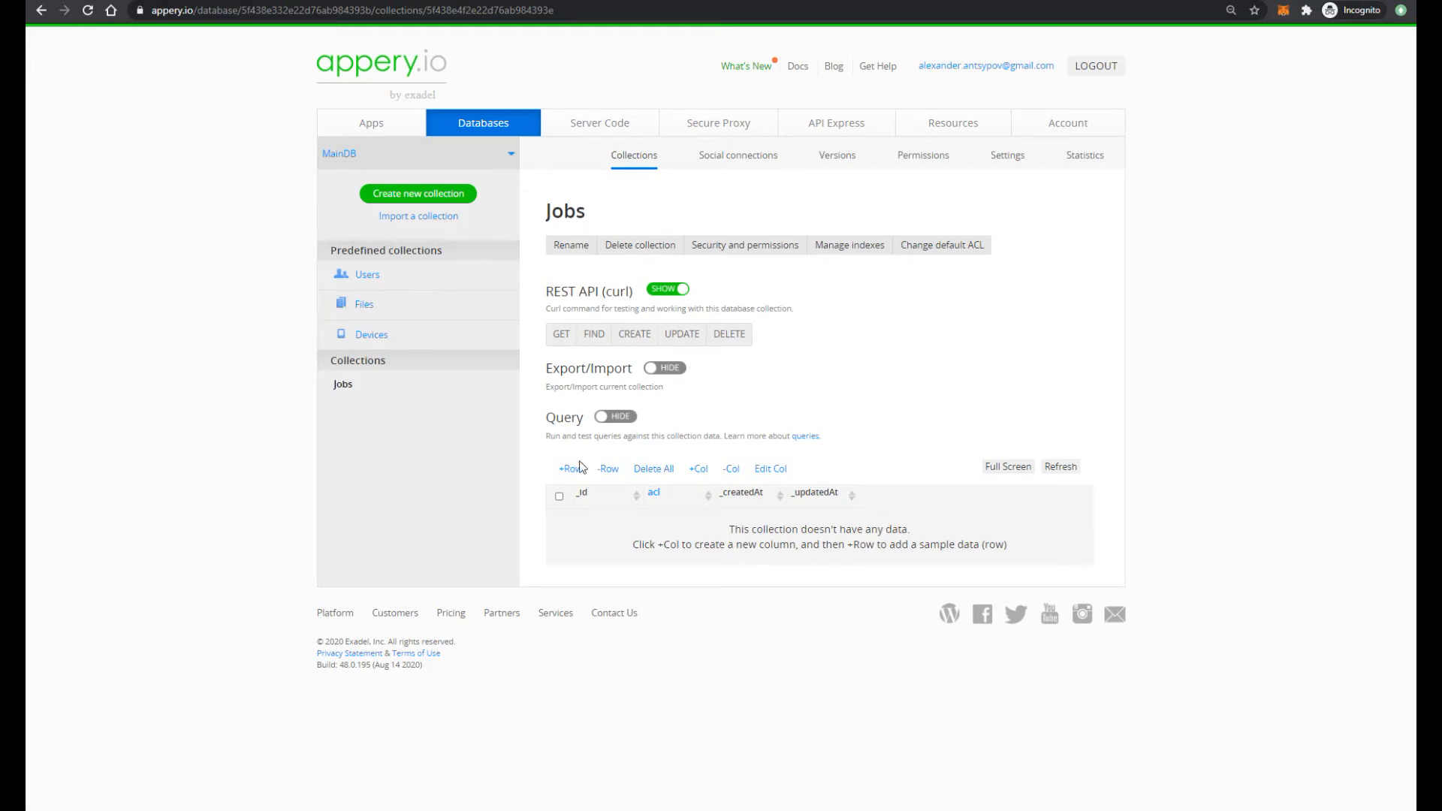
Add String columns ponumber, customer and jobnumber to the Jobs collection
left_click(697, 467)
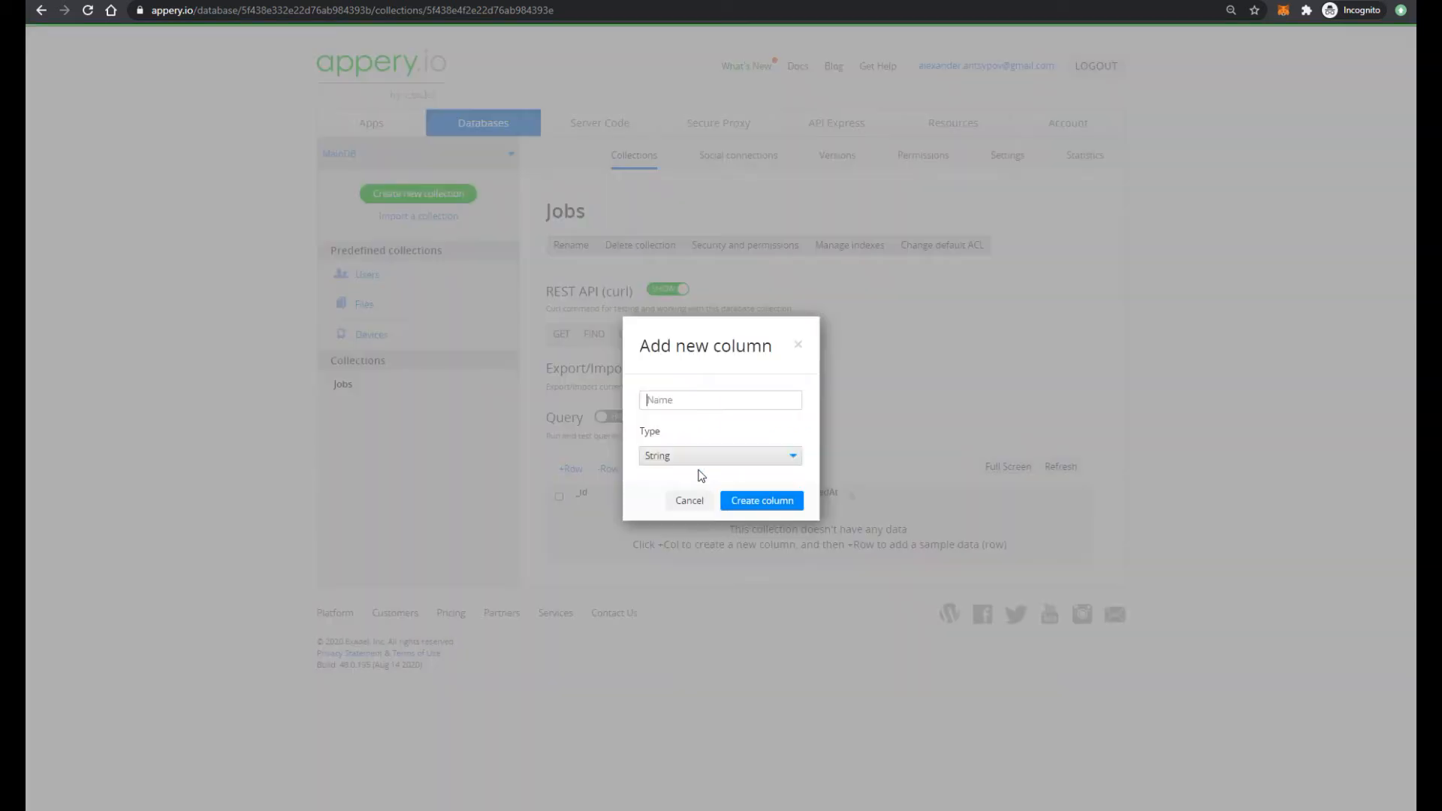
type("ponumber")
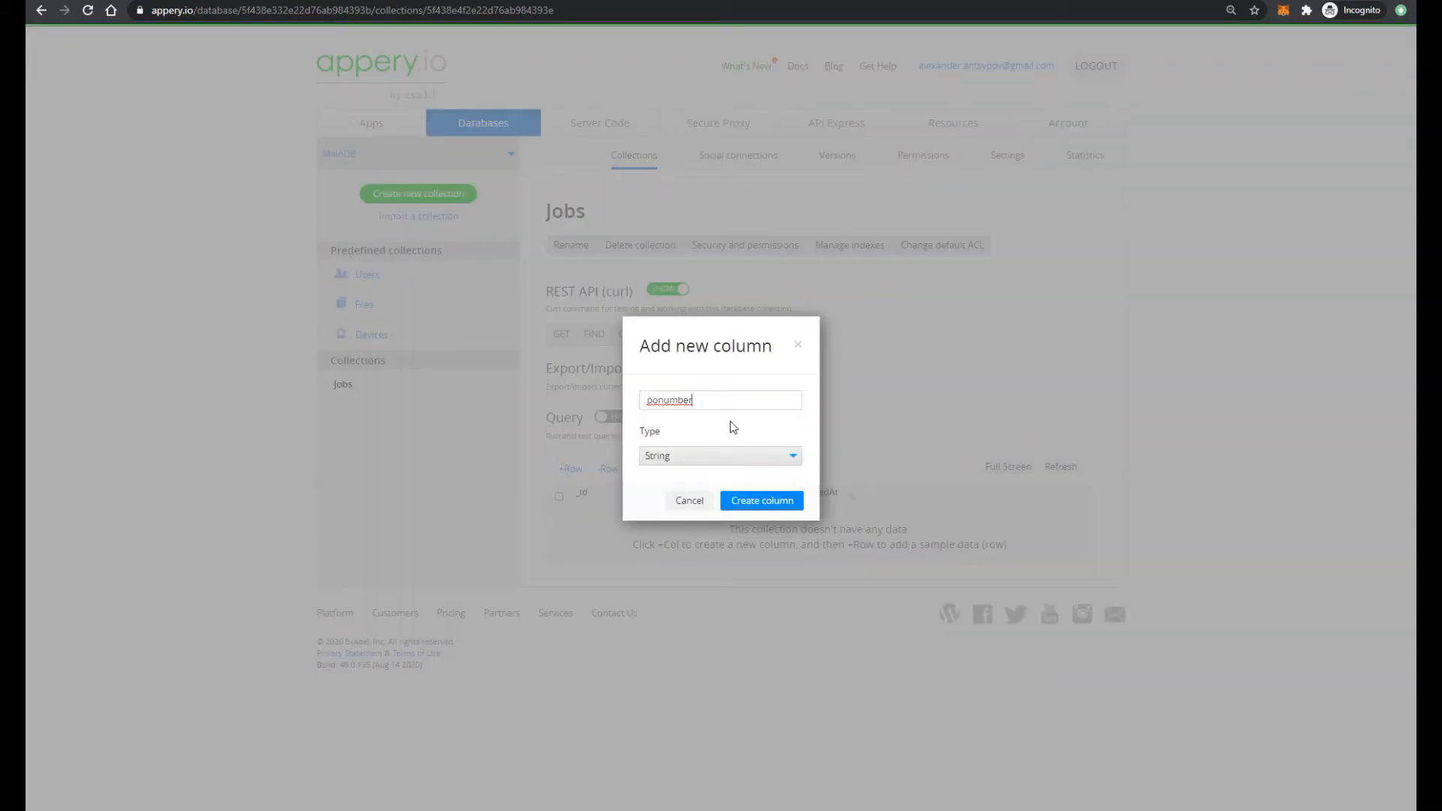
left_click(761, 500)
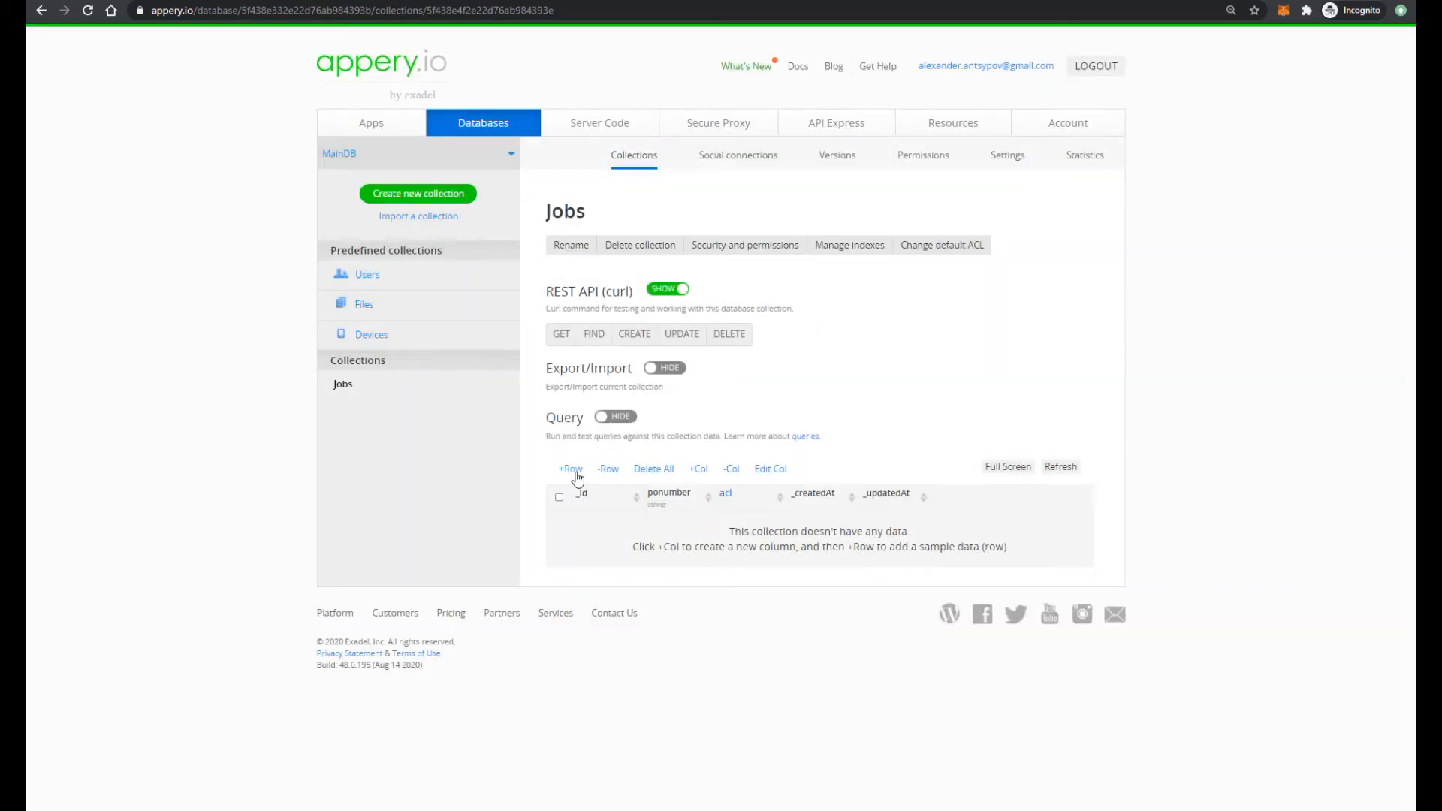
left_click(698, 468)
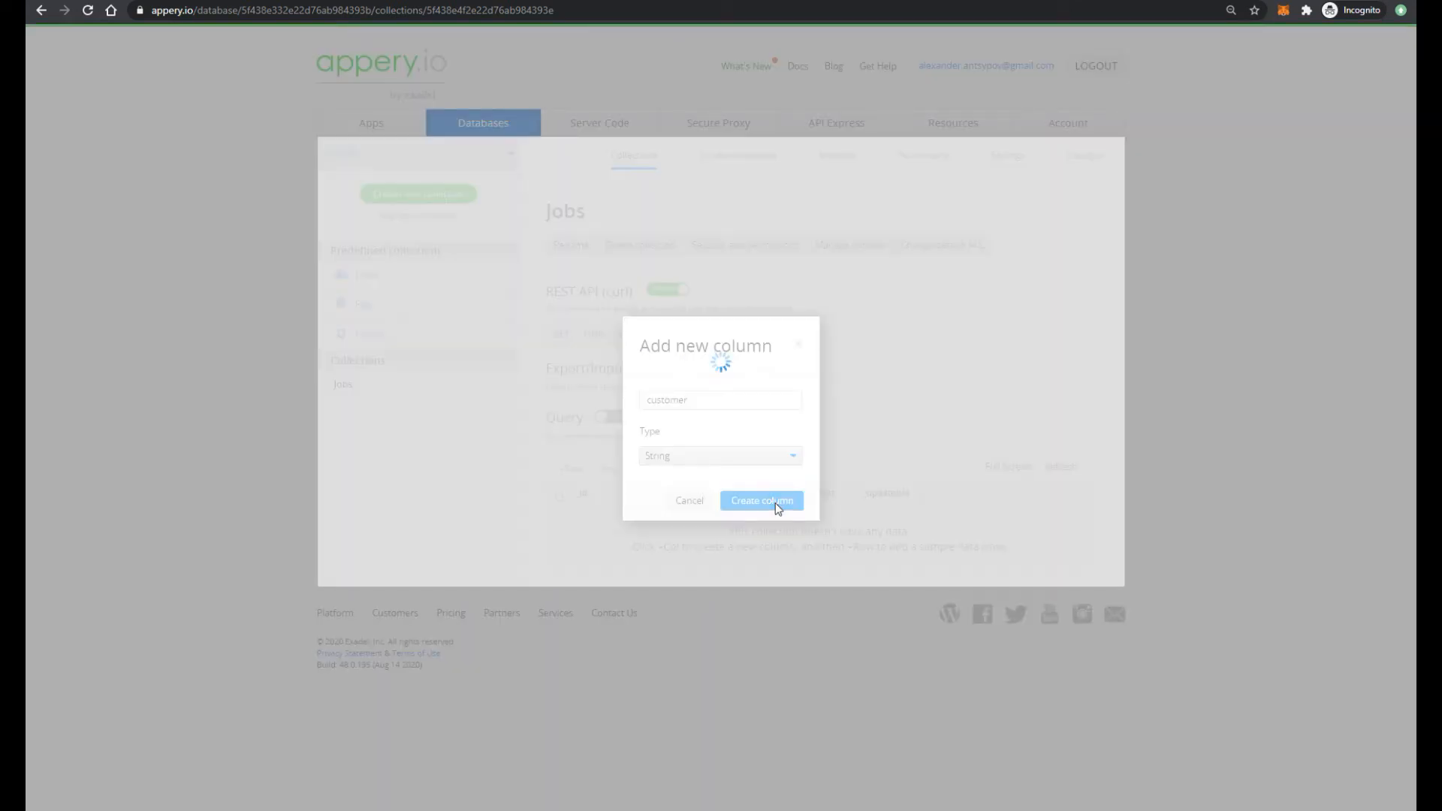
left_click(762, 500)
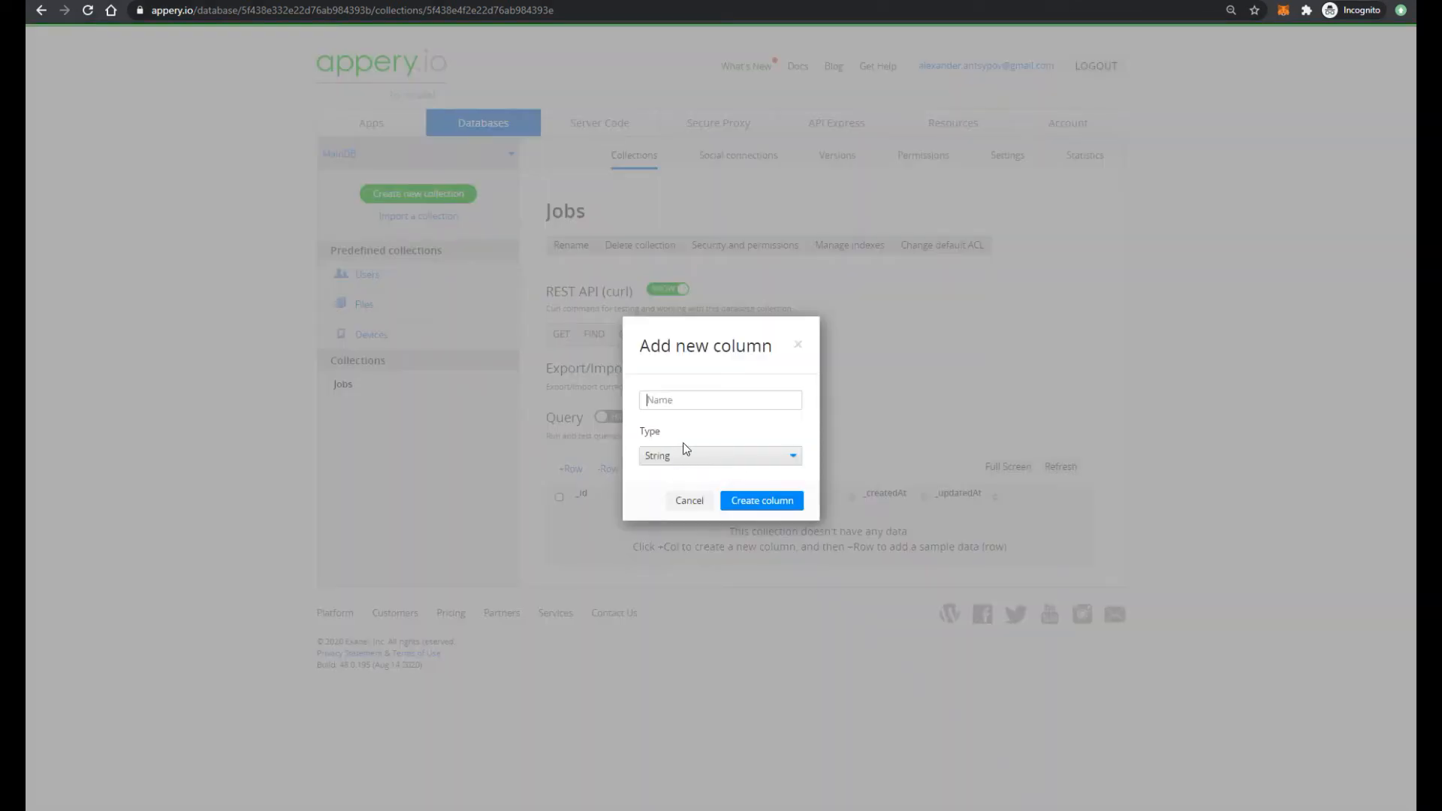
left_click(761, 500)
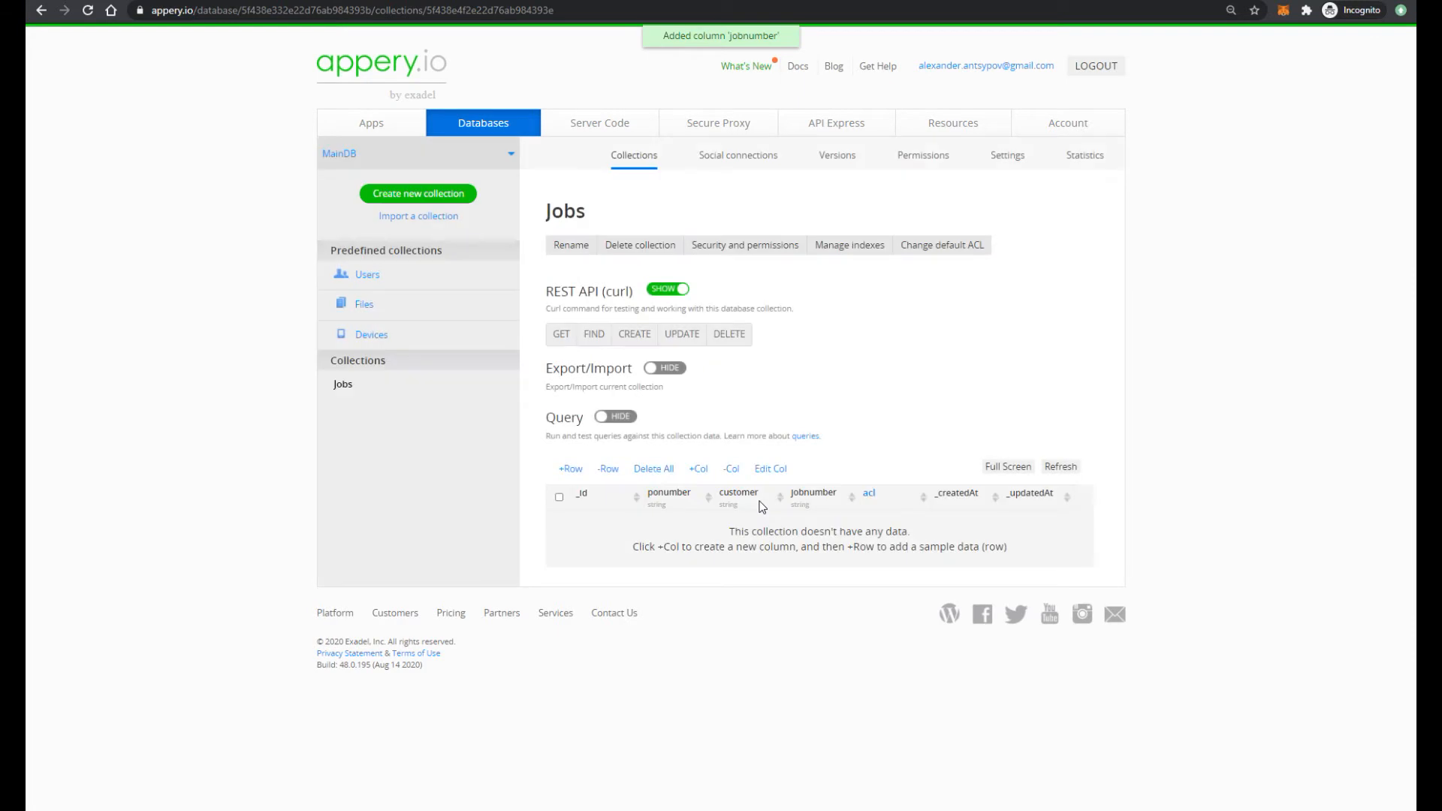
Add String columns projectname, status, projecttype and uwi
left_click(697, 468)
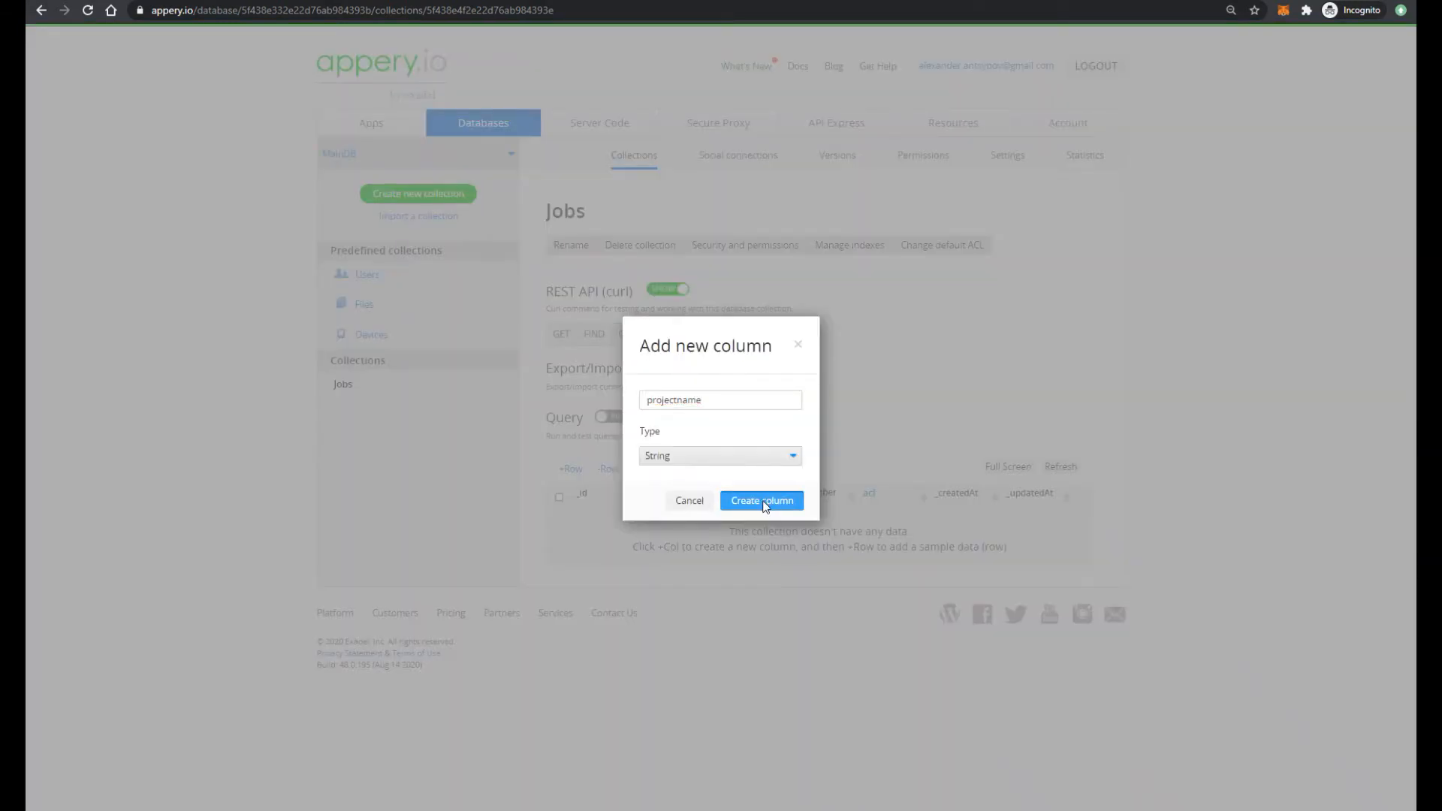
left_click(761, 500)
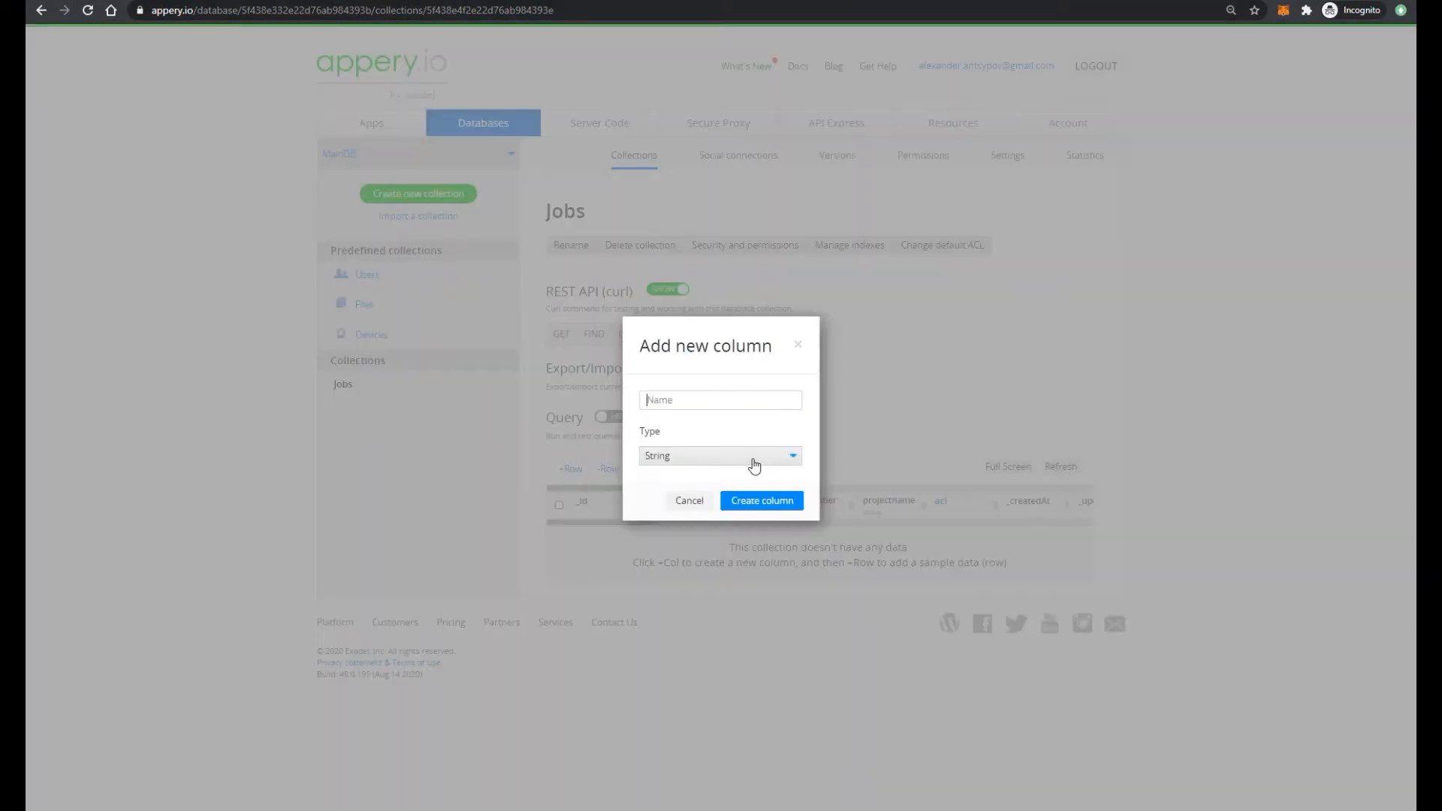
left_click(761, 500)
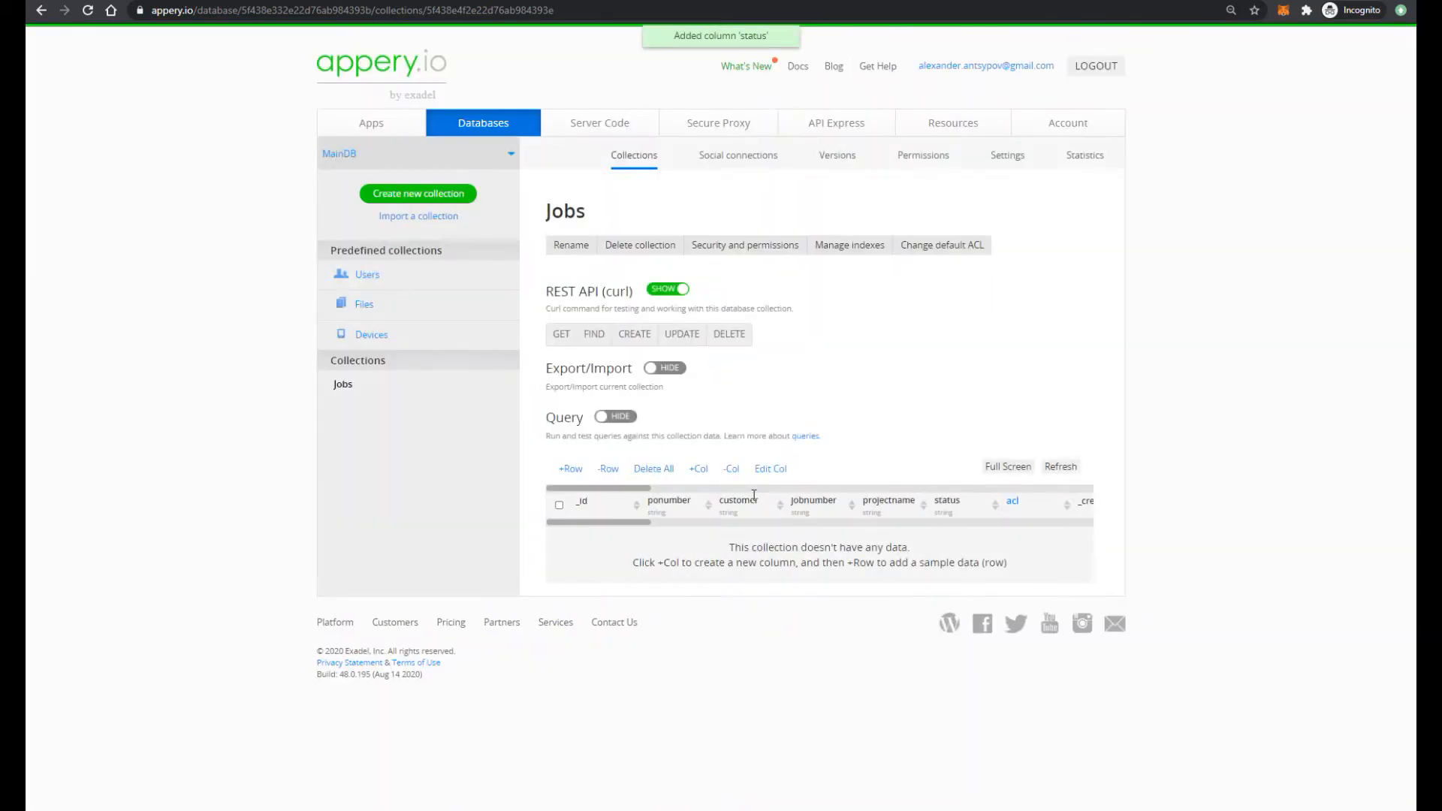
left_click(697, 468)
type("uwi")
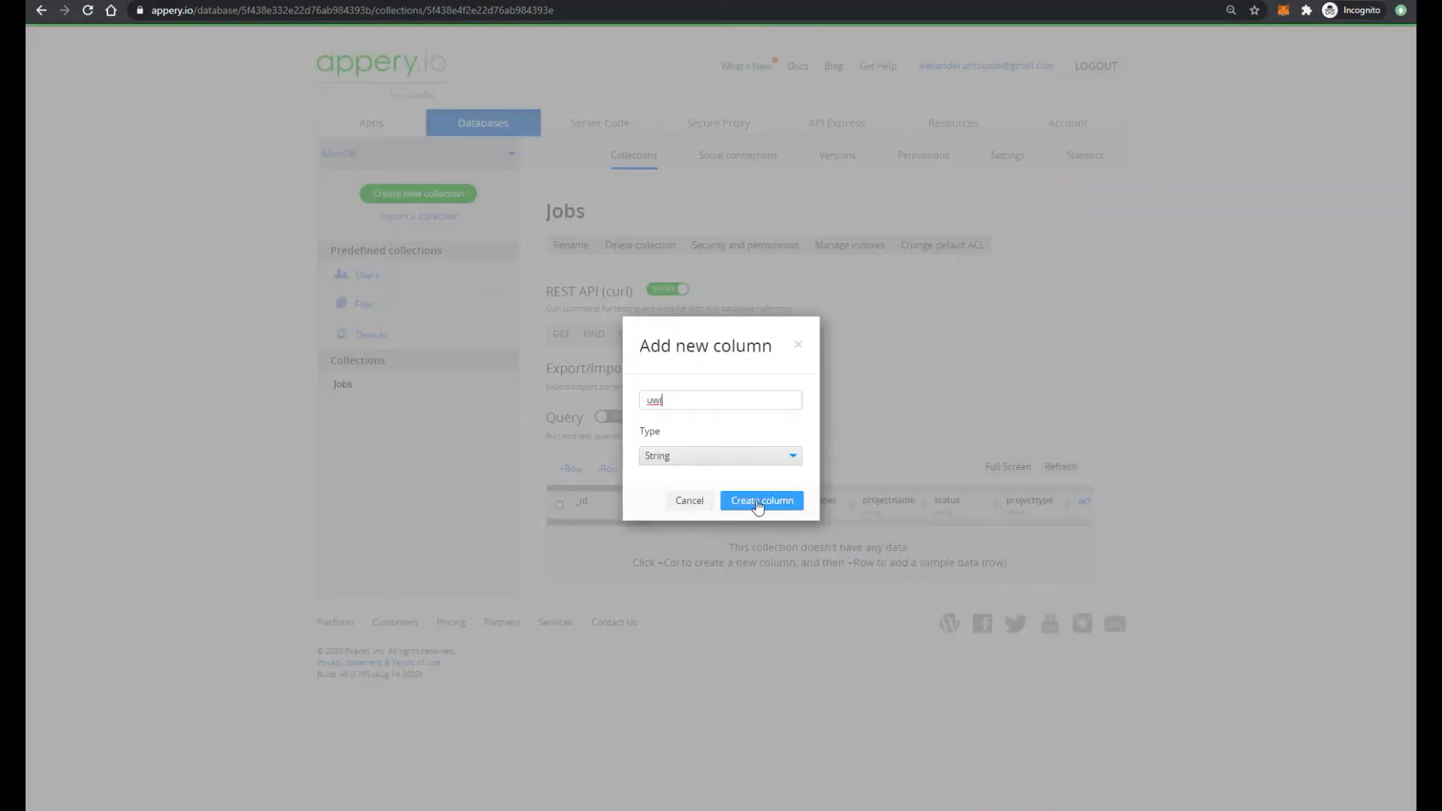
left_click(762, 501)
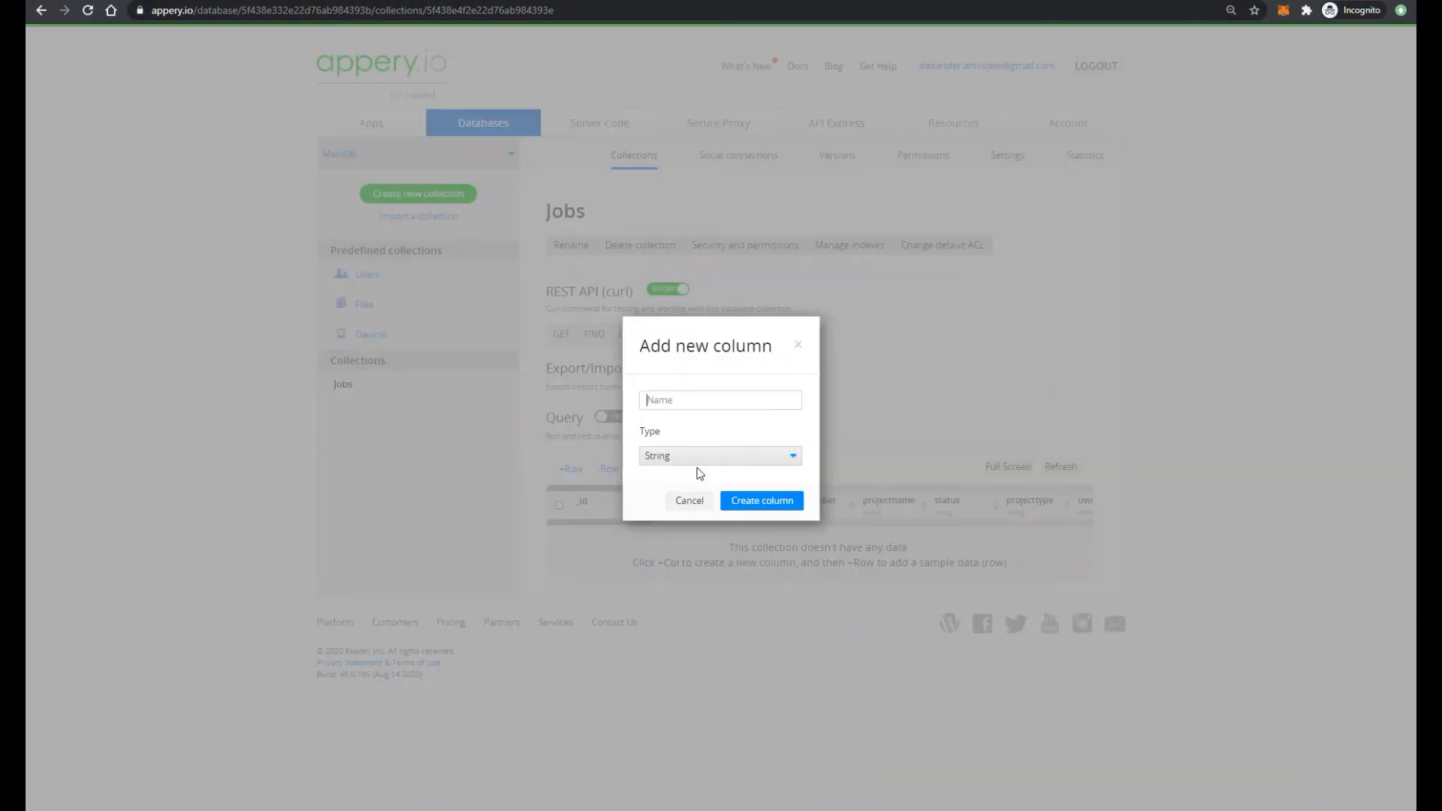
left_click(762, 501)
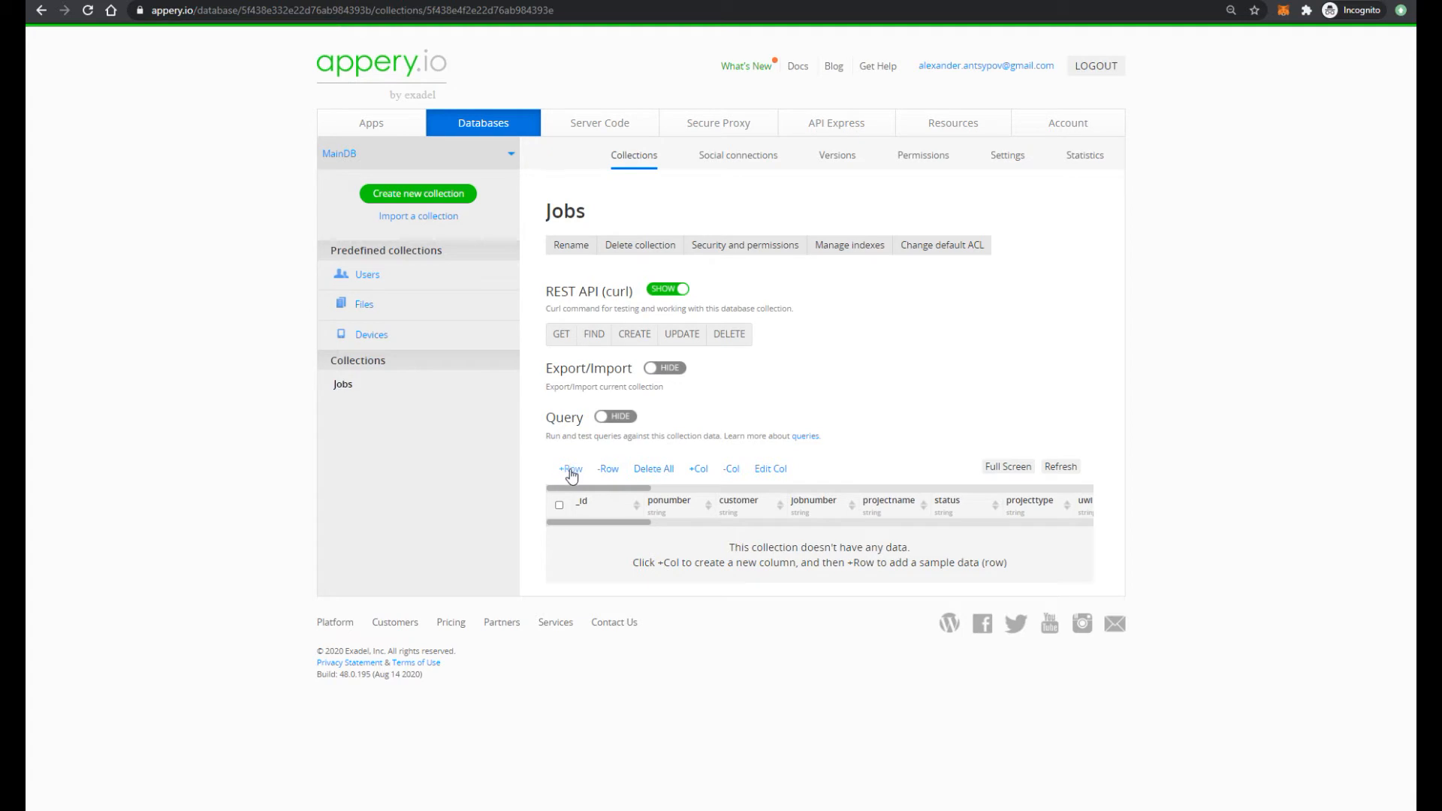
Add two sample job rows to the Jobs collection and review their fields
left_click(569, 468)
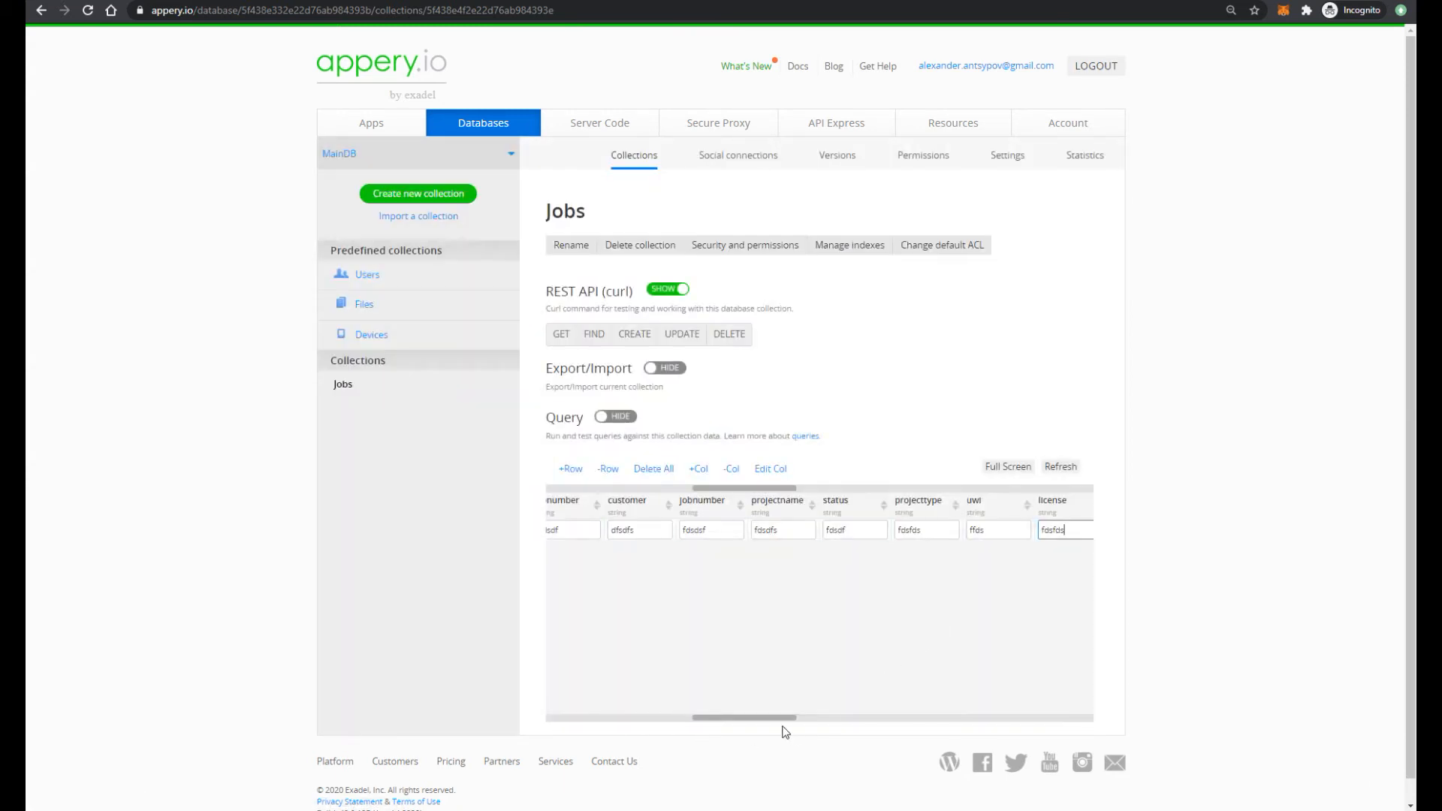
left_click(570, 467)
type("fdsfs")
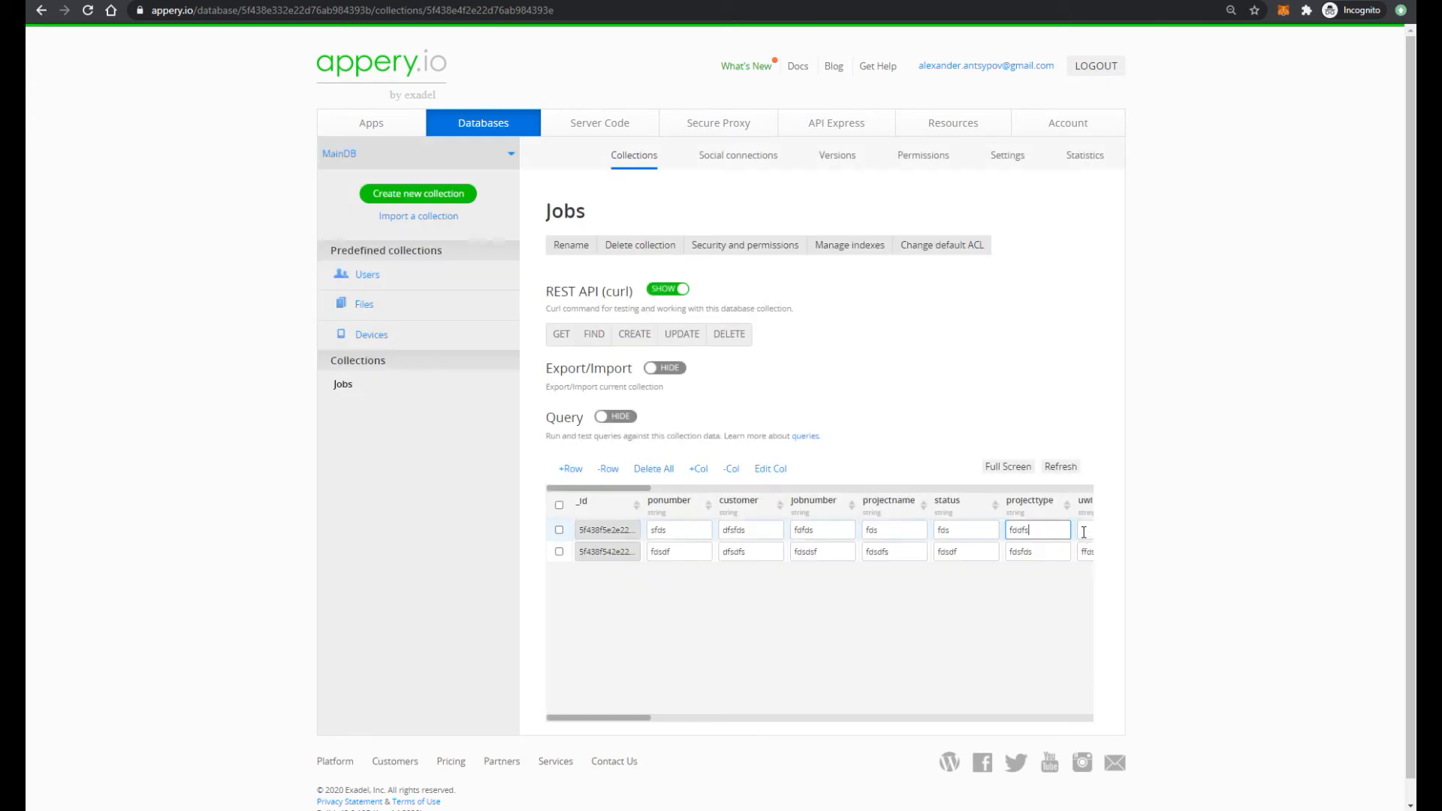
scroll("right", 3)
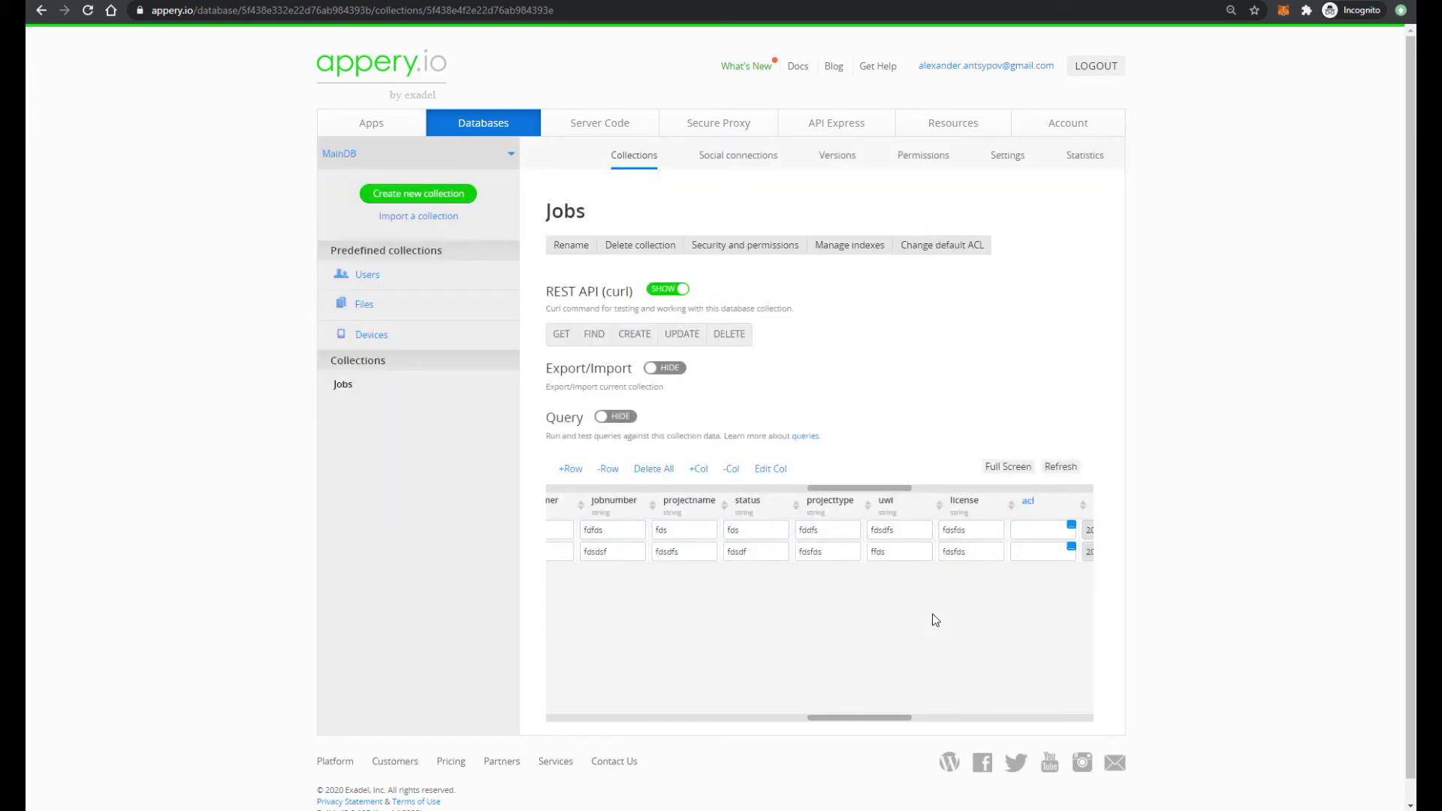
scroll("left", 3)
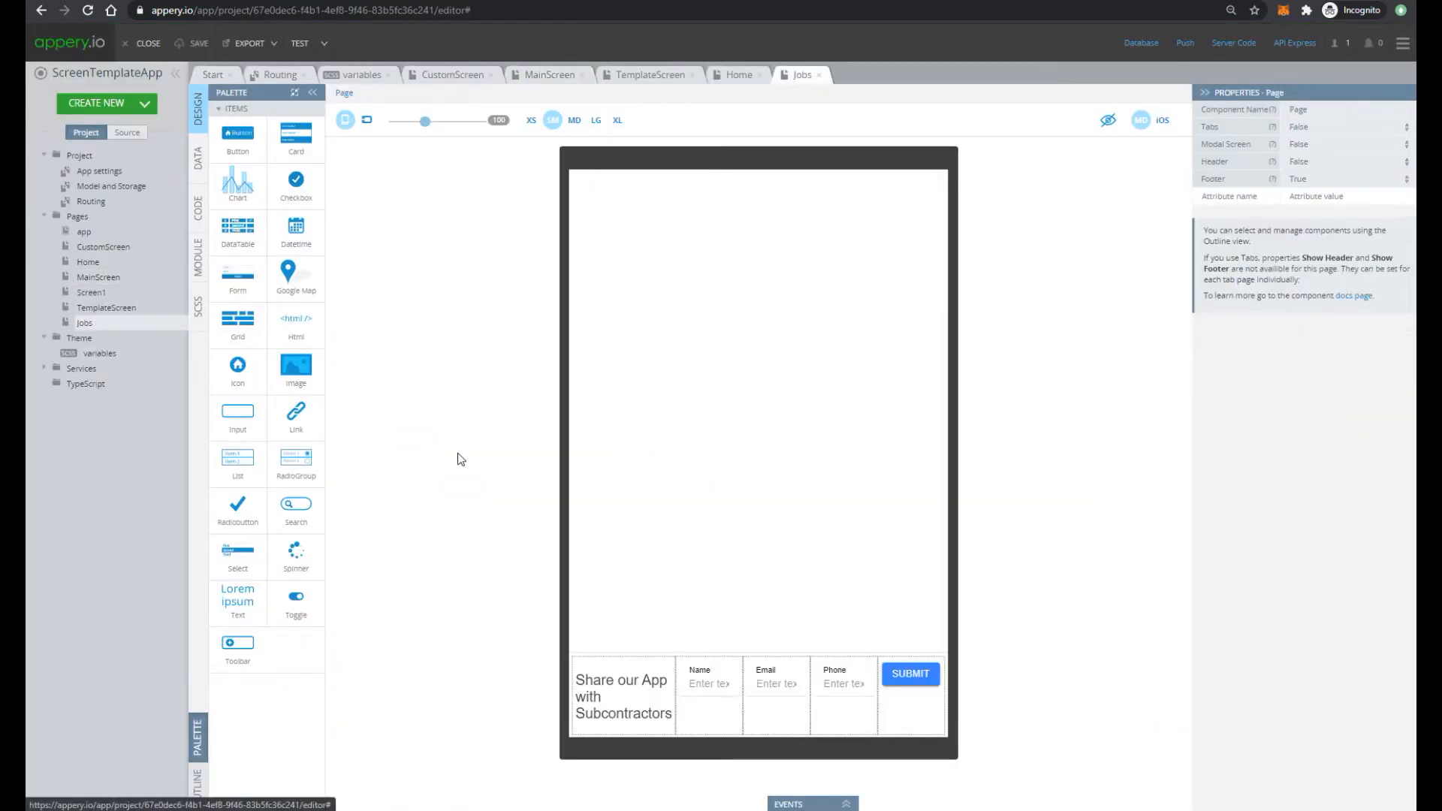
Import the MainDB Jobs List database service into the project
left_click(365, 120)
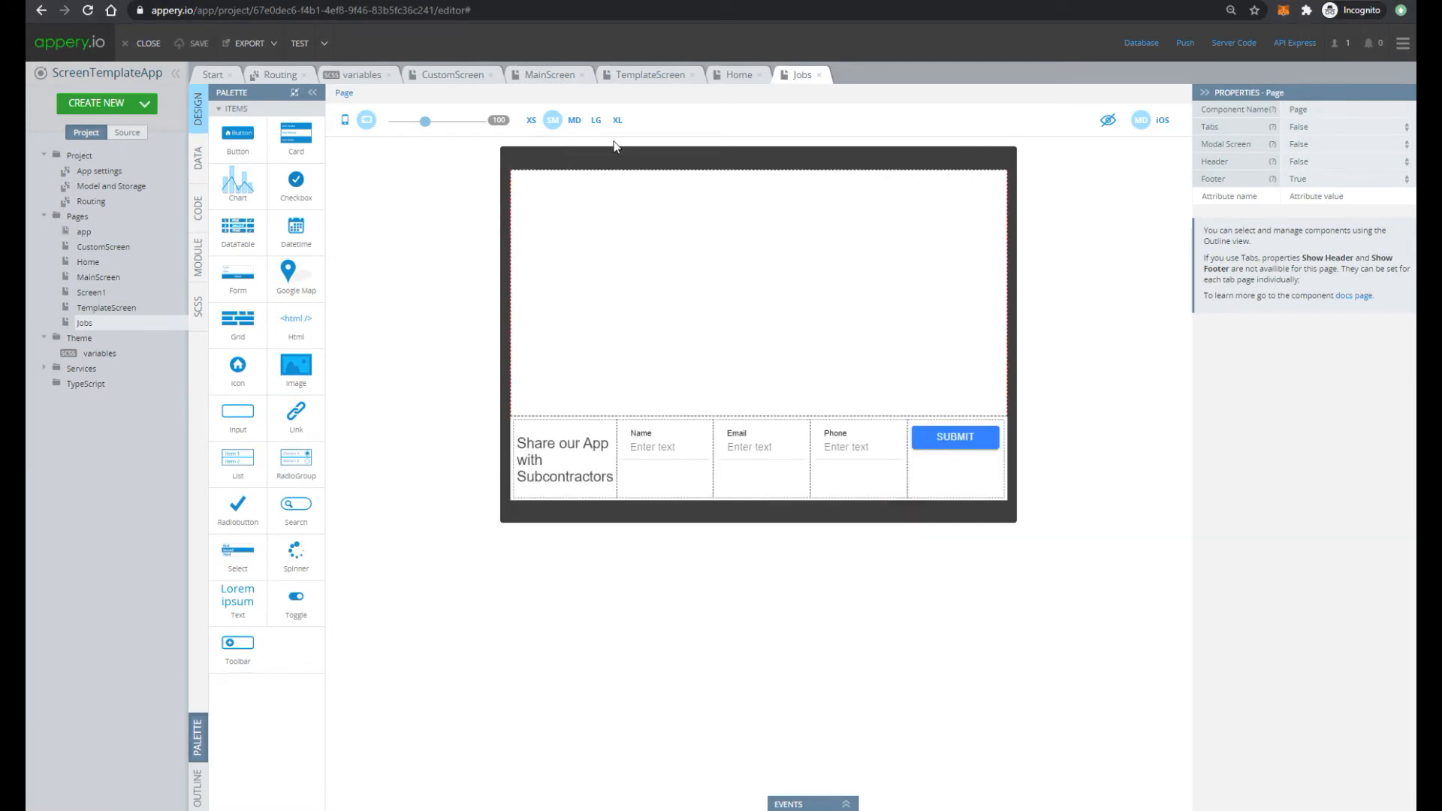
left_click(596, 120)
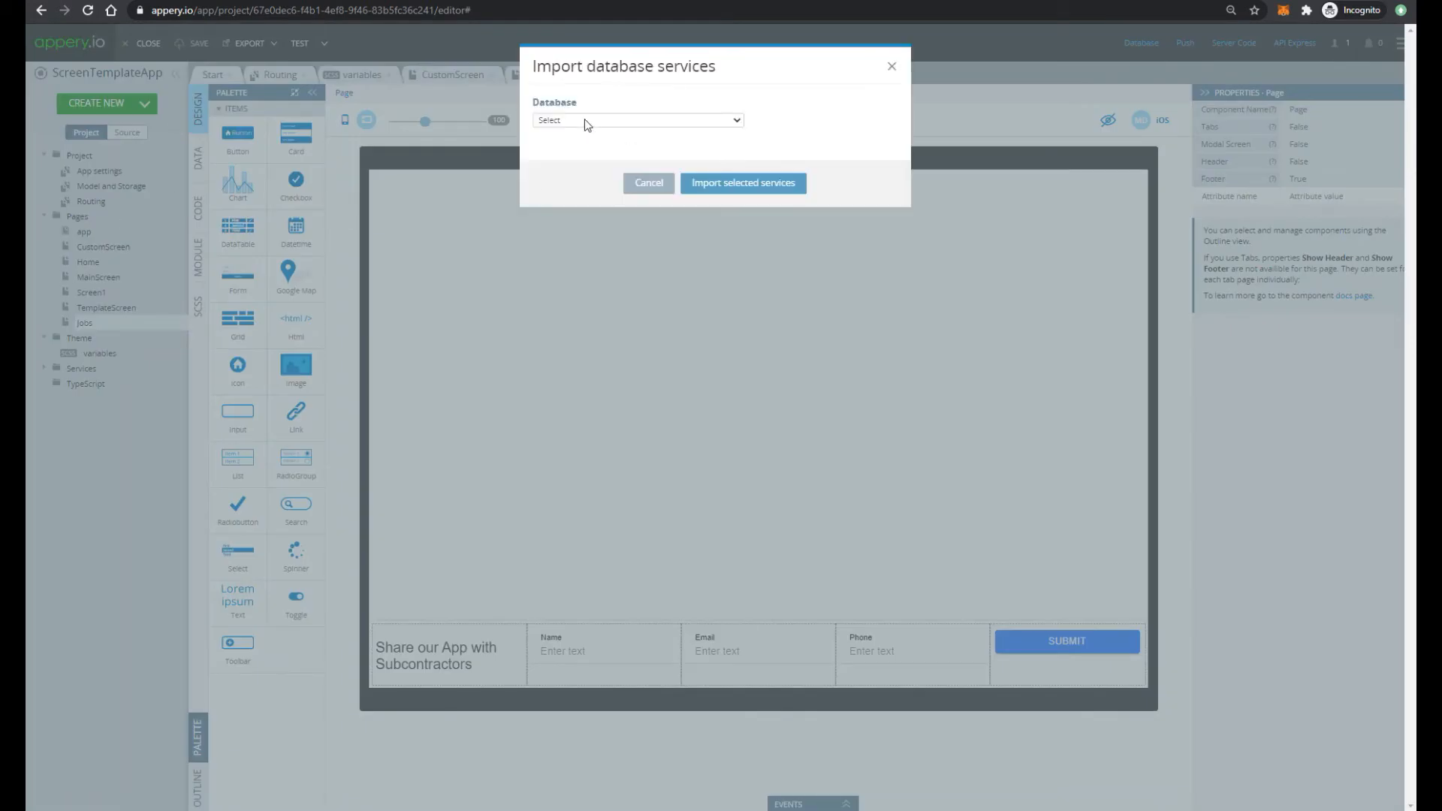
left_click(636, 119)
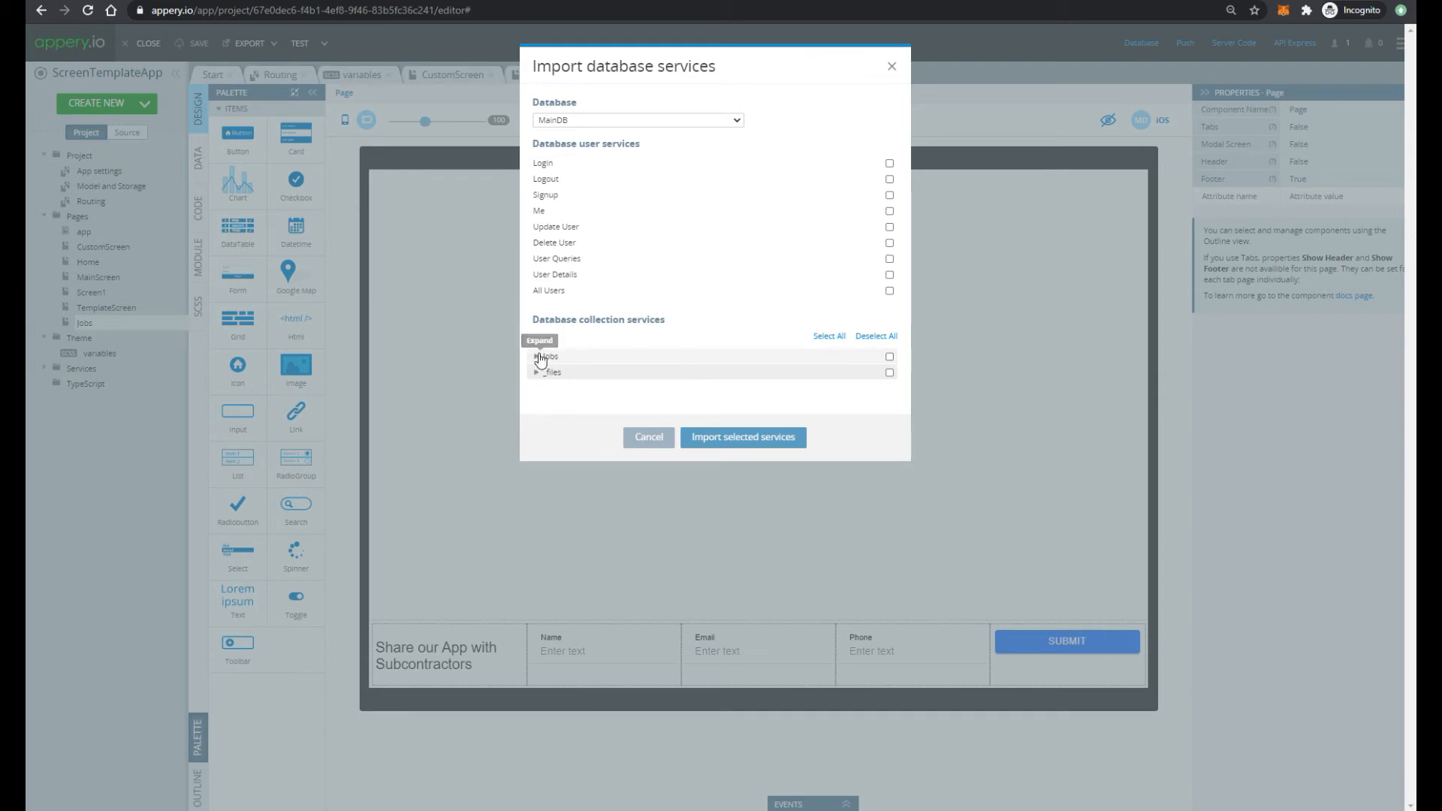
left_click(536, 357)
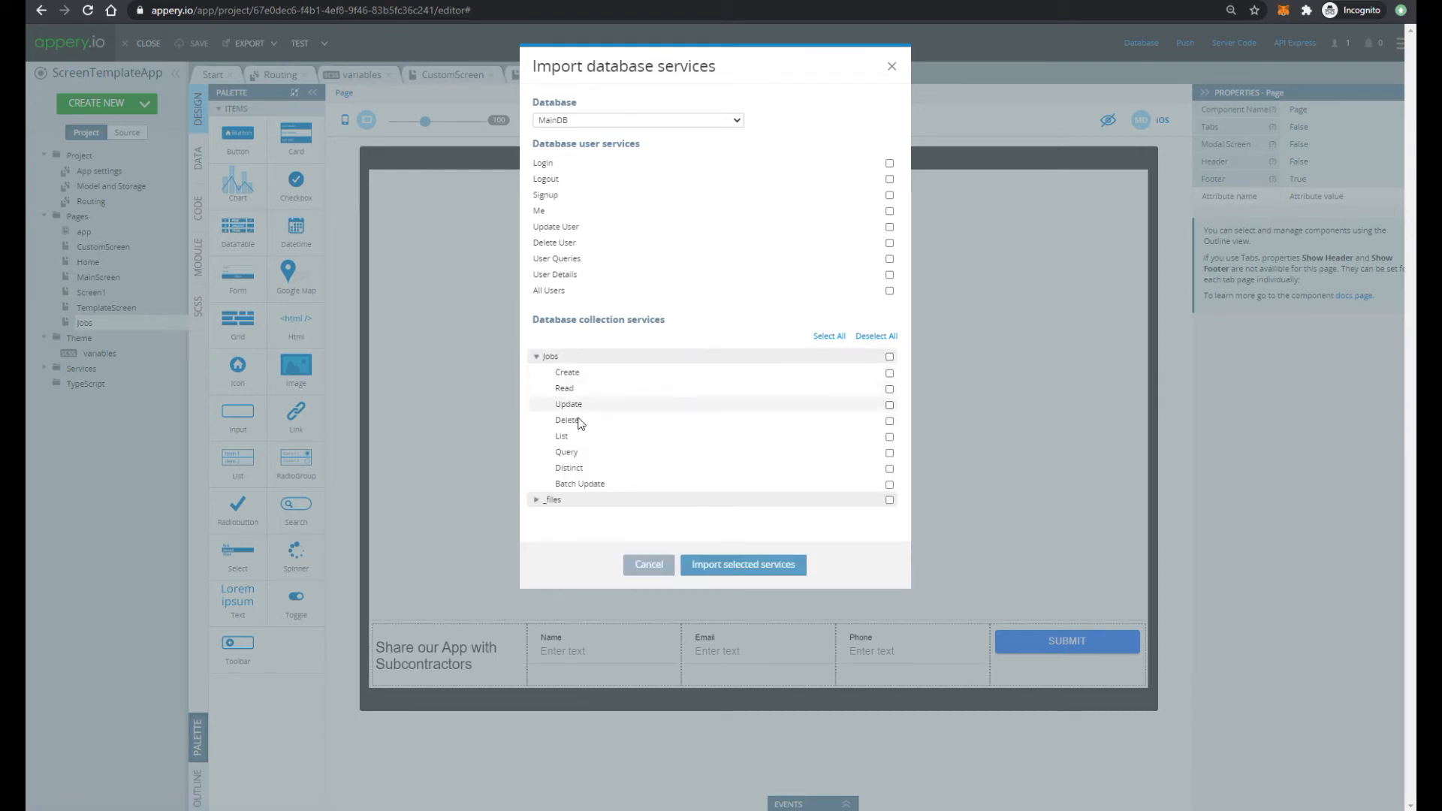
left_click(889, 436)
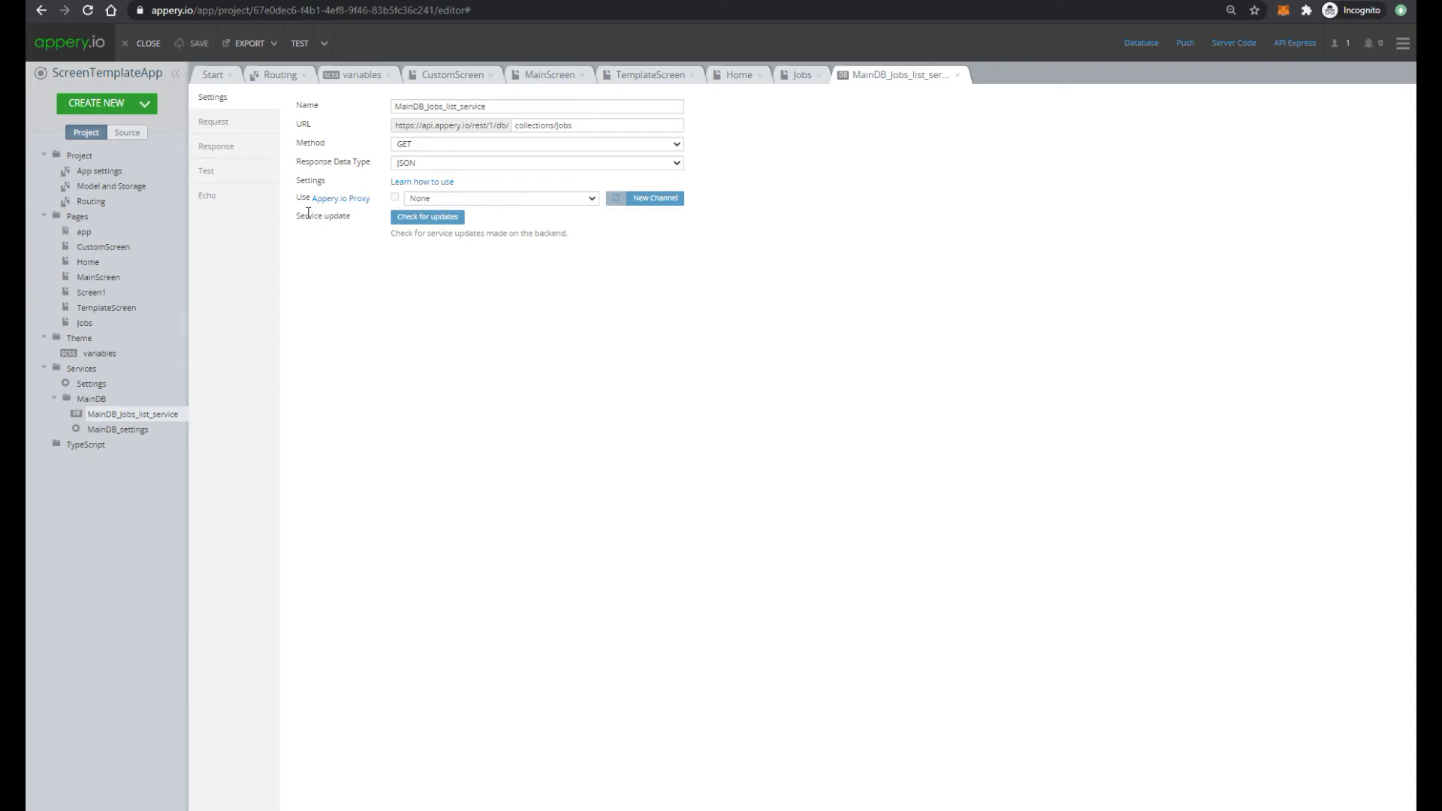
Test the Jobs list service to confirm both rows, then return to the Jobs page
left_click(205, 171)
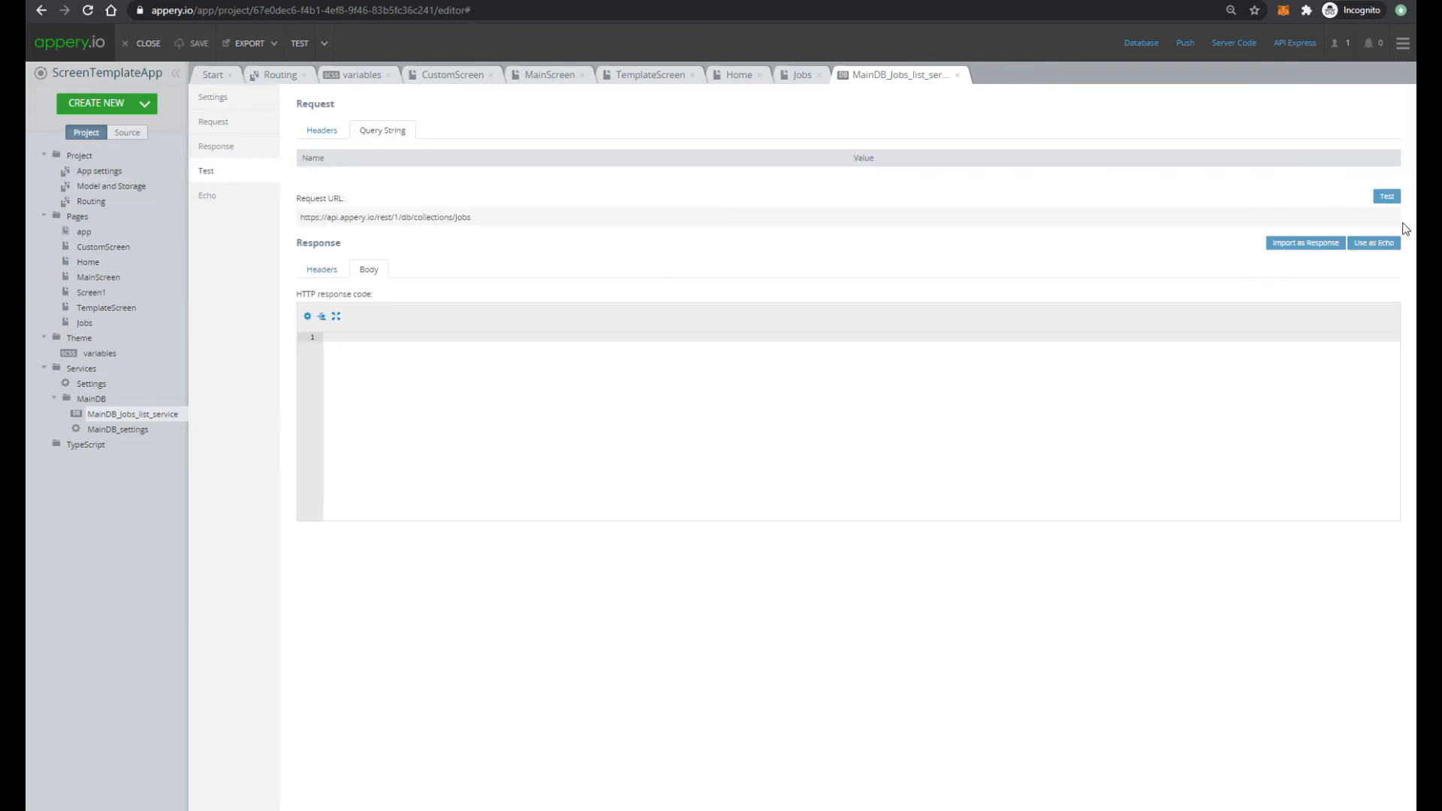
left_click(1385, 196)
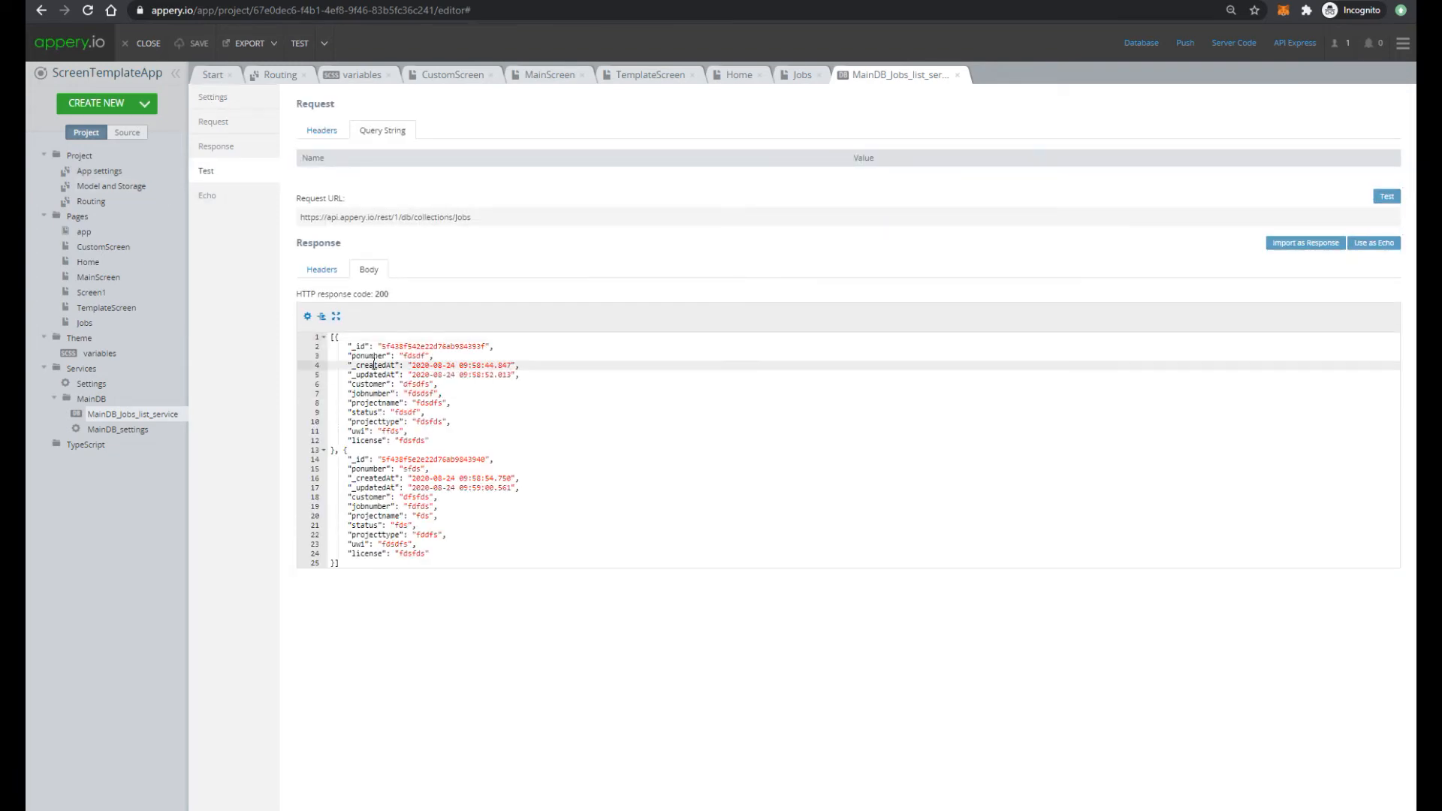
left_click(84, 323)
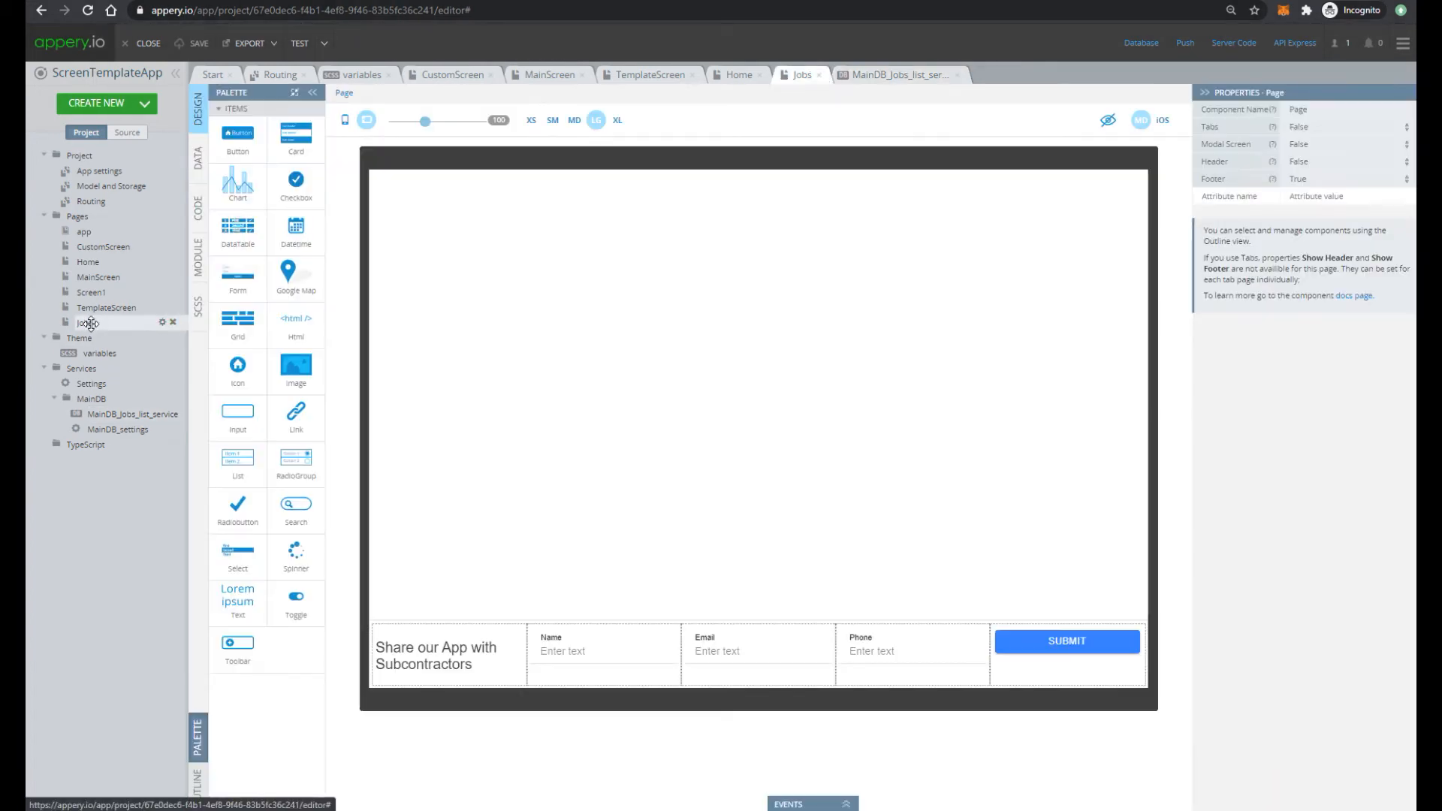
mouse_move(172, 301)
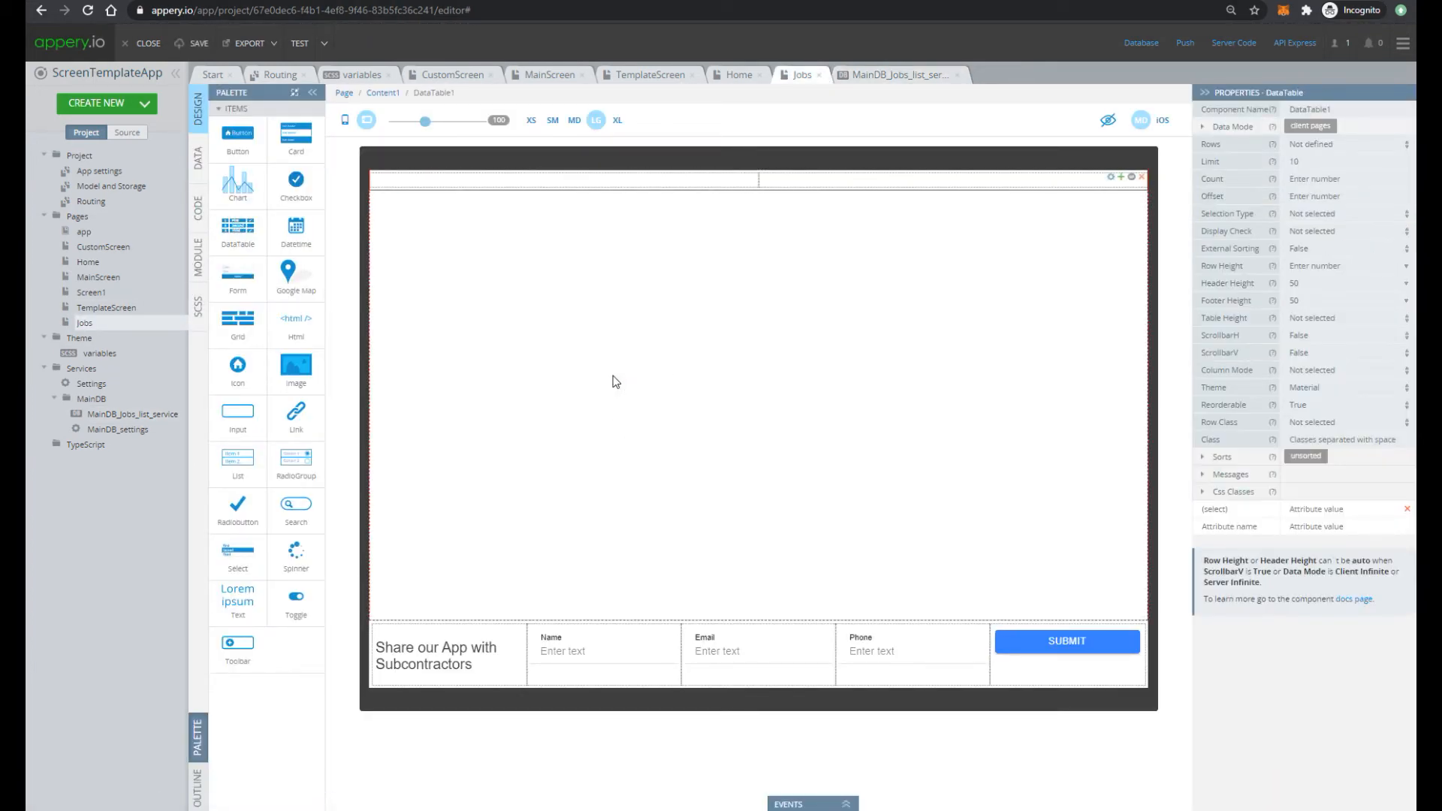
mouse_move(899, 397)
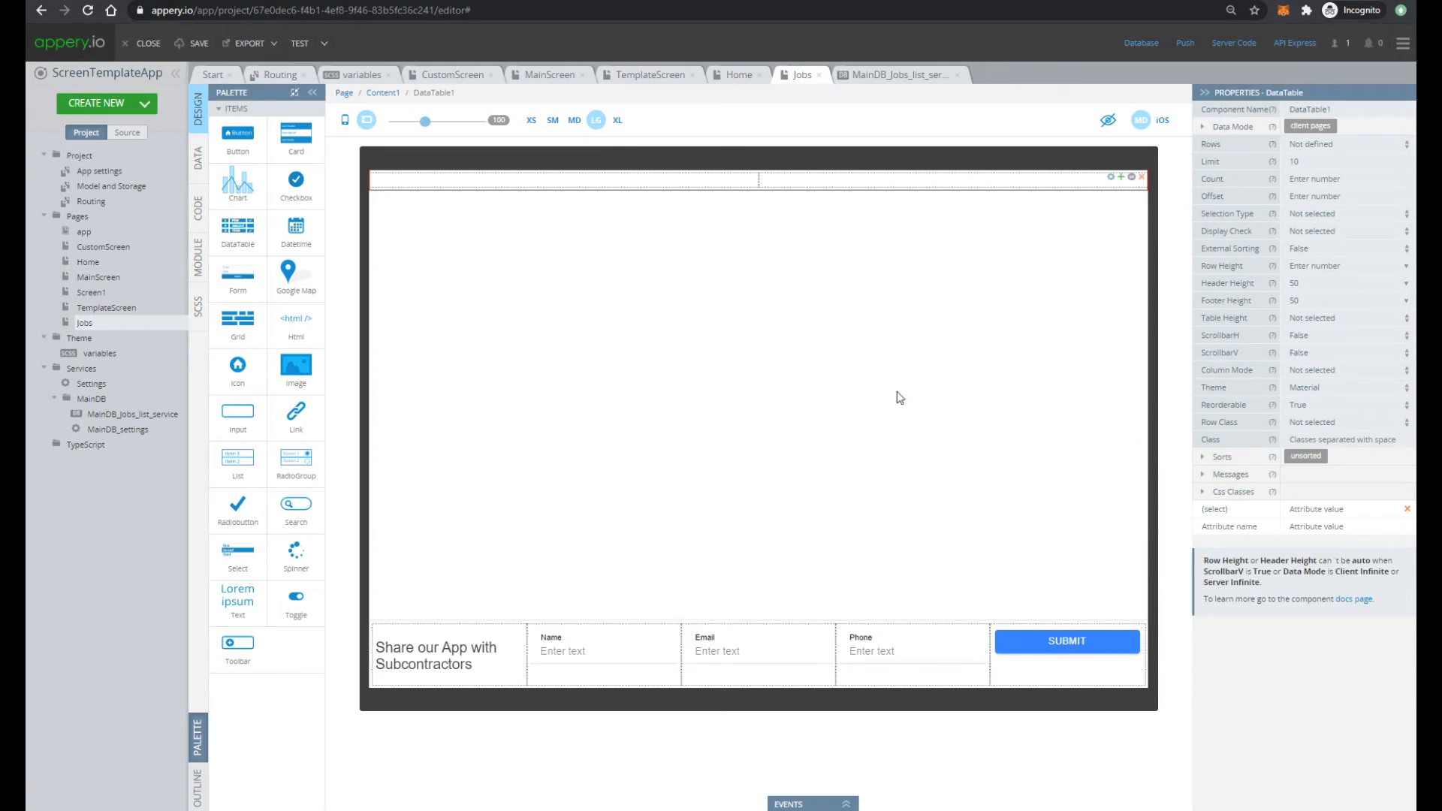
mouse_move(589, 515)
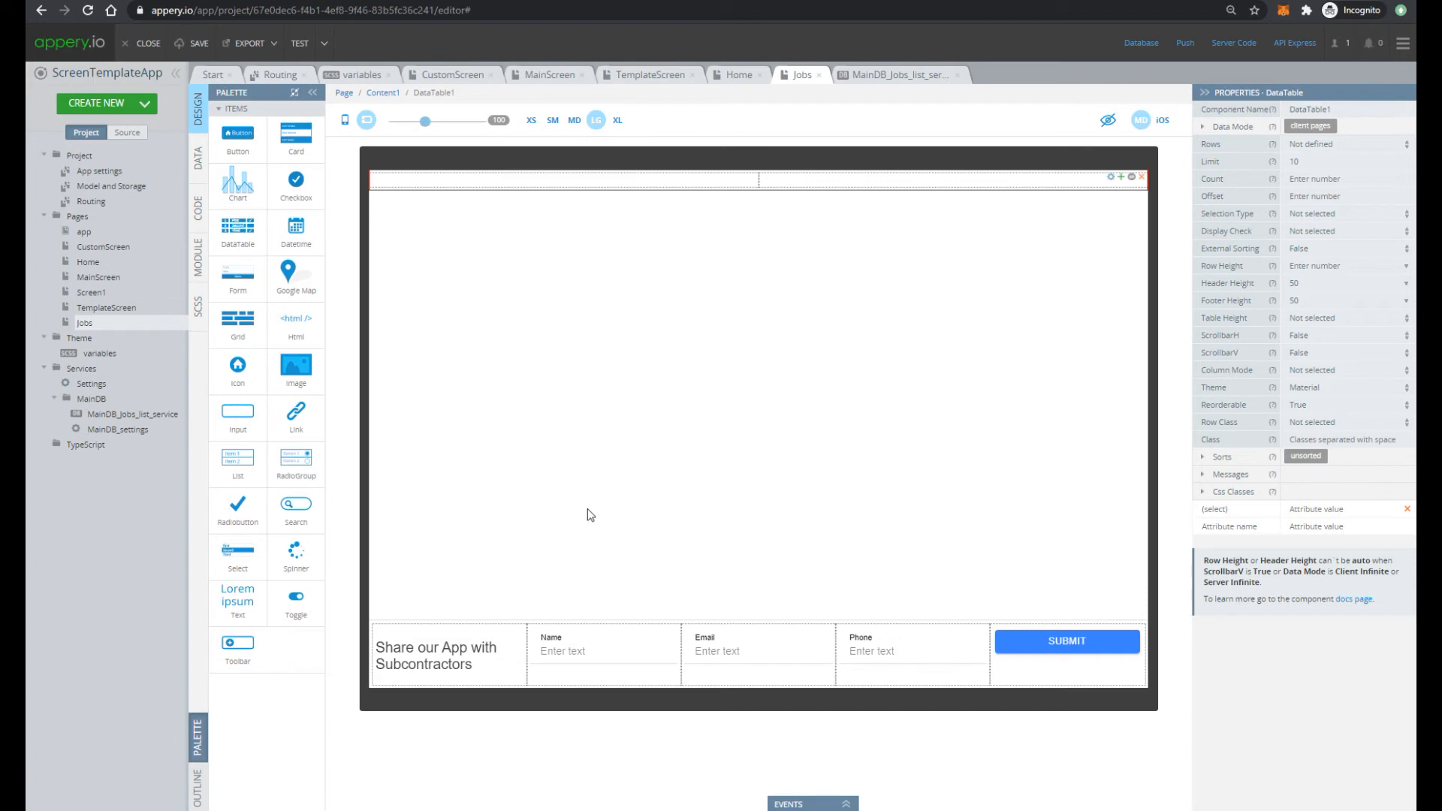
Open the Jobs page's datasources panel for the newly placed DataTable
left_click(197, 152)
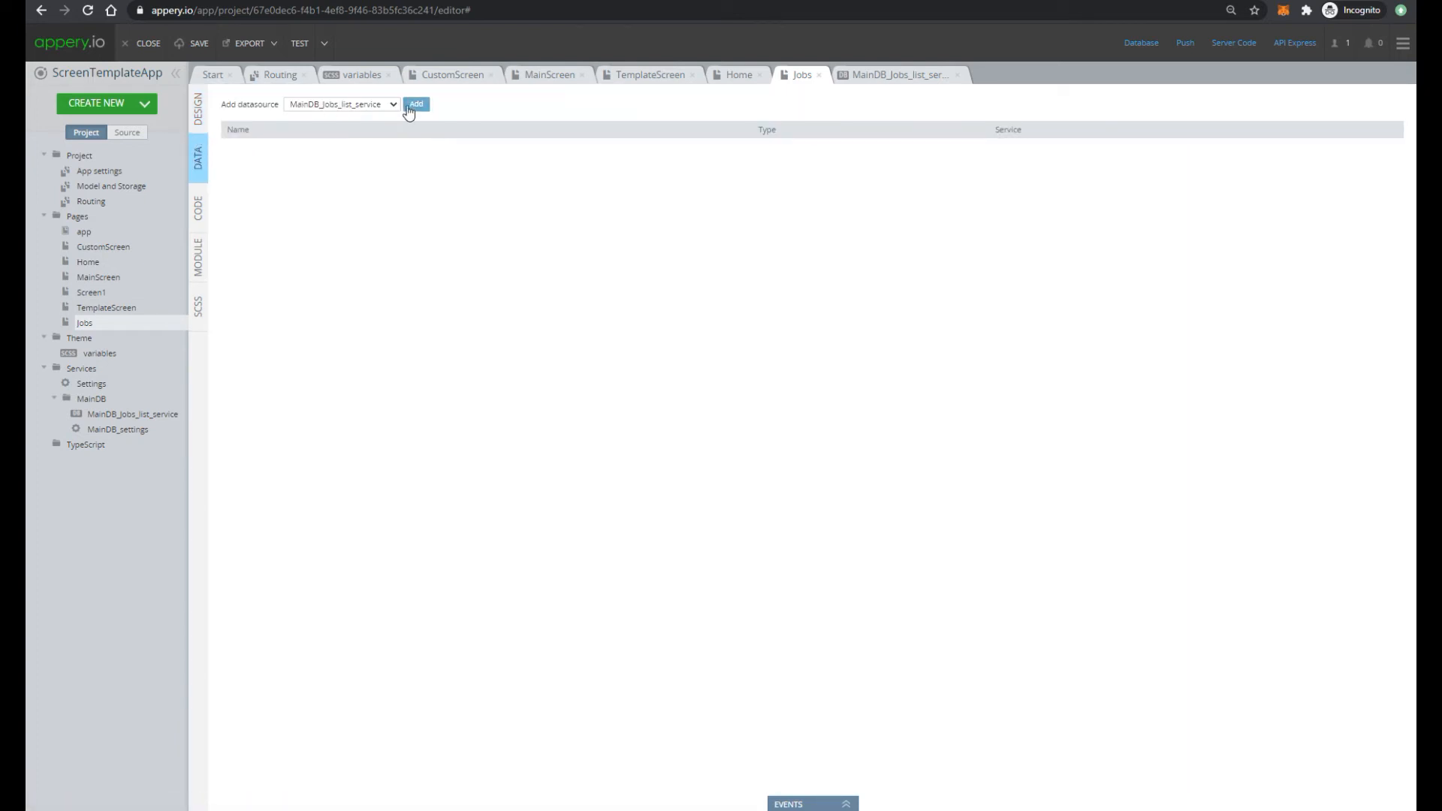
Add MainDB_Jobs_list_service as a Jobs page datasource named 'jobs'
left_click(416, 104)
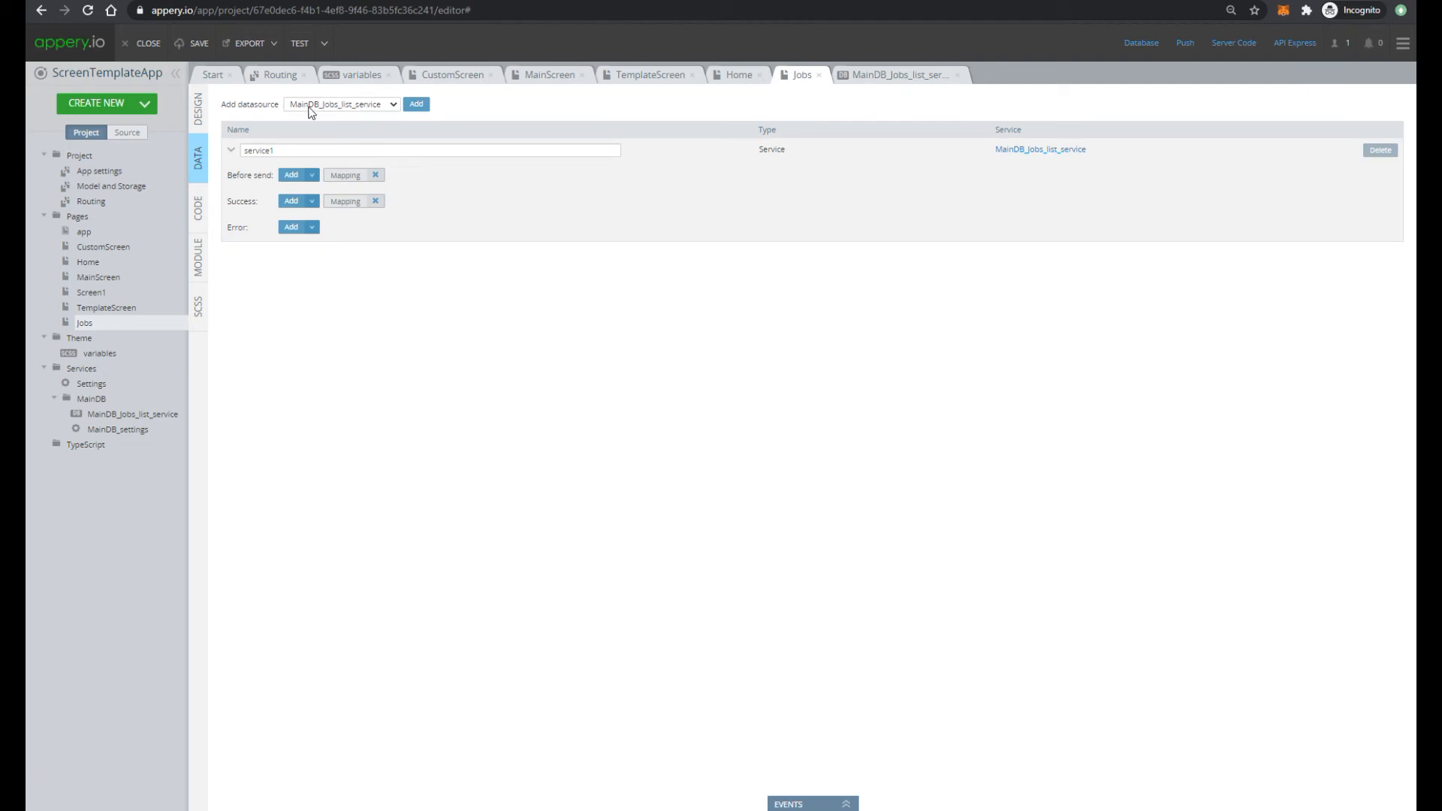
mouse_move(329, 129)
type("Jobs")
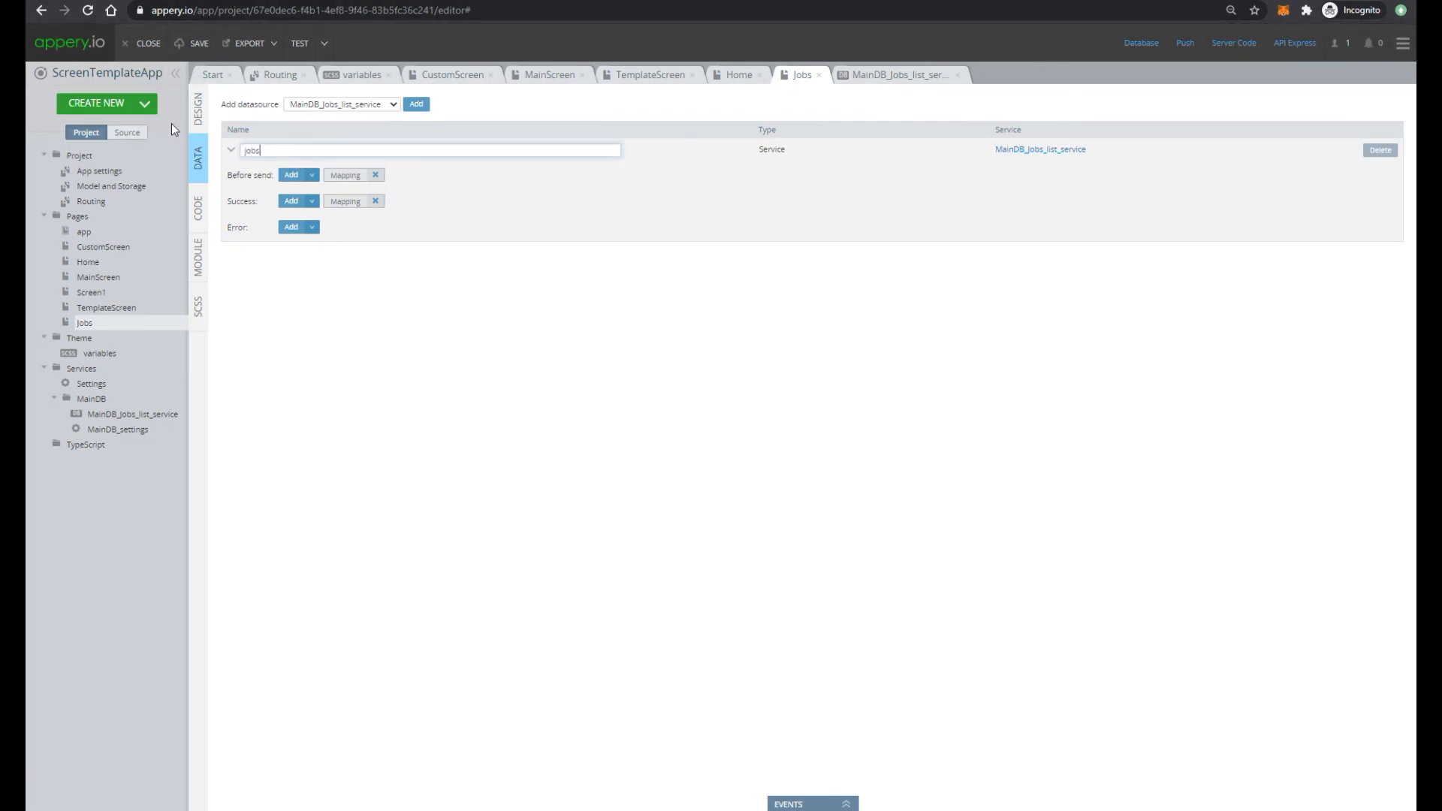
left_click(811, 802)
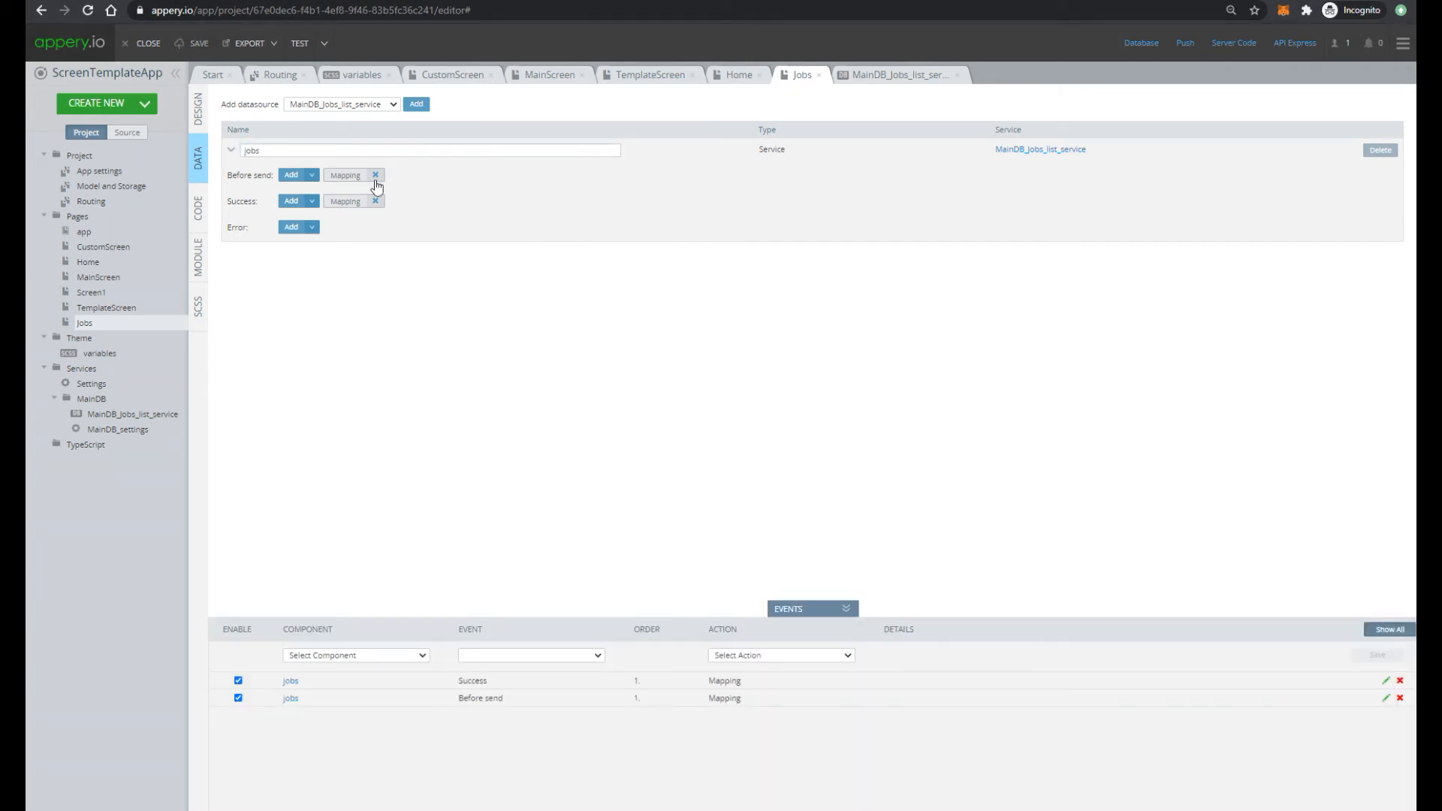
mouse_move(238, 153)
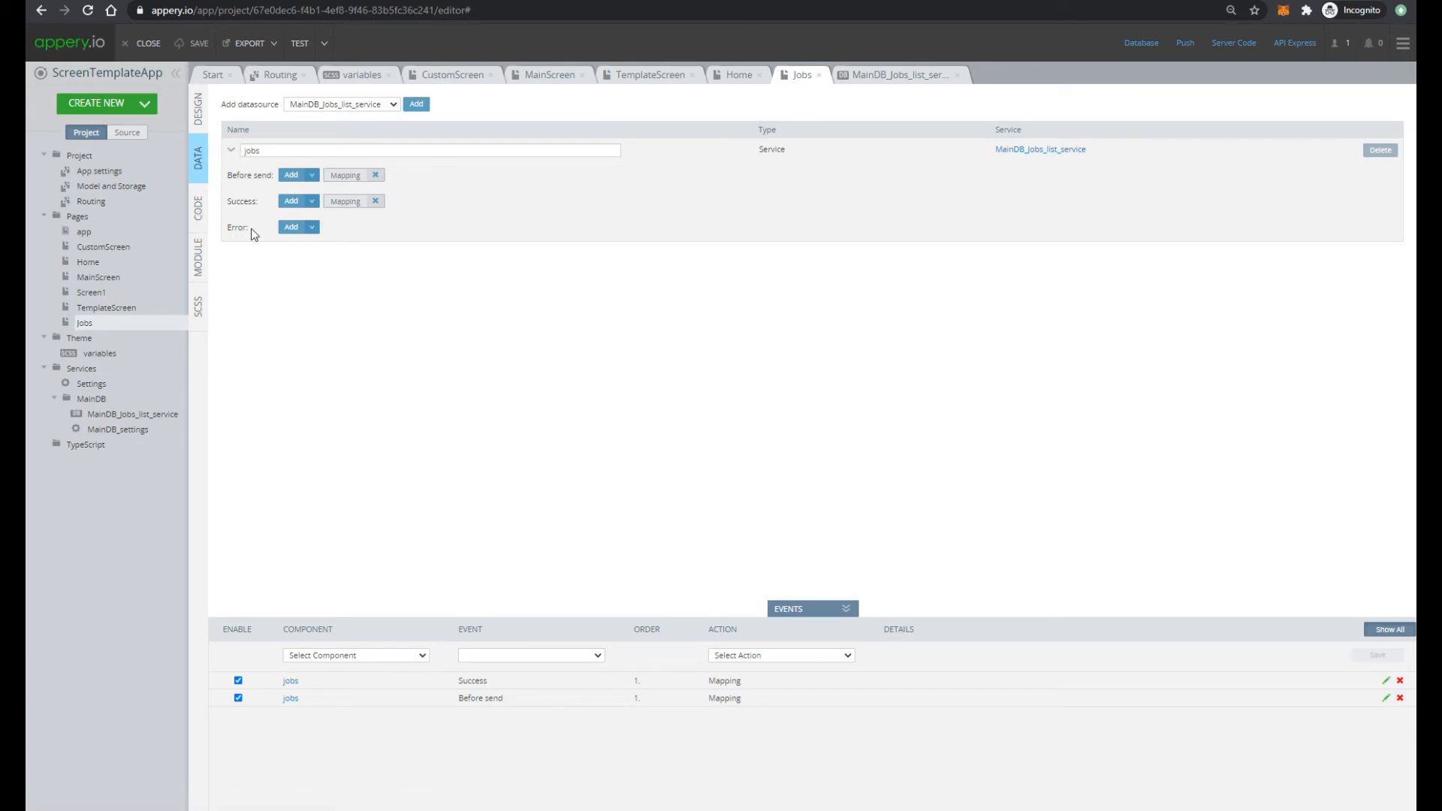
Add a 'jobs' page variable under Variables and set its type to Any
left_click(196, 201)
type("jobs")
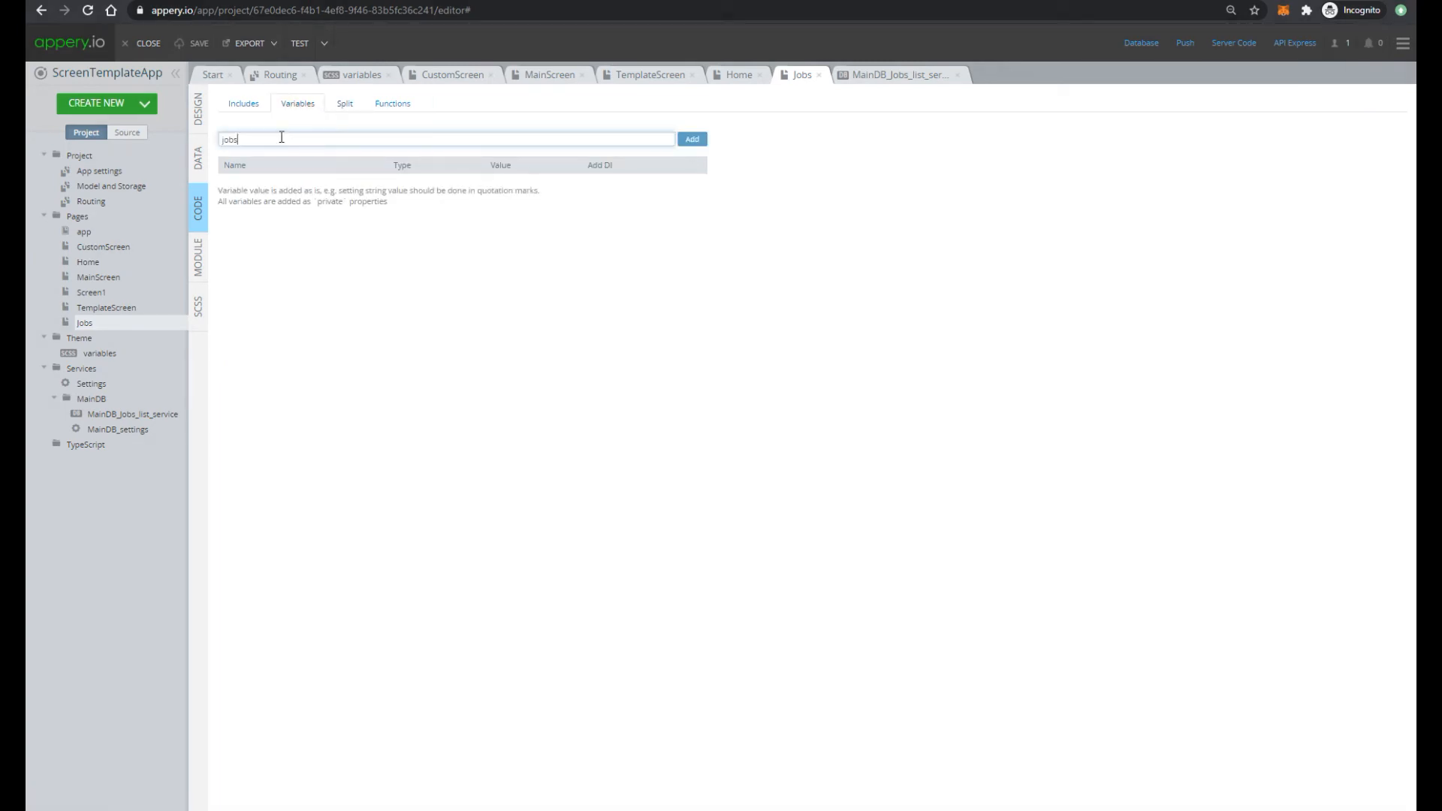
left_click(691, 139)
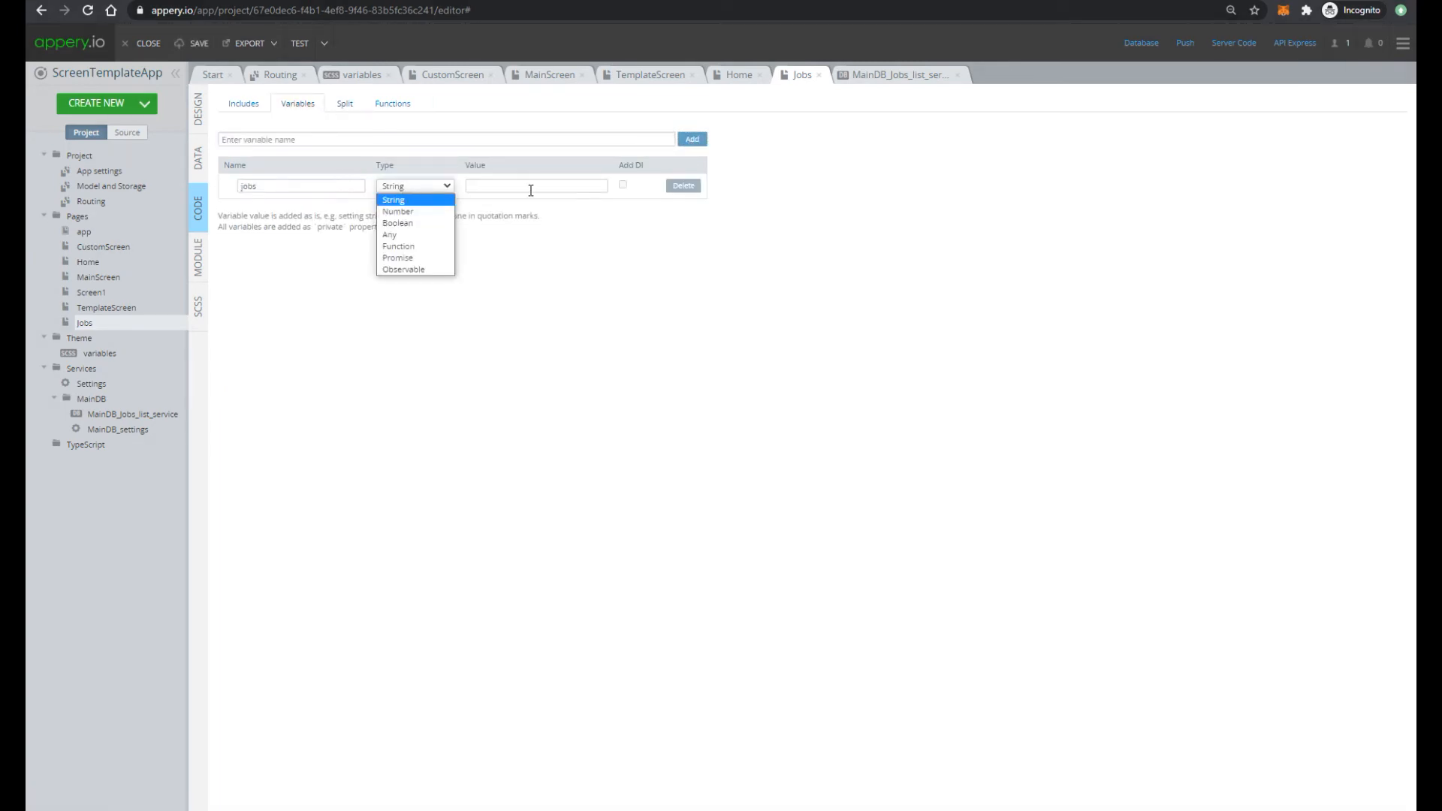
left_click(390, 234)
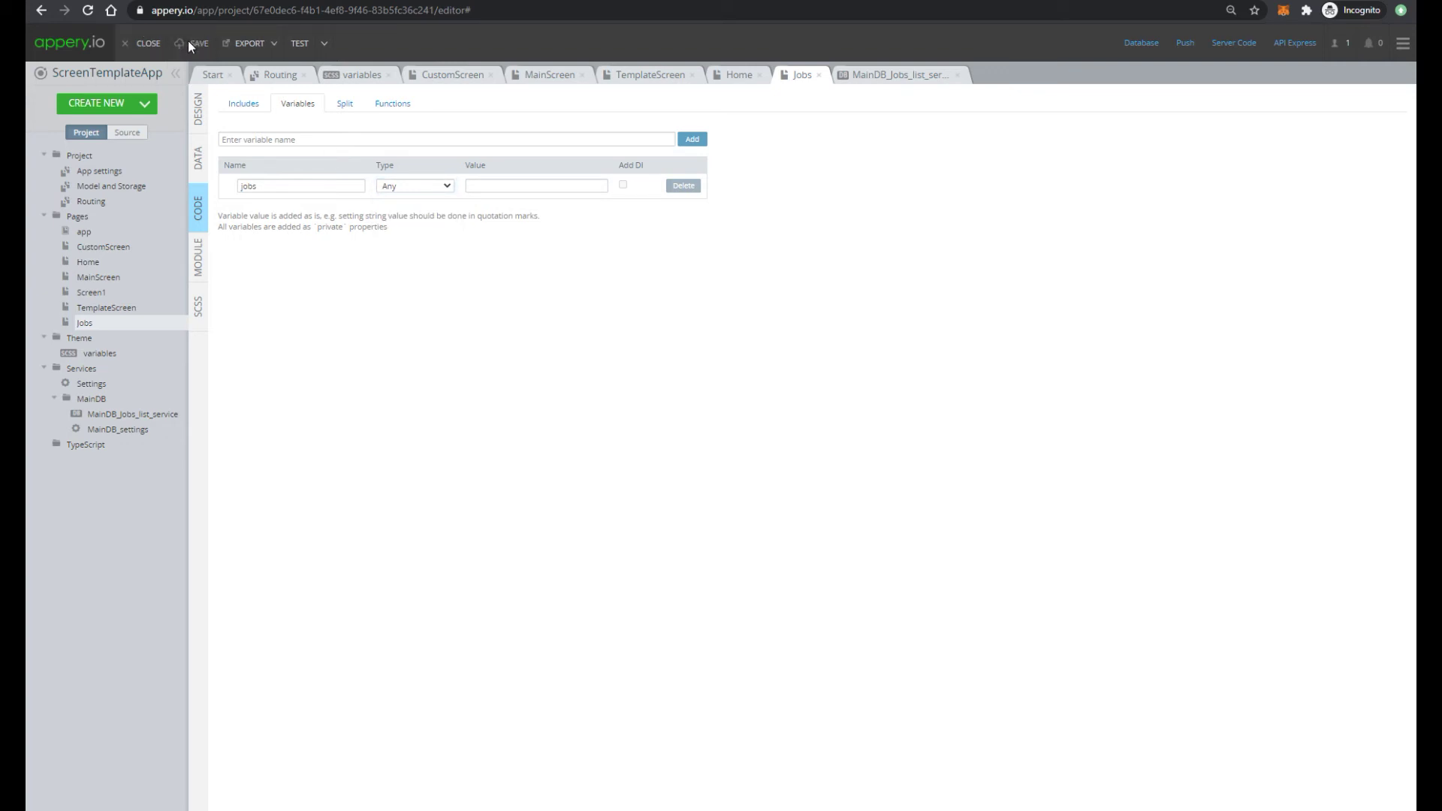
Map the jobs service response body in the success mapping editor and save
left_click(197, 153)
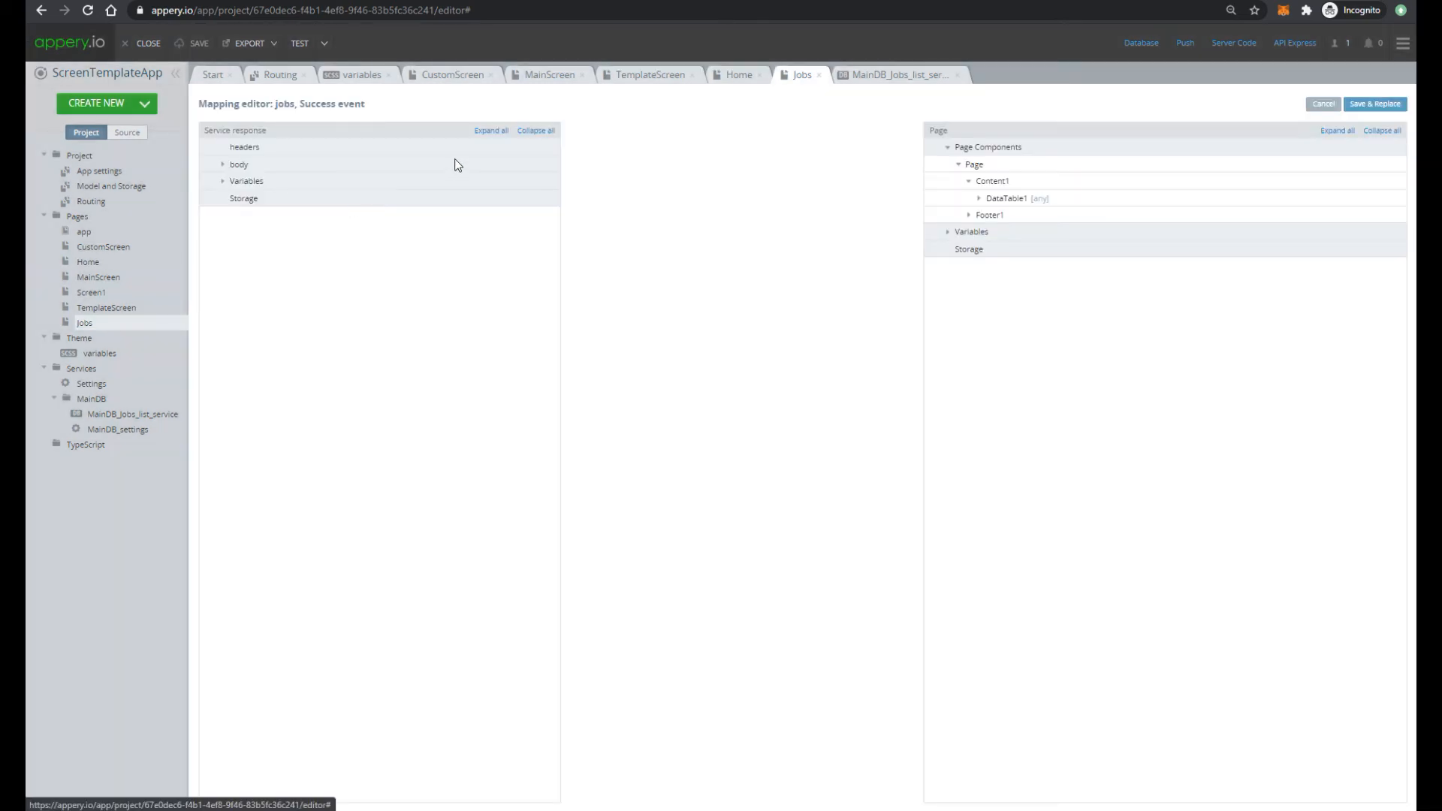
left_click(222, 164)
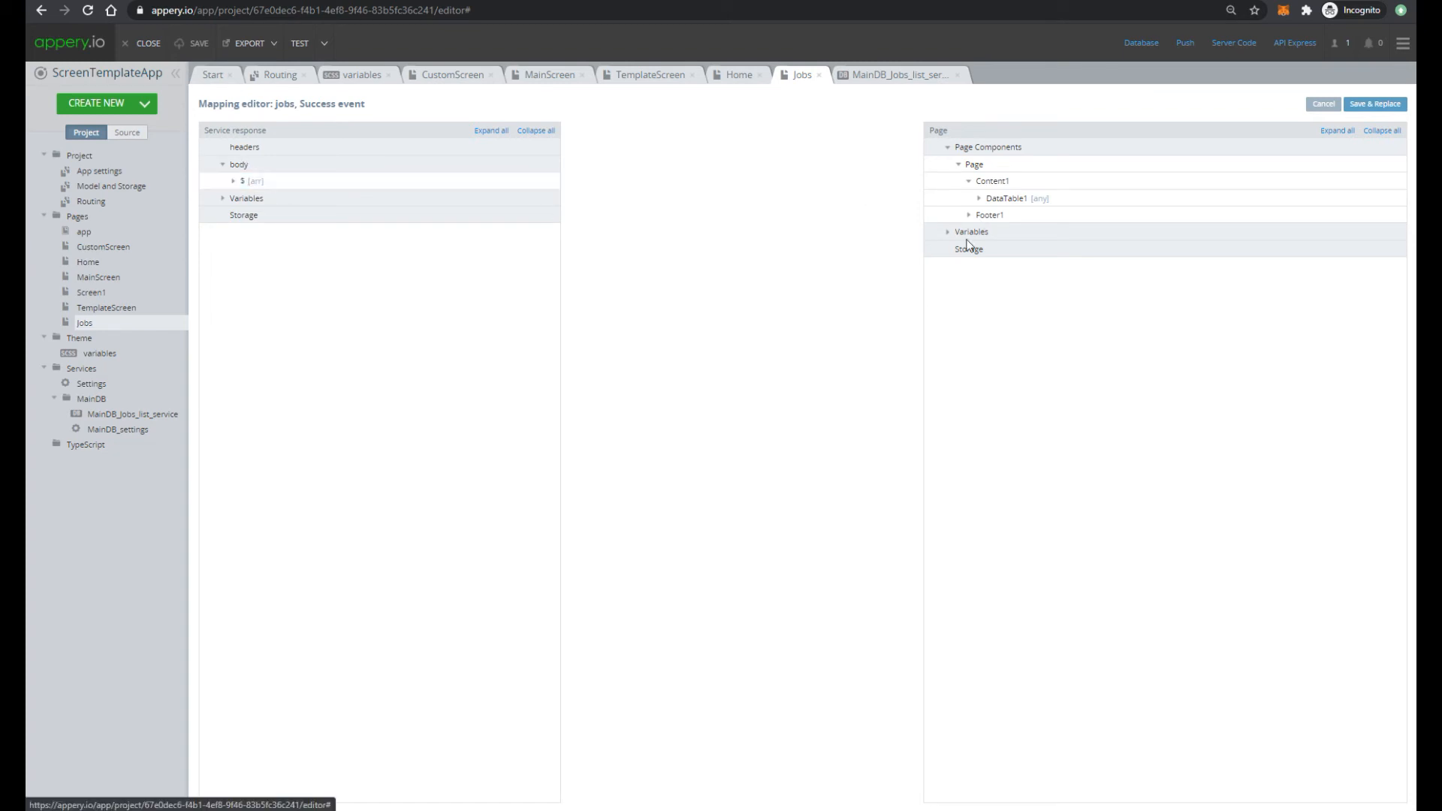
left_click(946, 230)
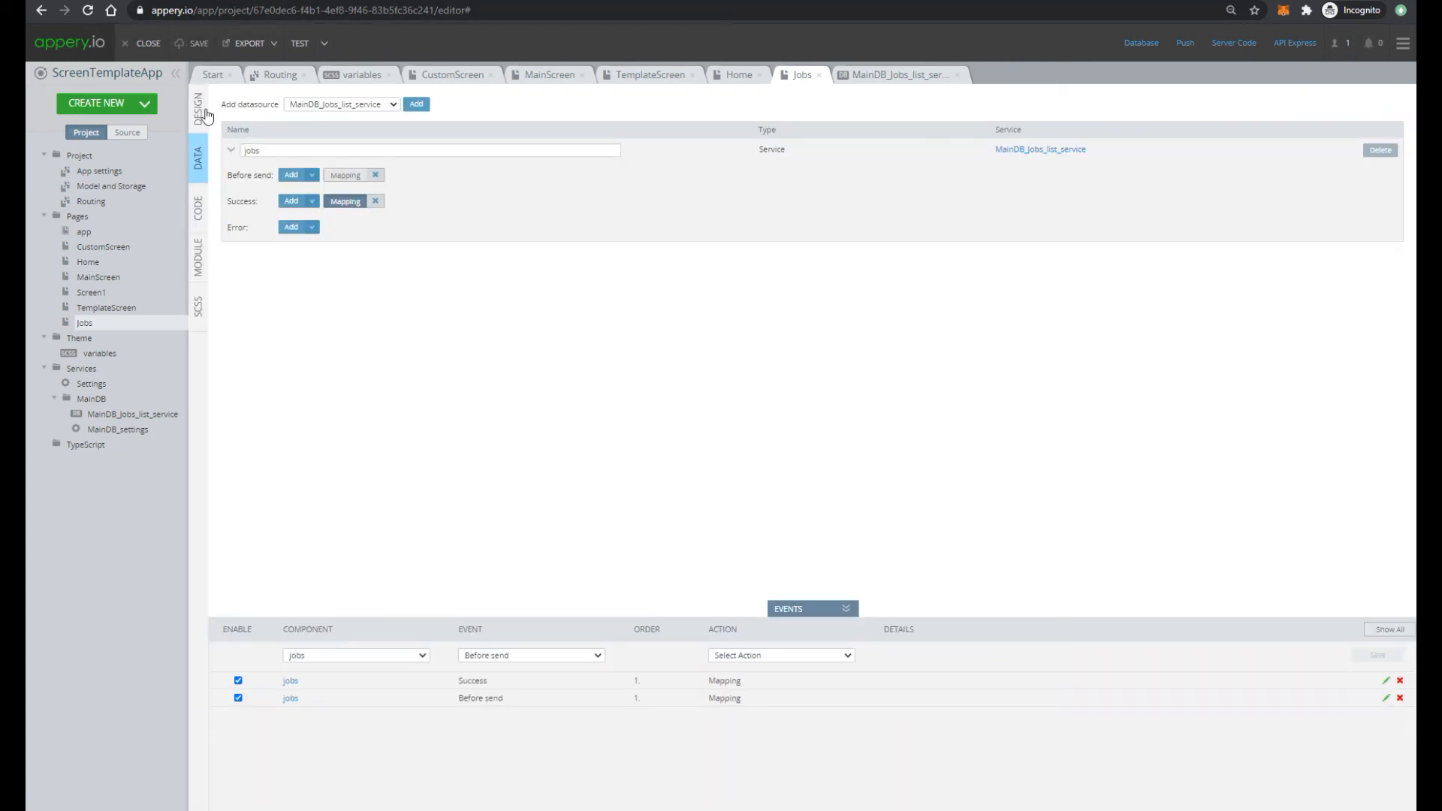
Add a Page 'After page showing' event invoking the jobs datasource, and save it
left_click(197, 102)
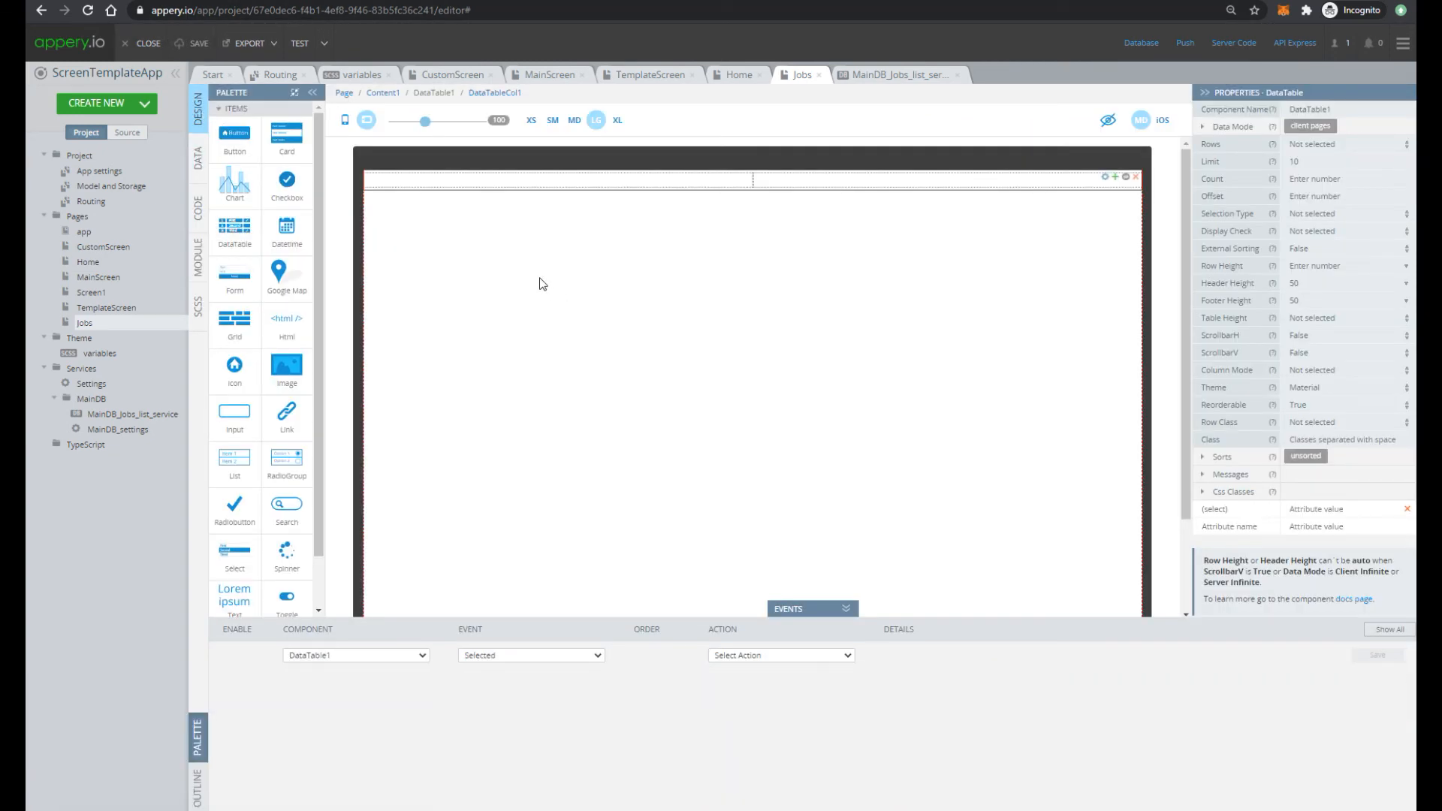
left_click(356, 655)
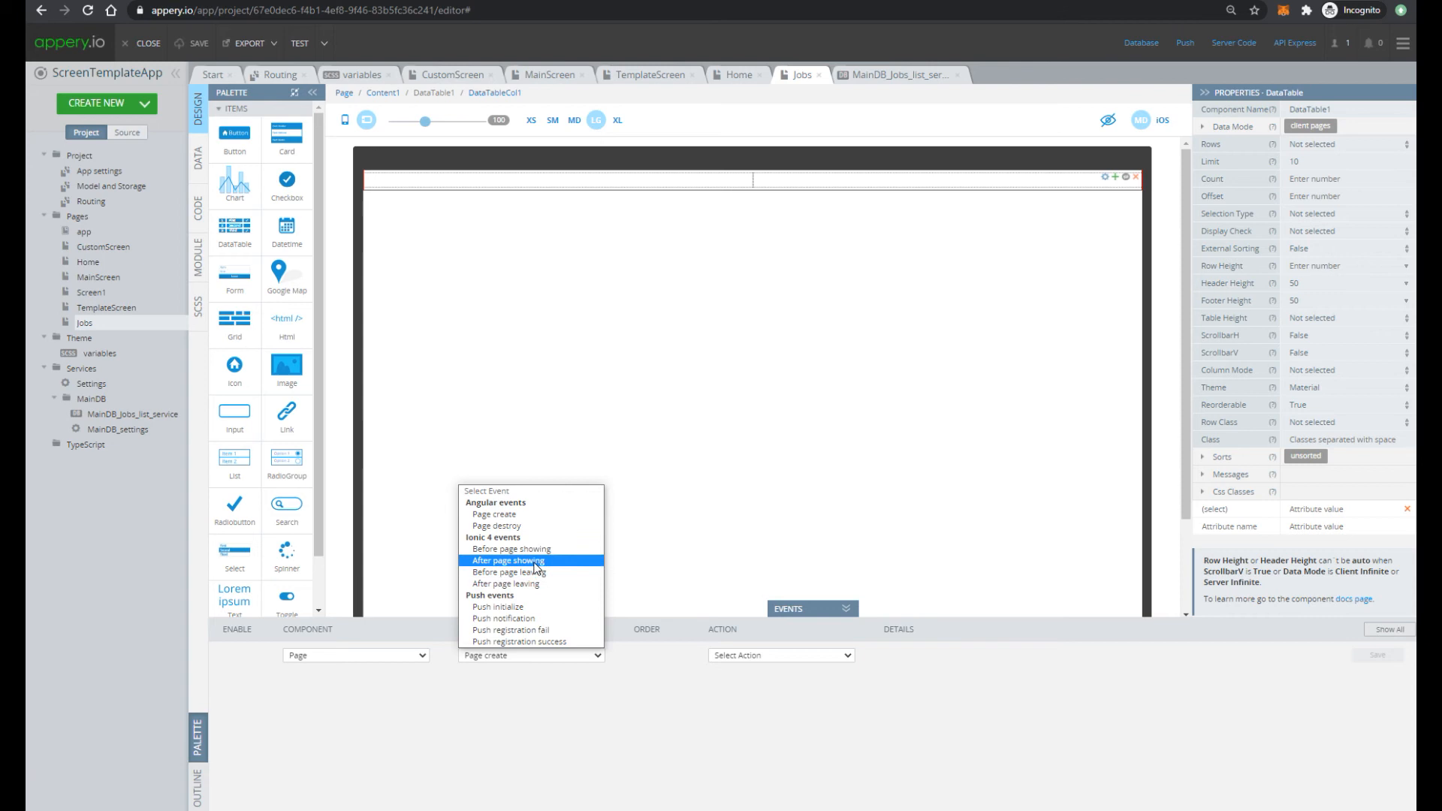
left_click(508, 561)
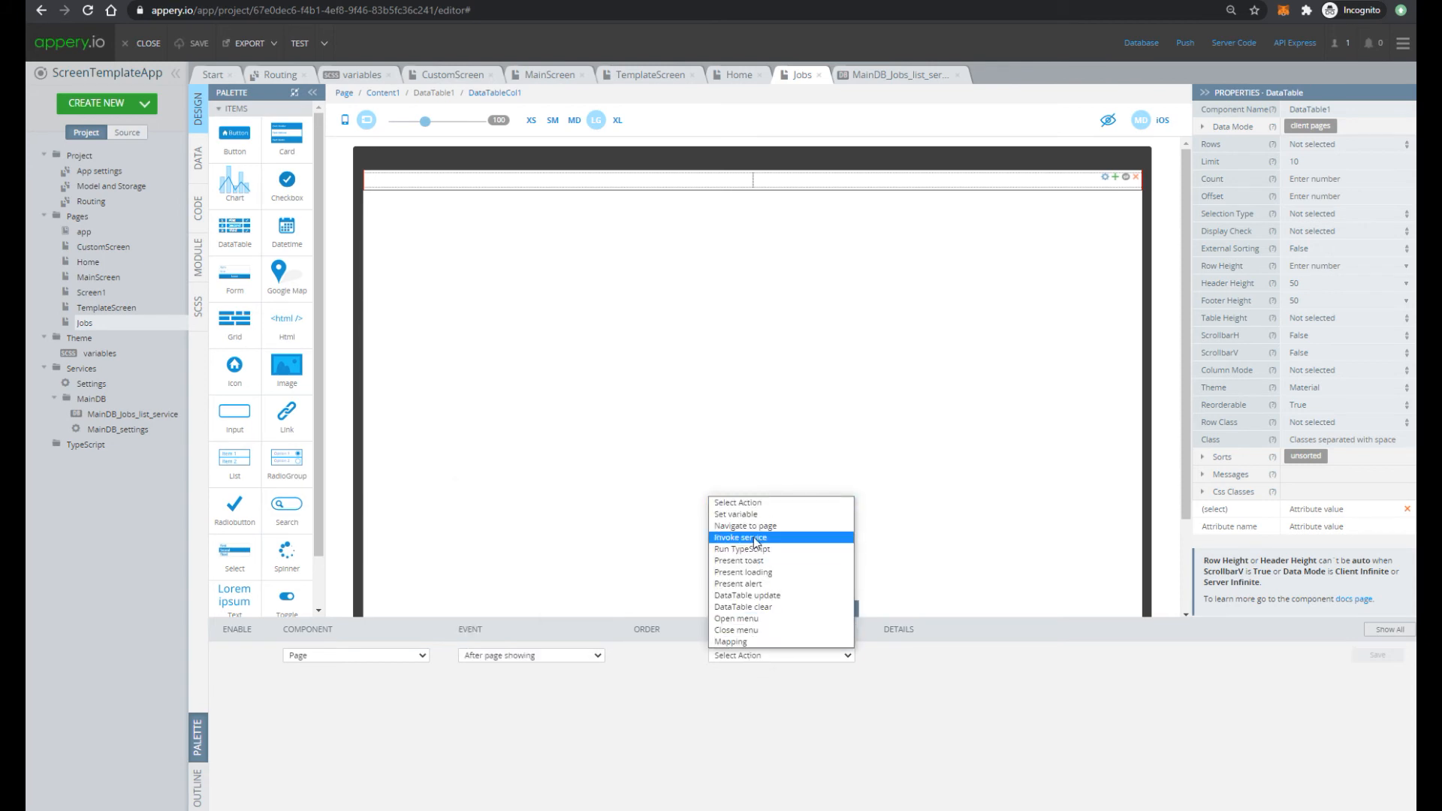
left_click(740, 536)
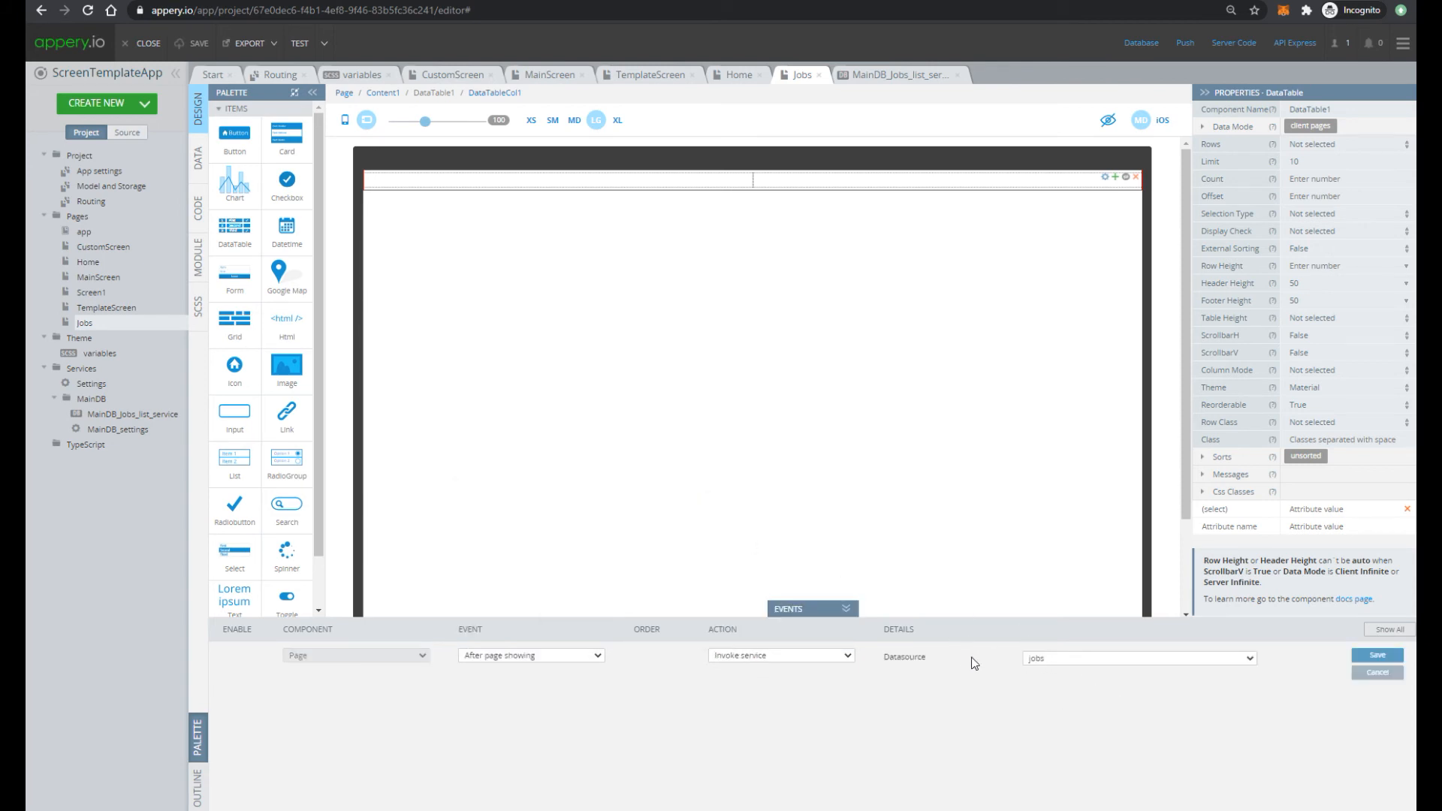
left_click(1376, 655)
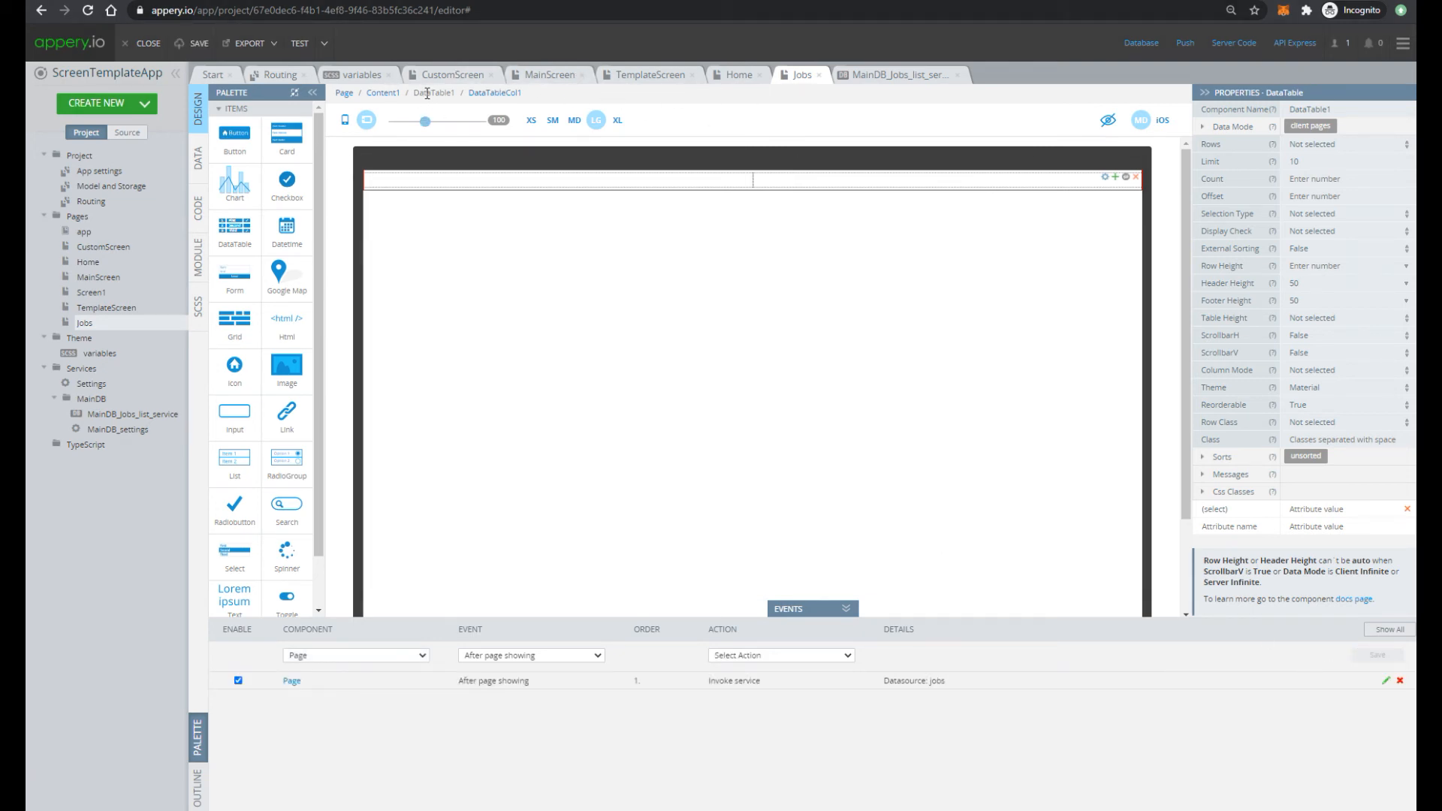
Set DataTable1's Client Pages data mode service name to jobs
left_click(556, 180)
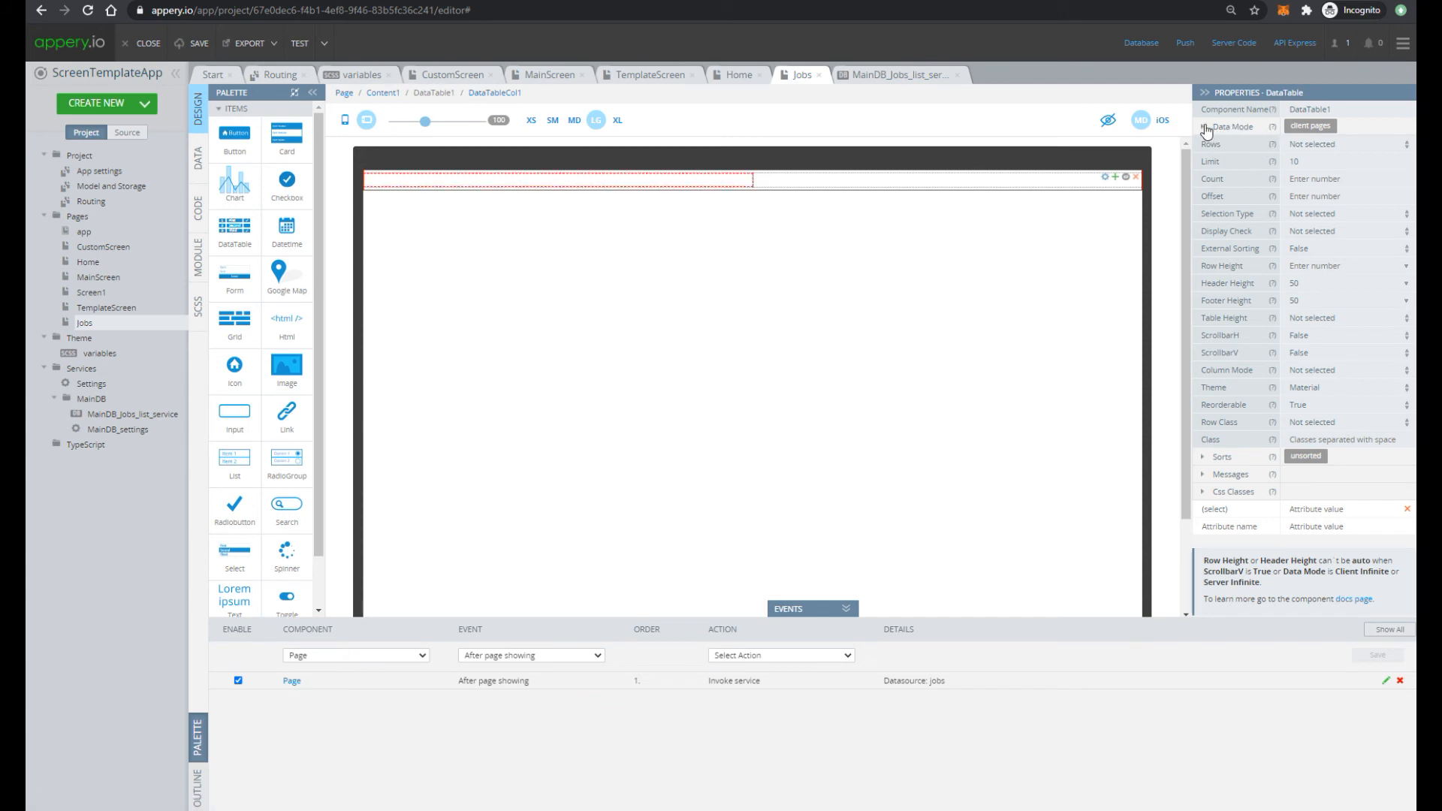
left_click(1338, 144)
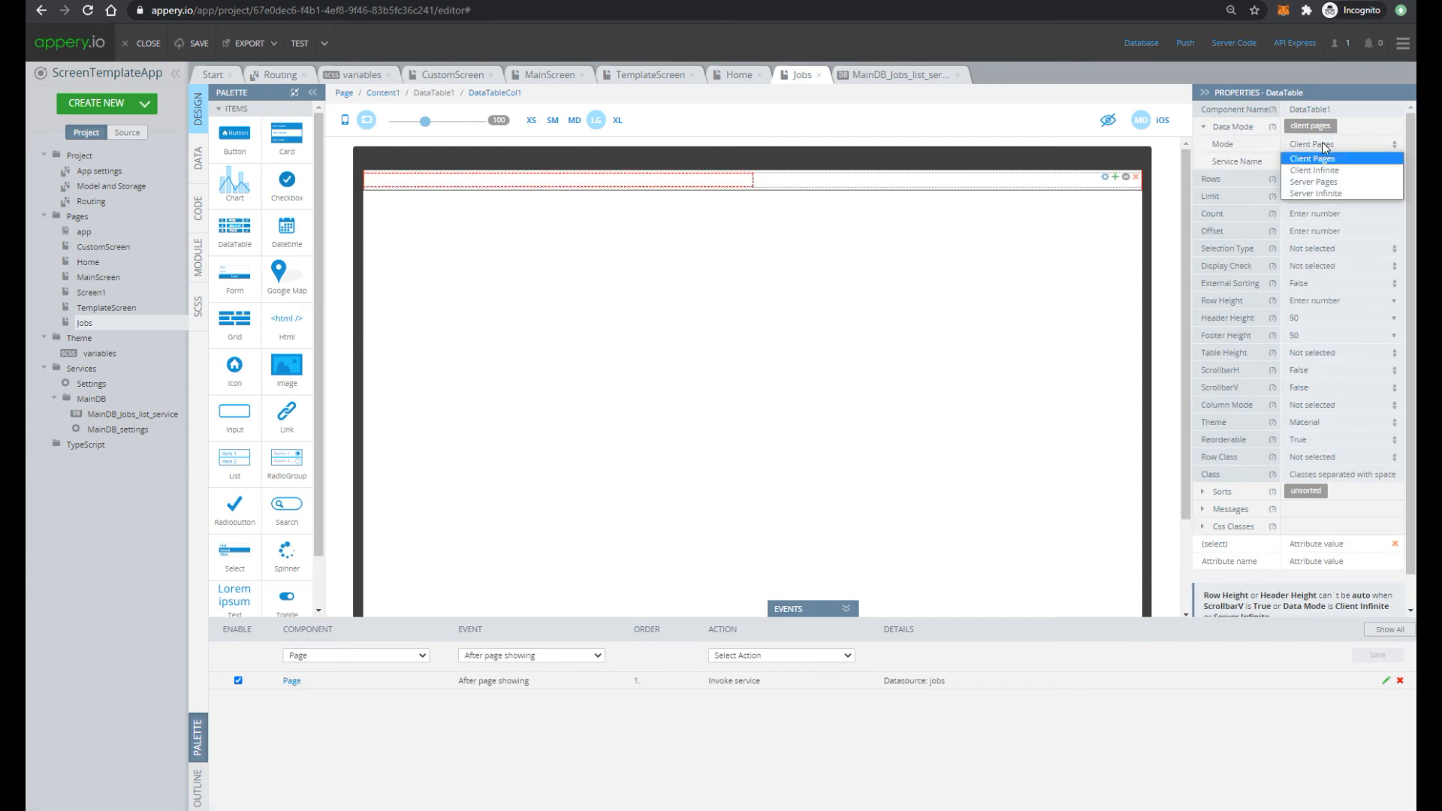
left_click(1312, 157)
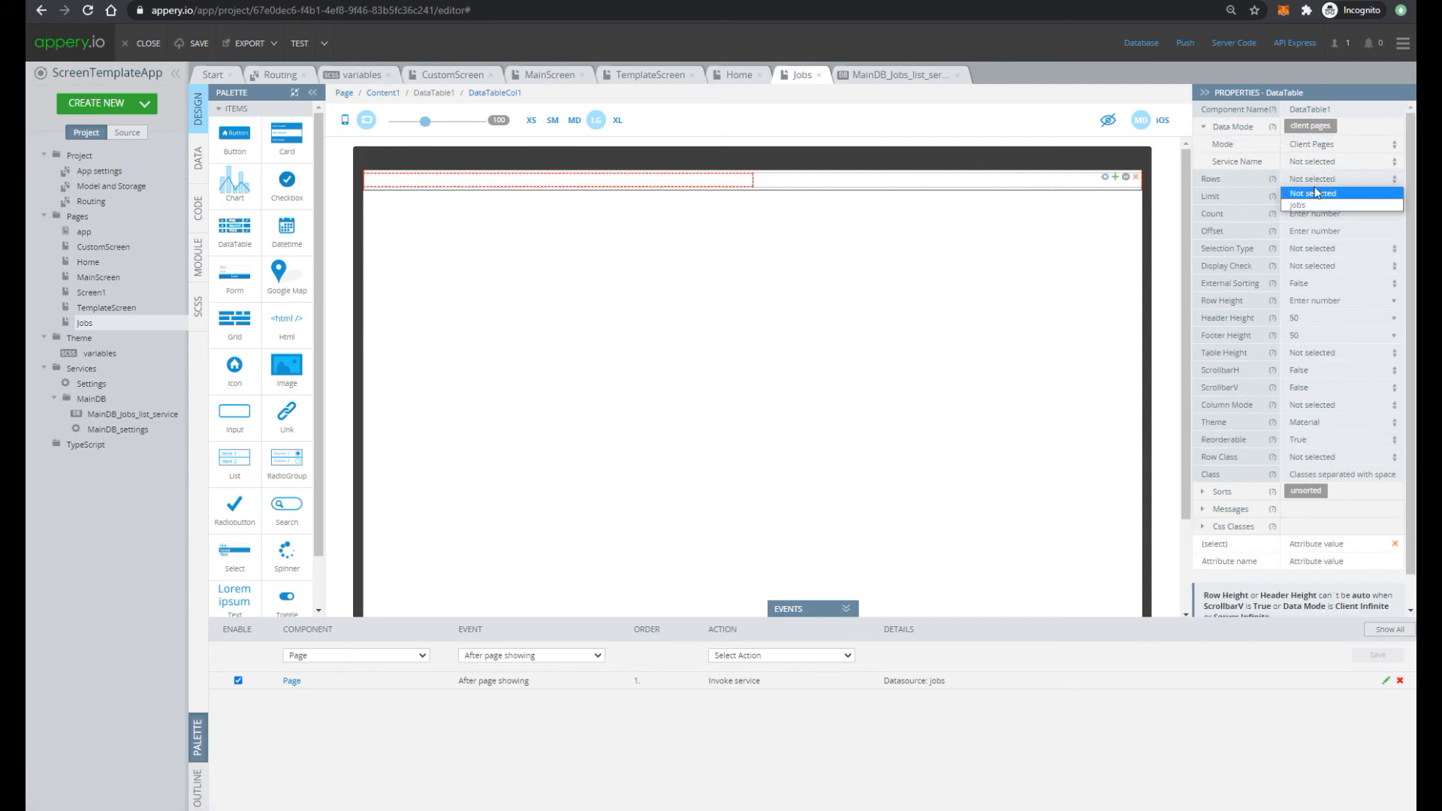
left_click(565, 407)
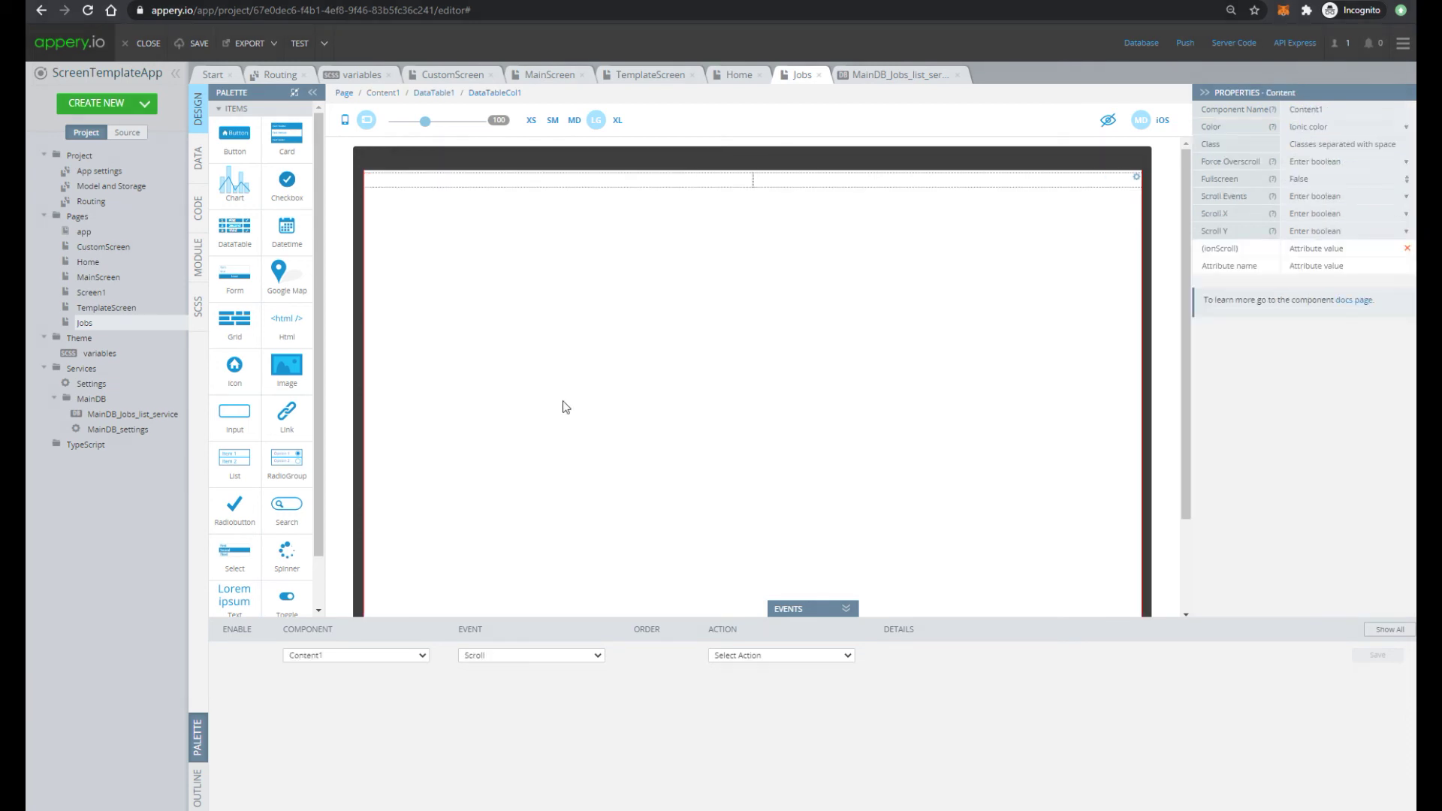
mouse_move(414, 214)
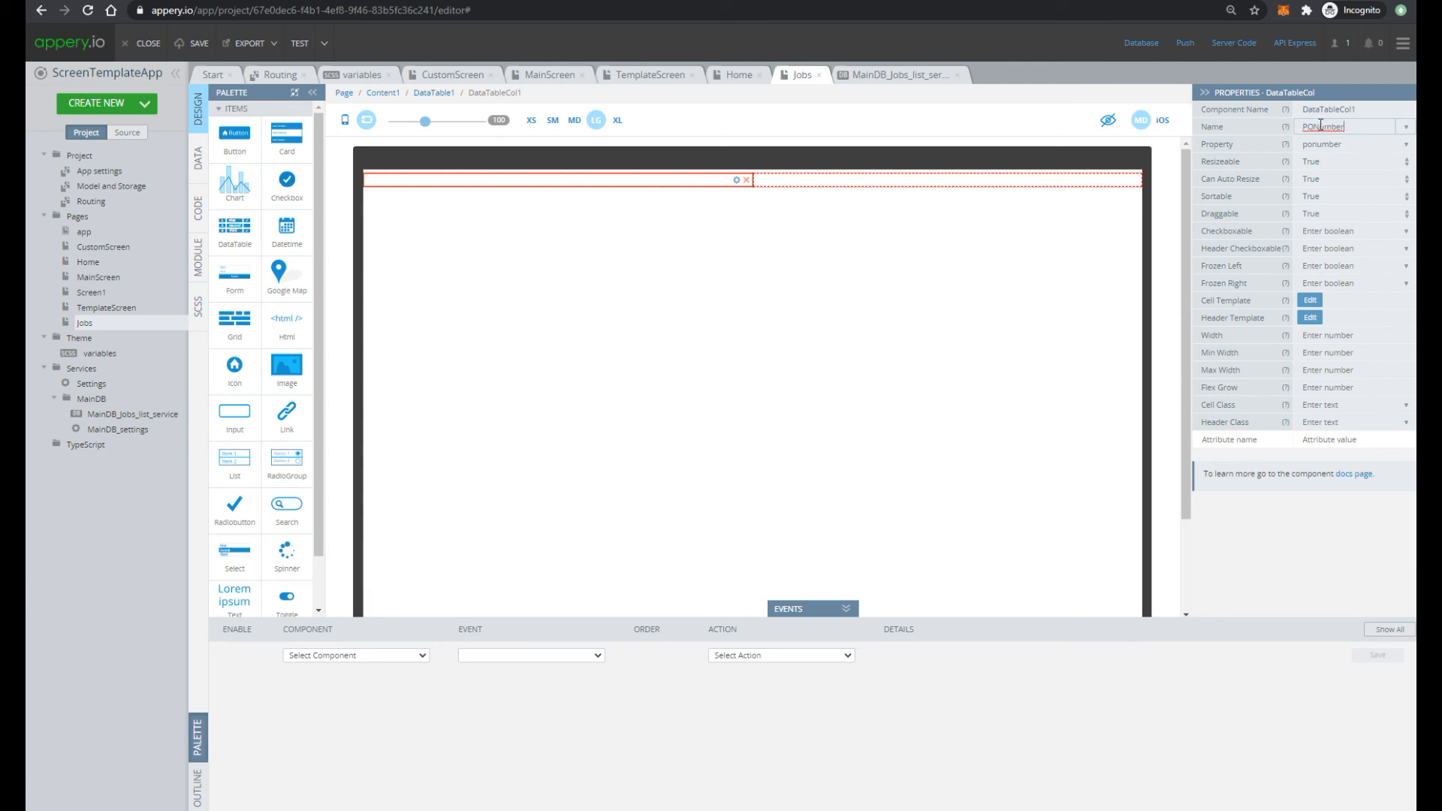
Set up Customer and JobNumber columns, then clone copies for ProjectName, Status and ProjectType
left_click(947, 180)
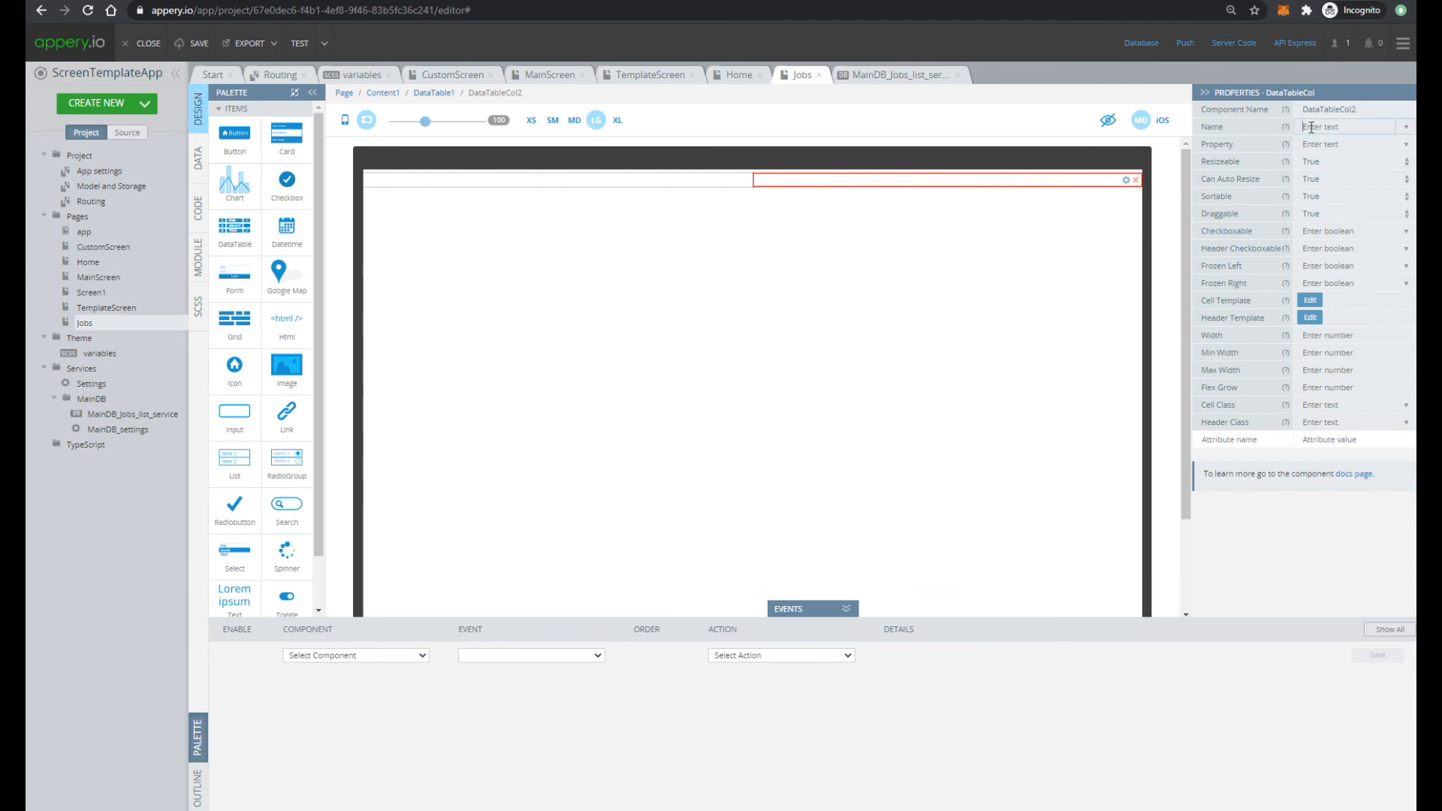
type("Customer")
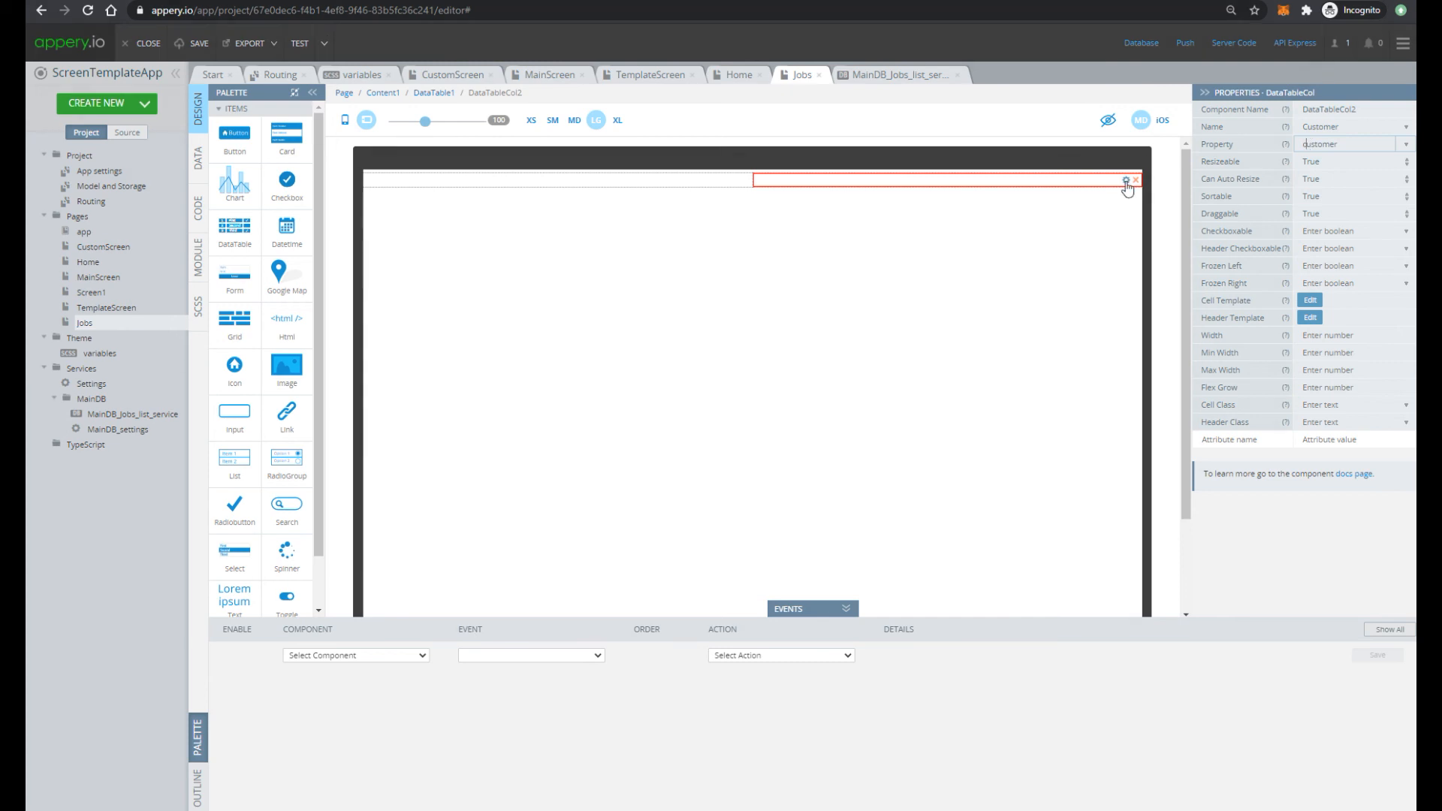
left_click(1126, 179)
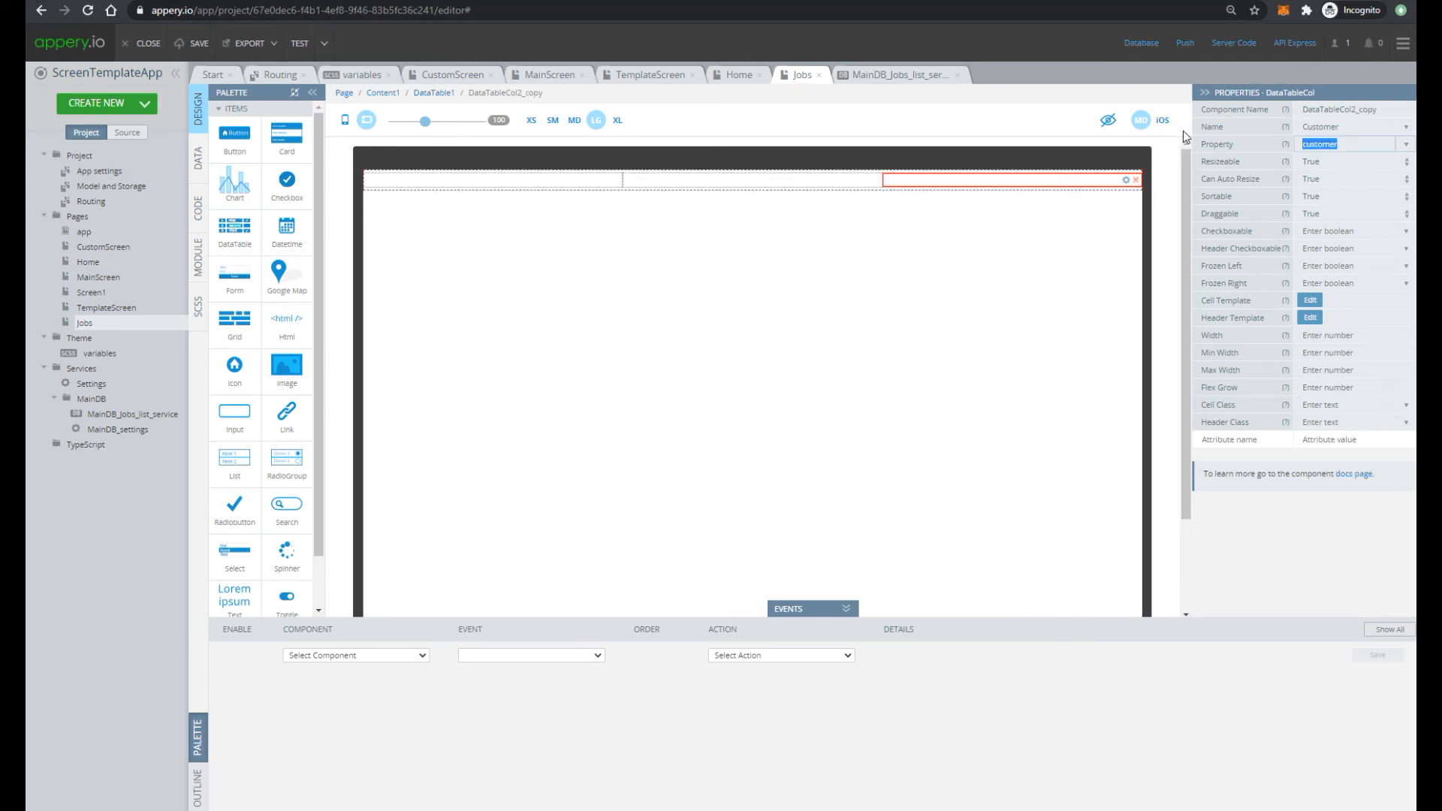
type("jobnumber")
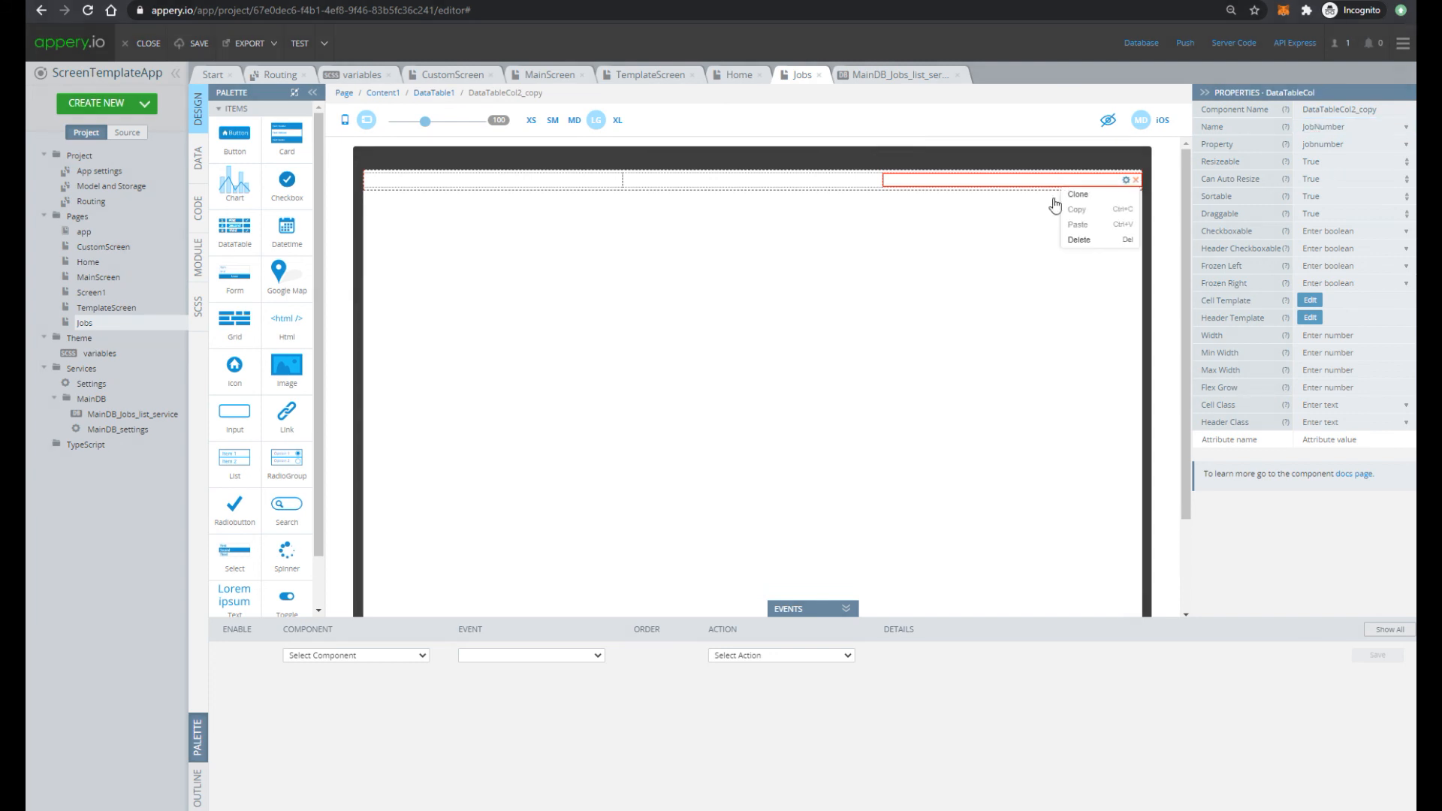
left_click(1078, 193)
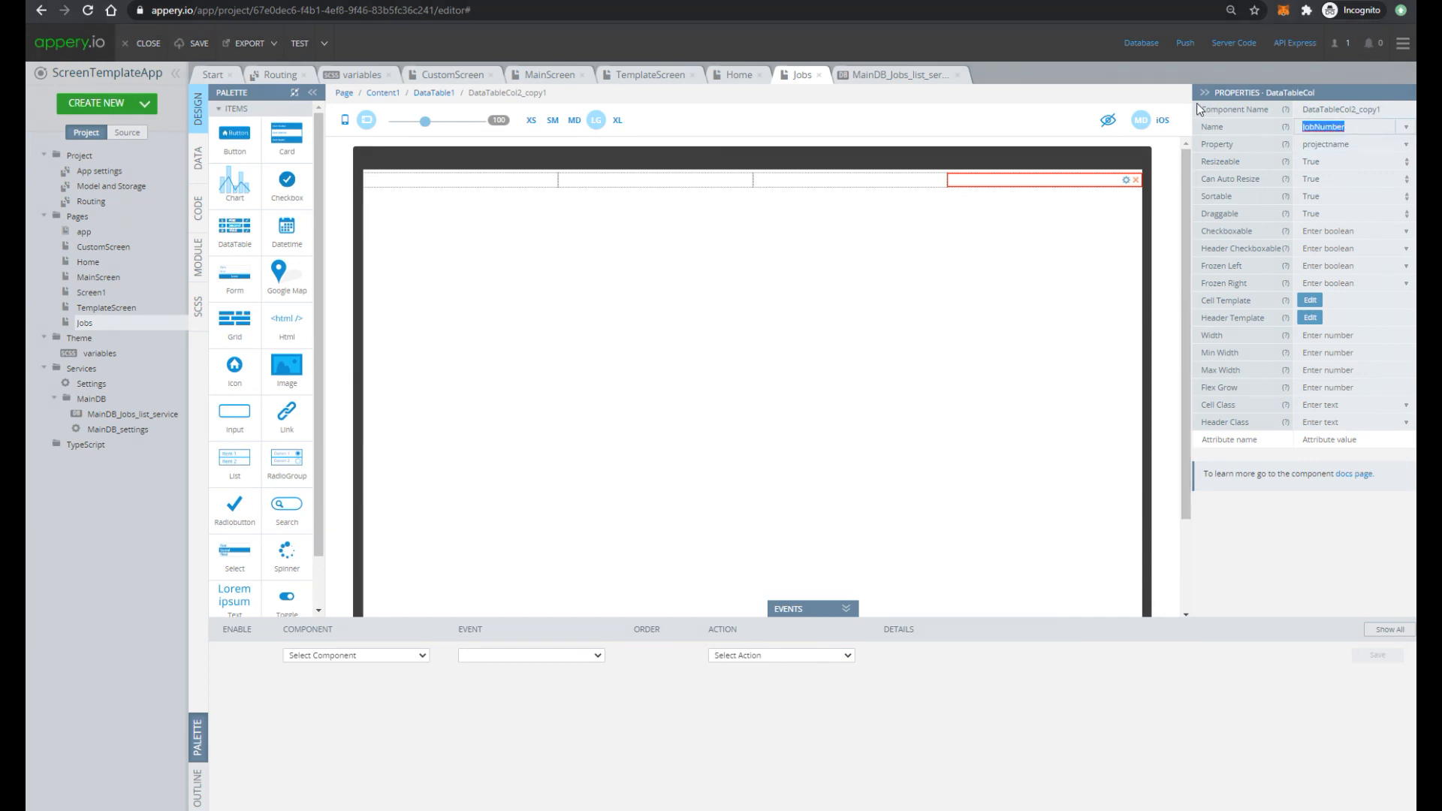
right_click(1043, 180)
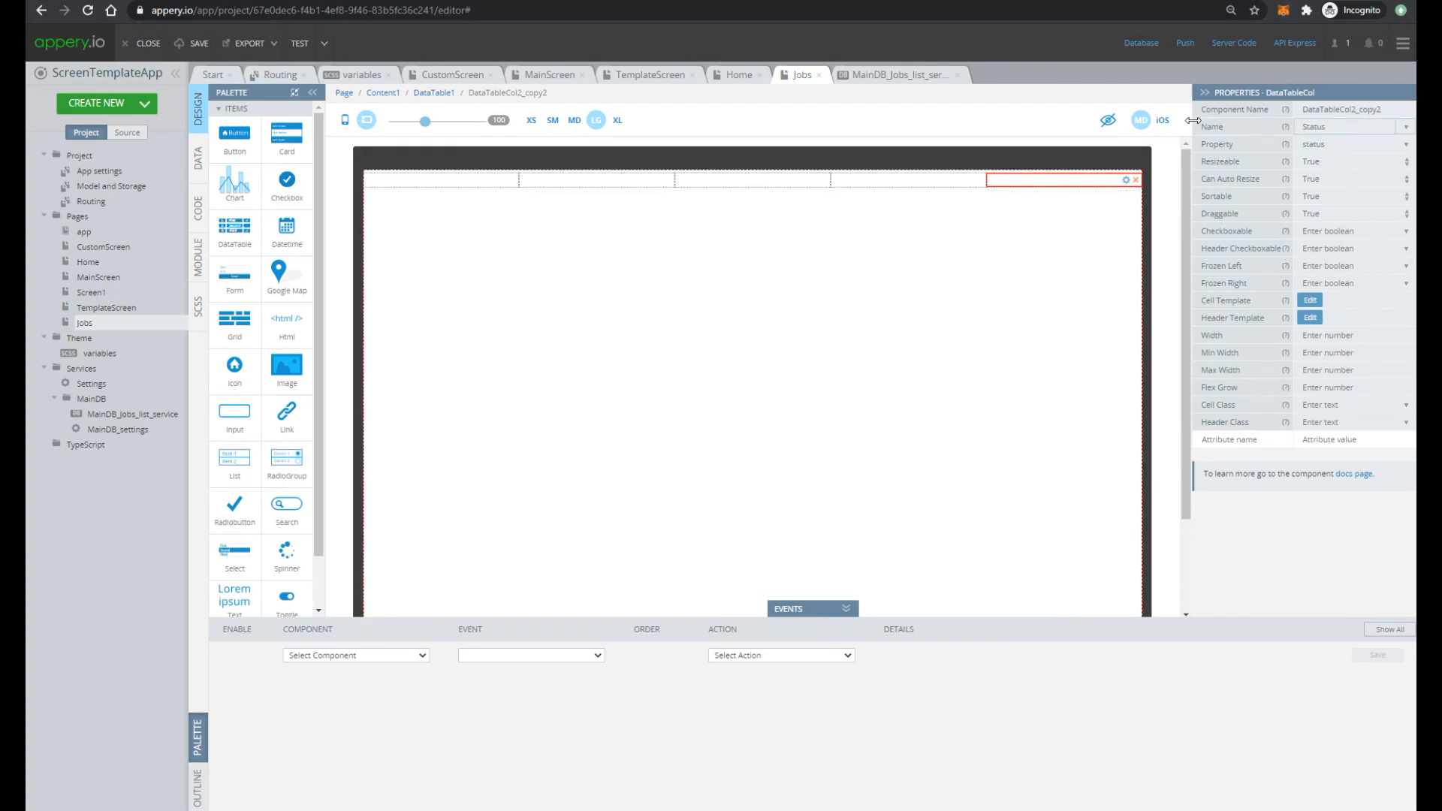
left_click(1352, 127)
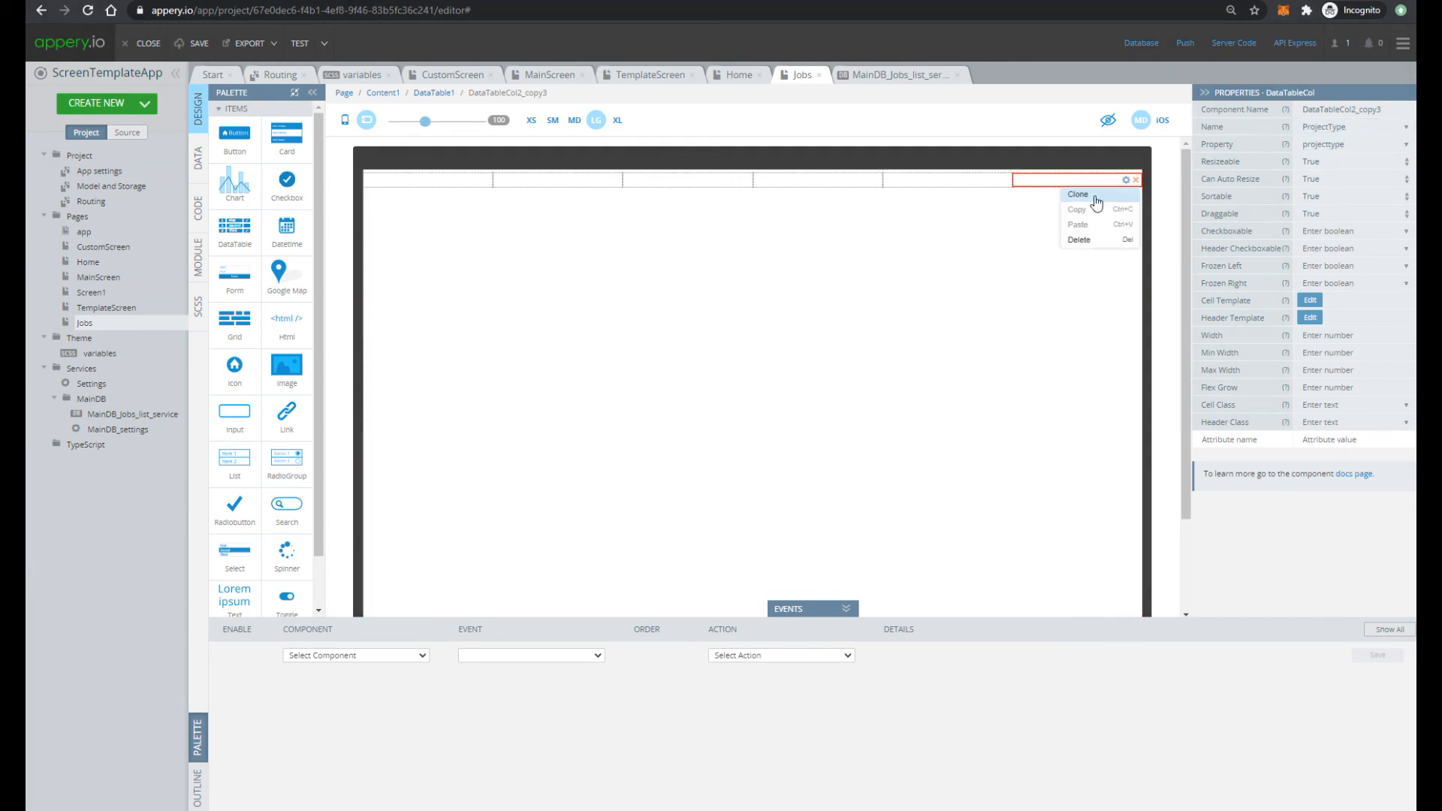
left_click(1077, 194)
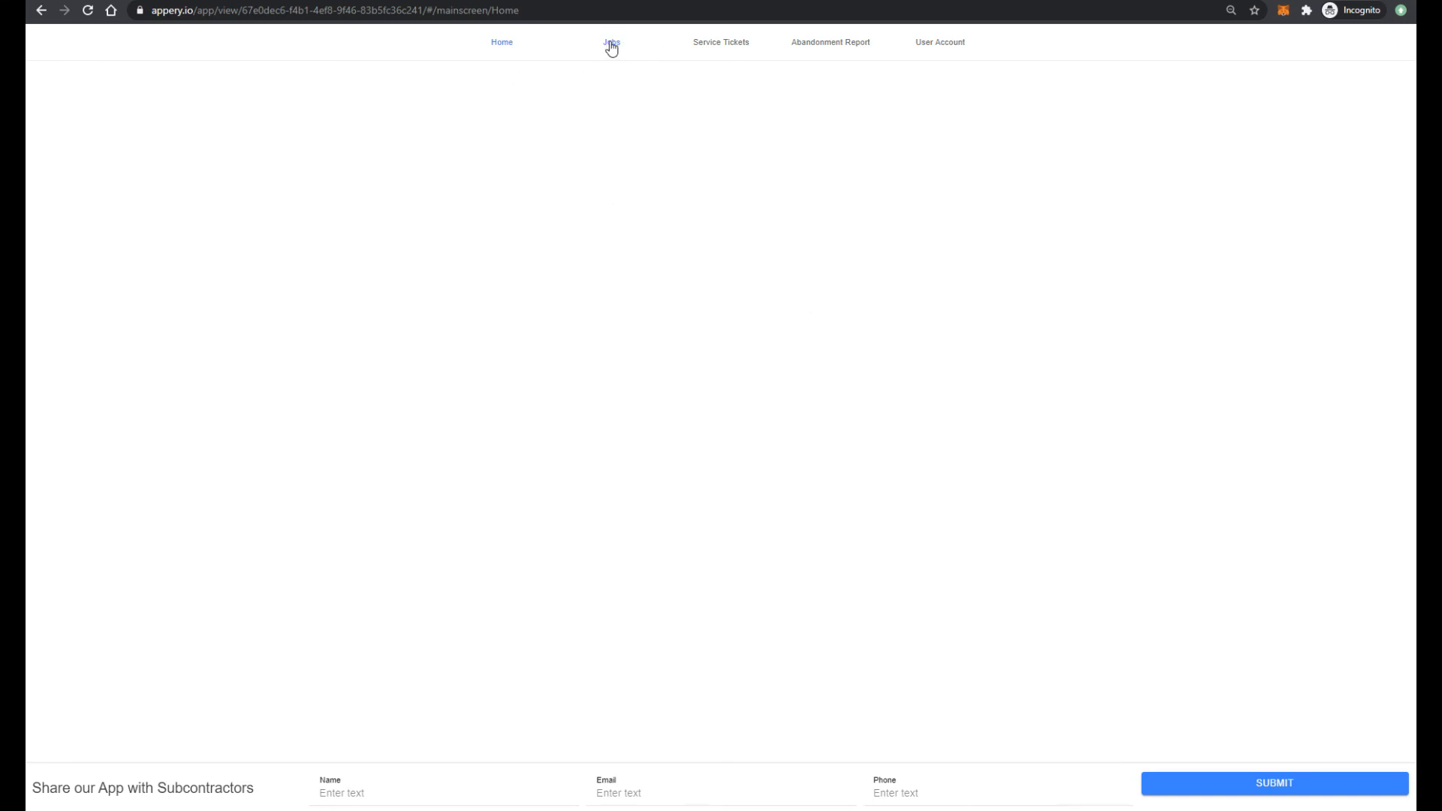
Load job rows on the previewed Jobs tab and sort ProjectName ascending, then descending
left_click(610, 41)
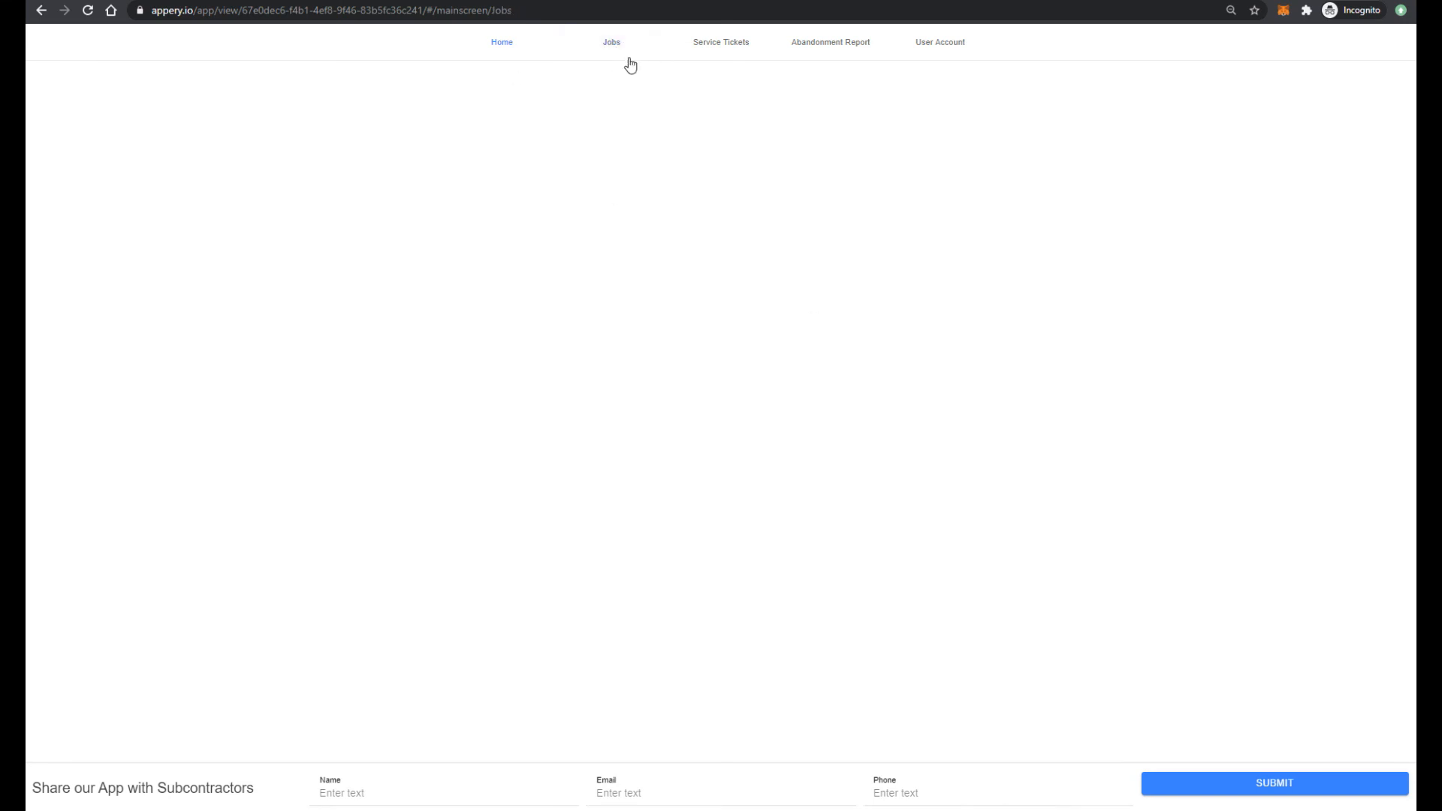
left_click(611, 41)
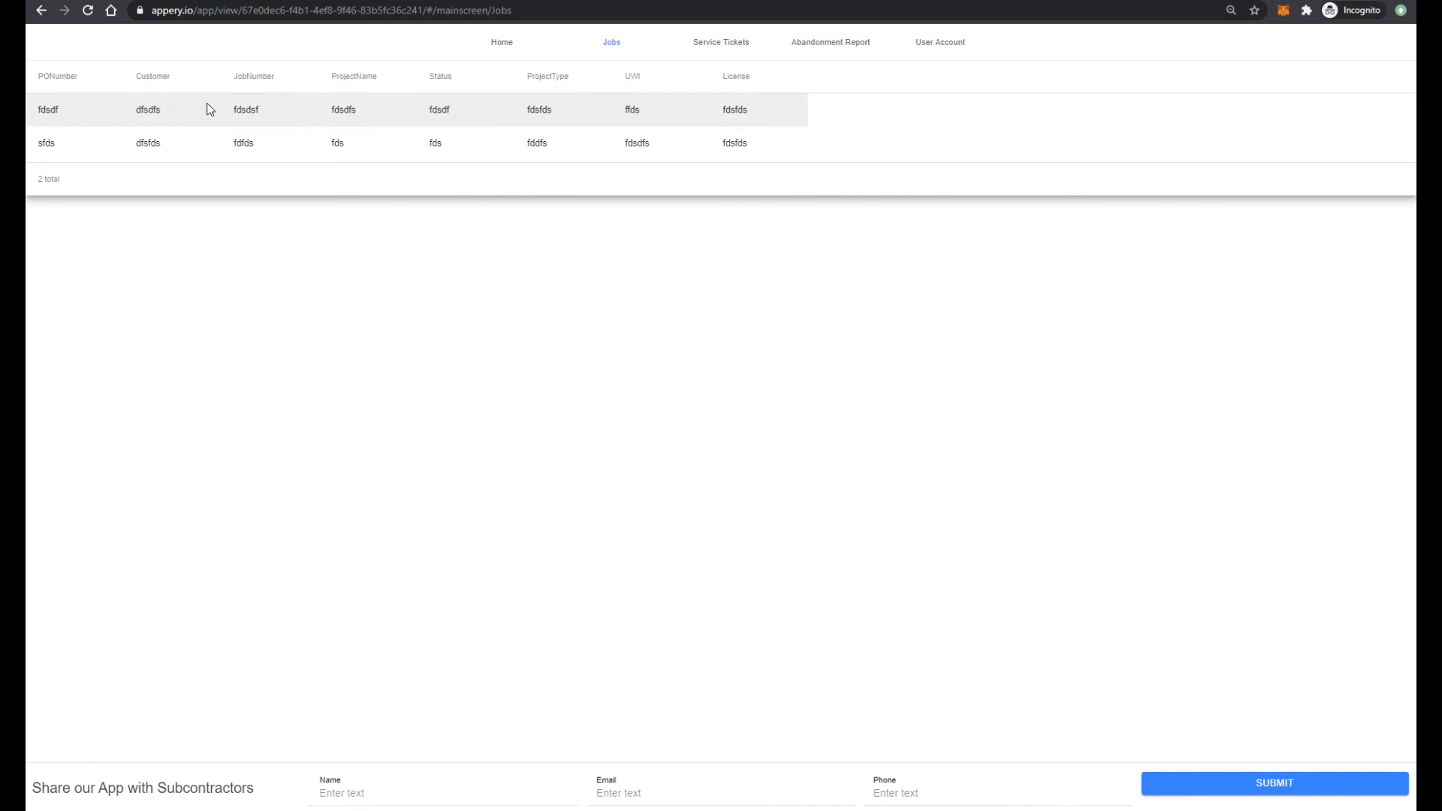
mouse_move(874, 179)
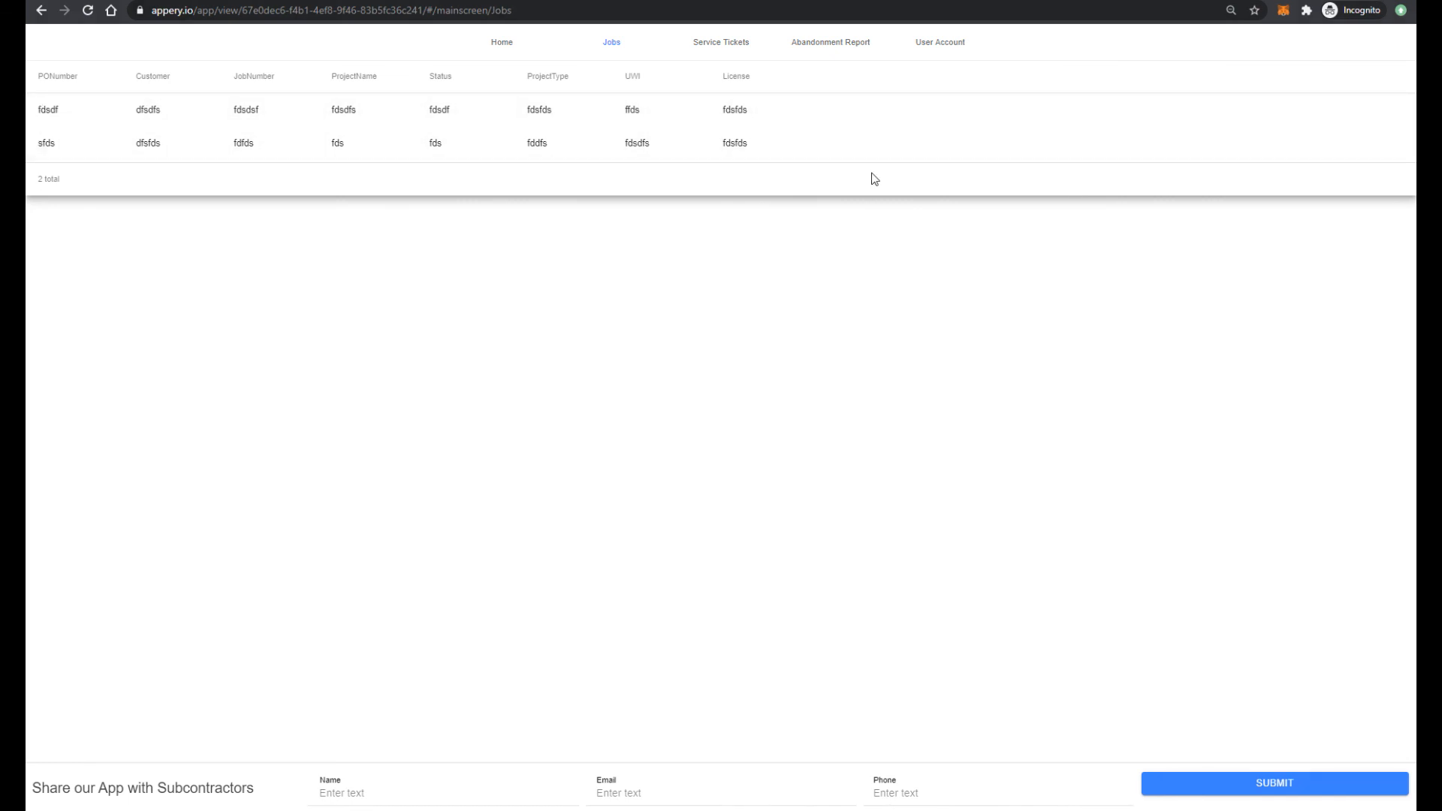
mouse_move(42, 180)
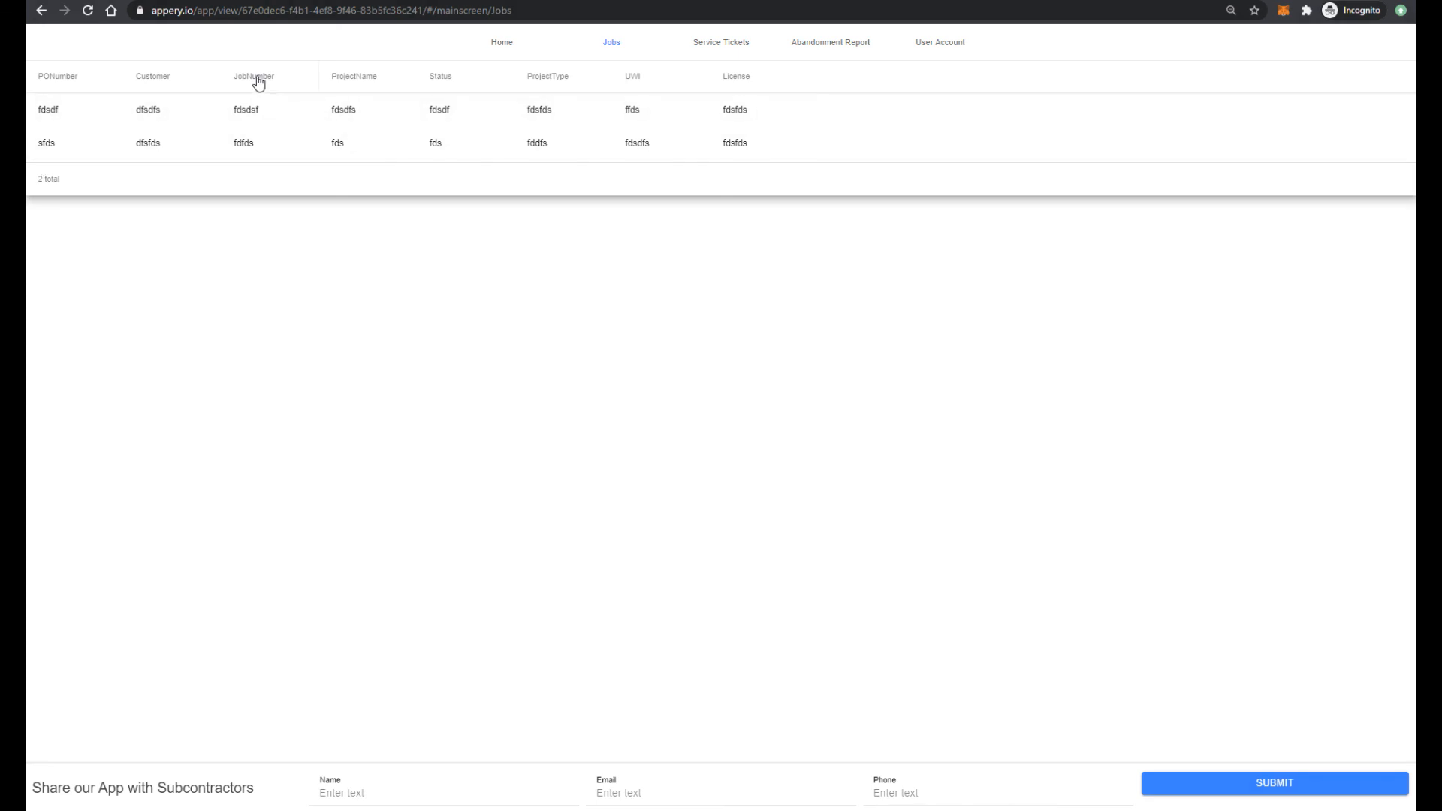
left_click(356, 76)
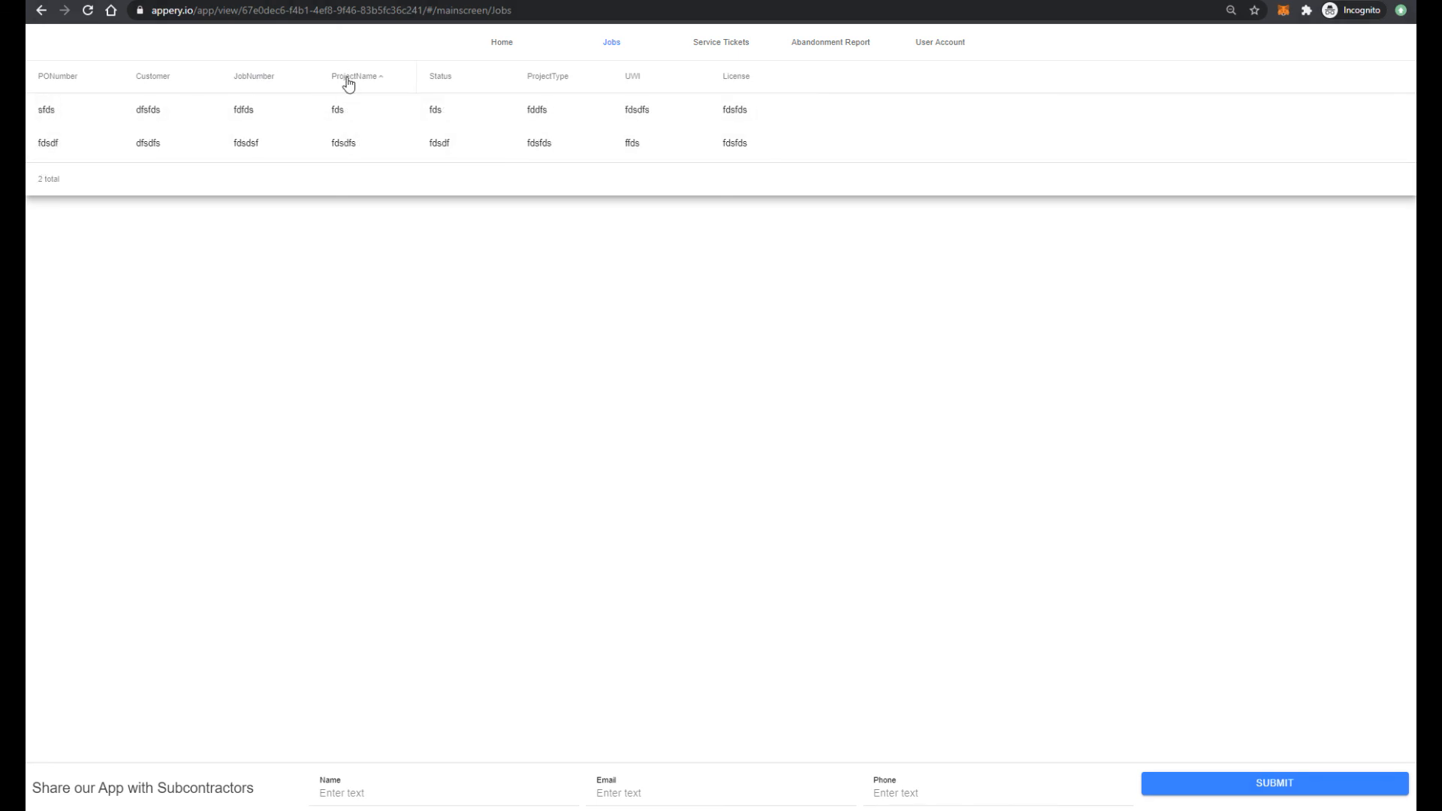
left_click(356, 77)
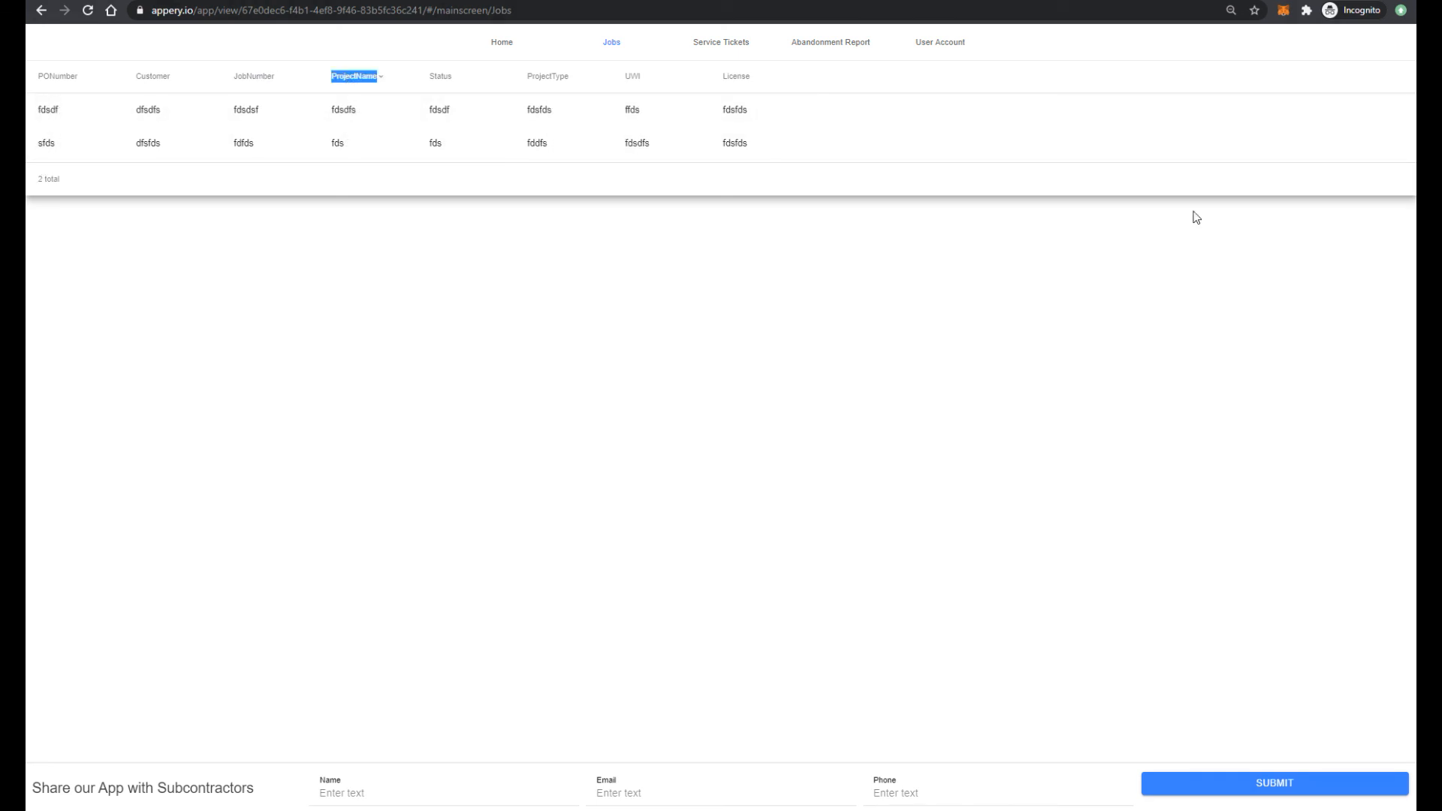
mouse_move(903, 205)
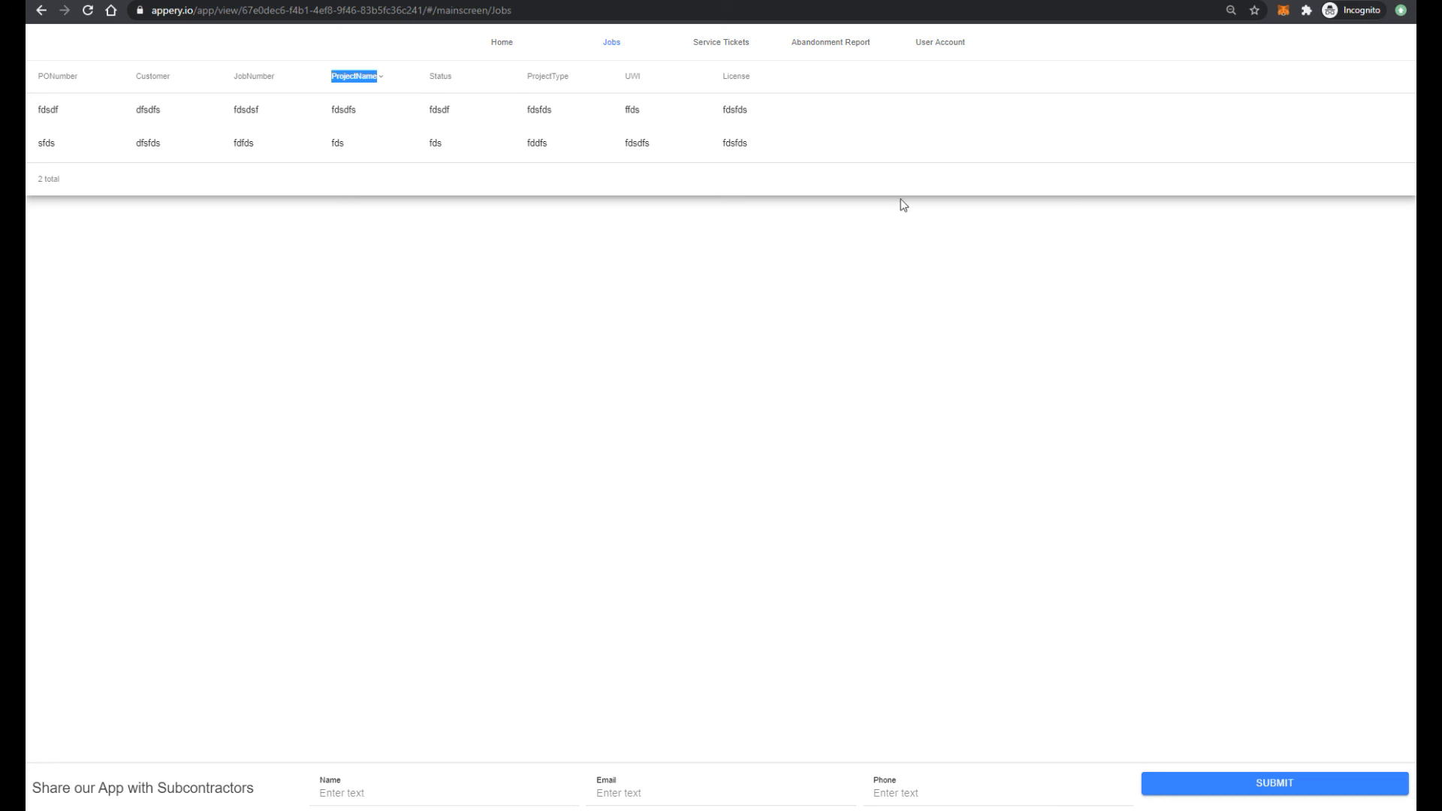
mouse_move(258, 192)
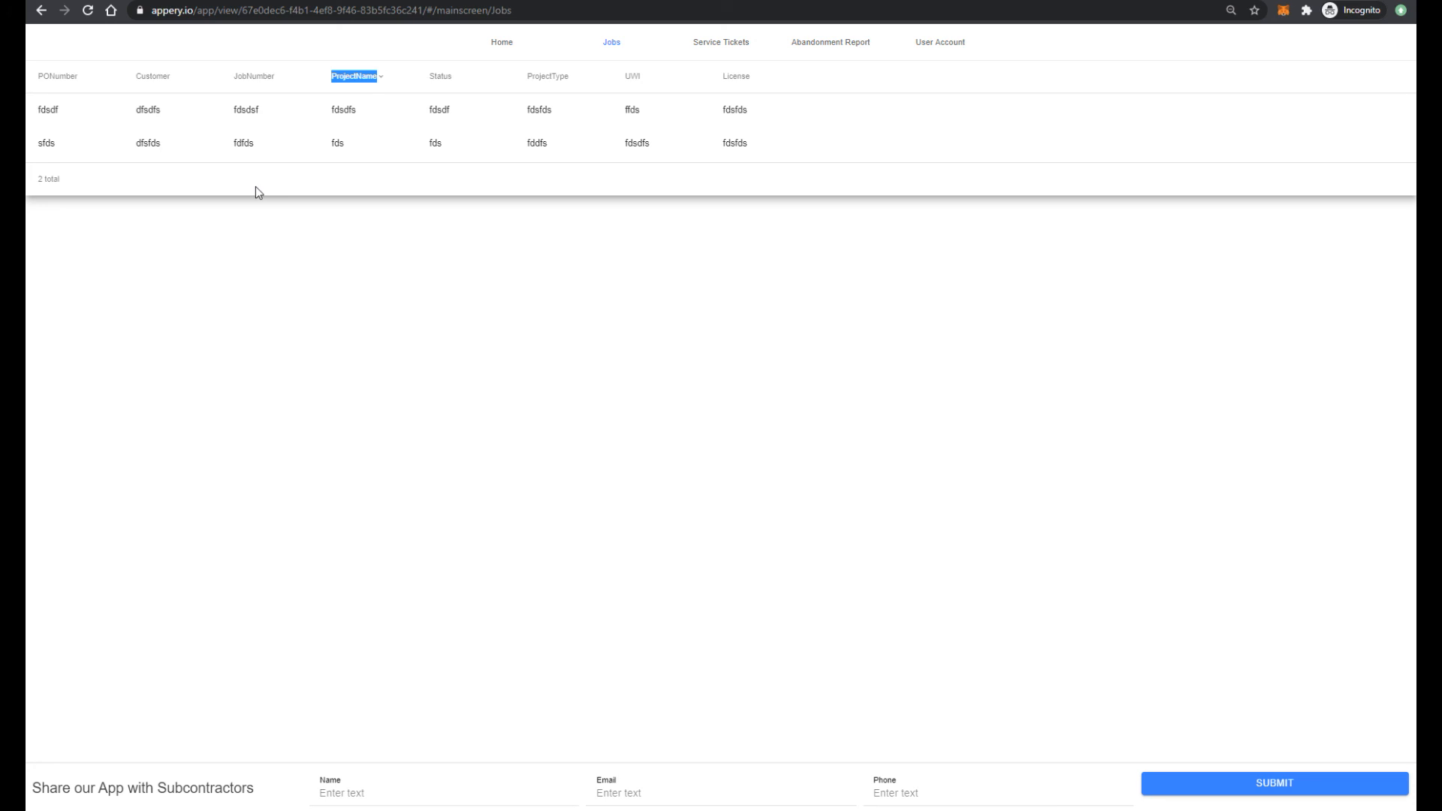
mouse_move(1184, 218)
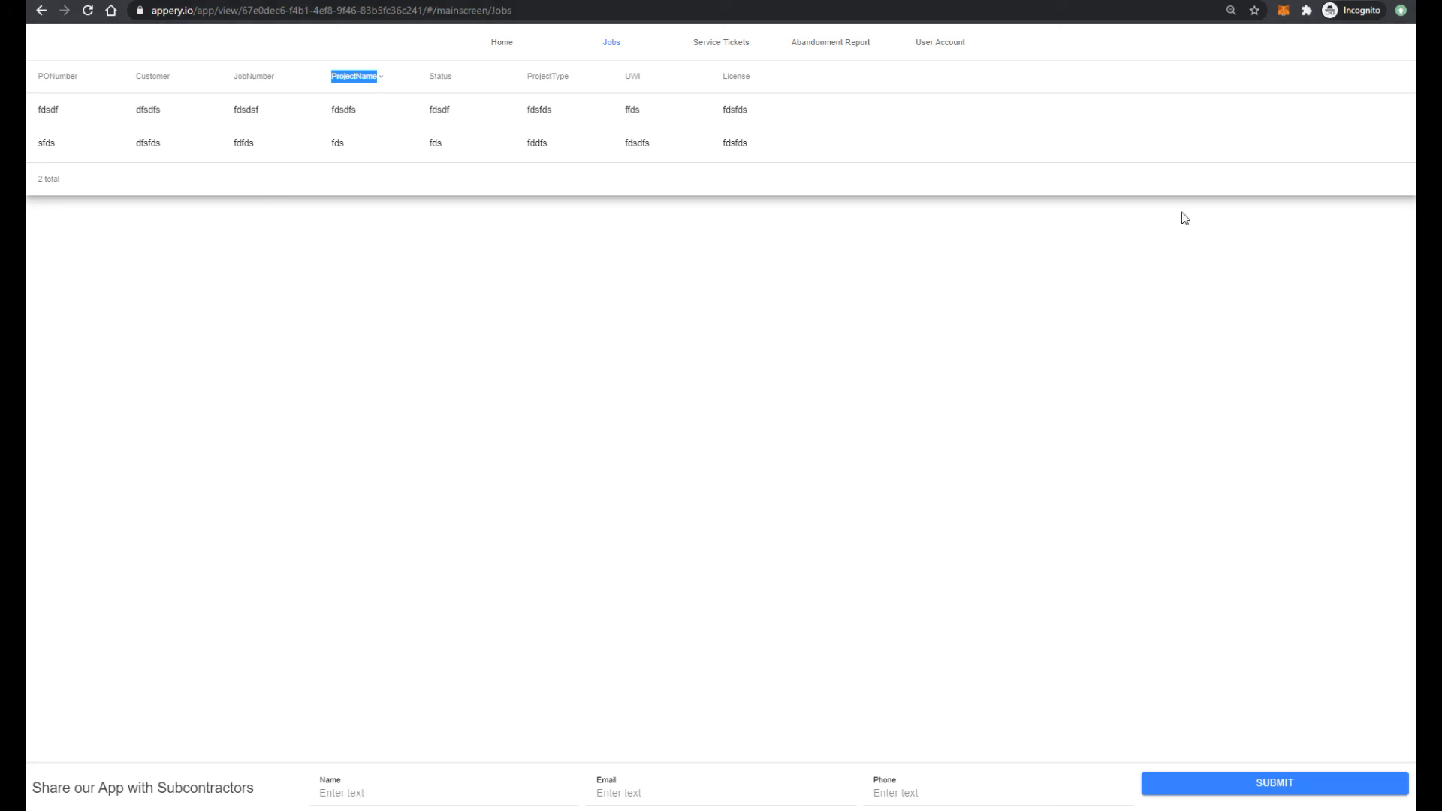